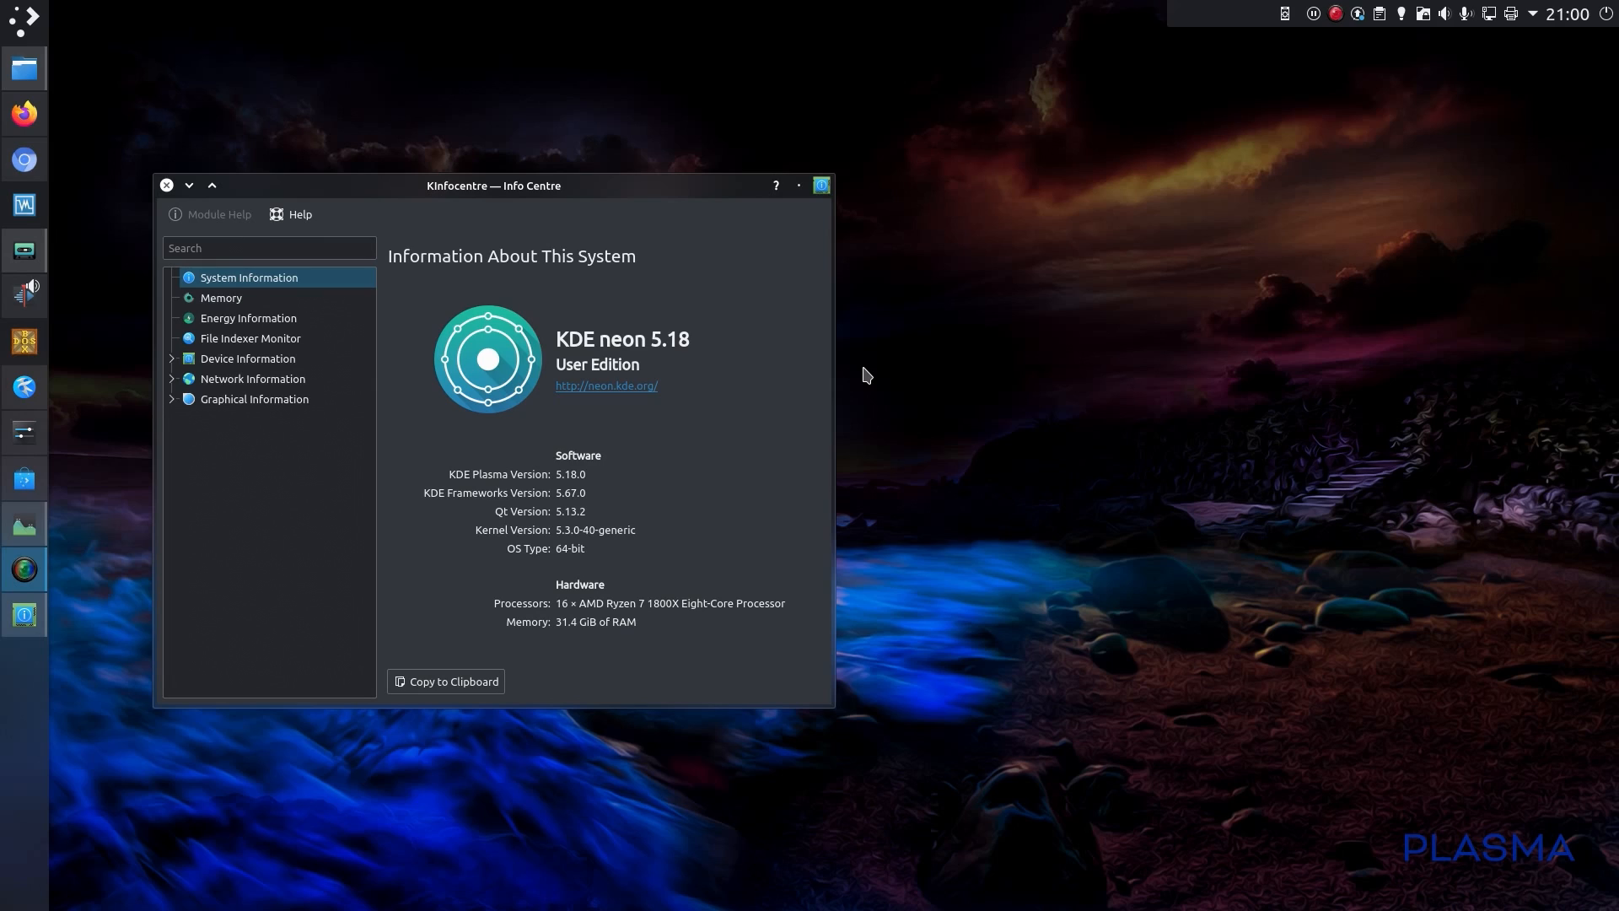
pyautogui.moveTo(824, 369)
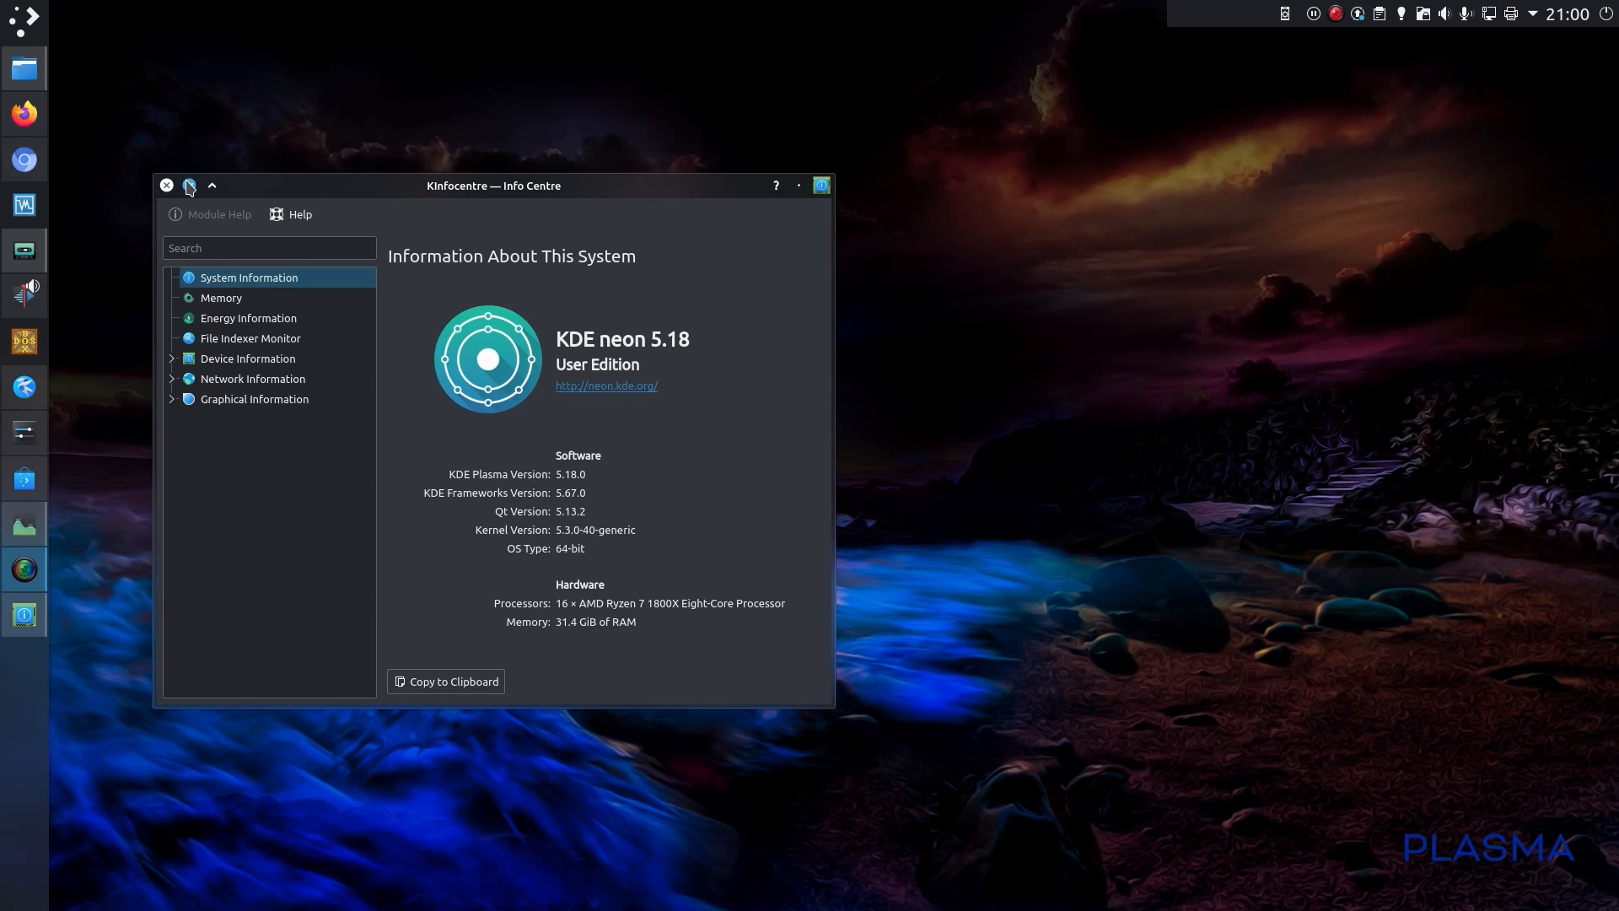
# - Minimise the Info Centre window showing KDE neon 5.18 details
pyautogui.click(165, 186)
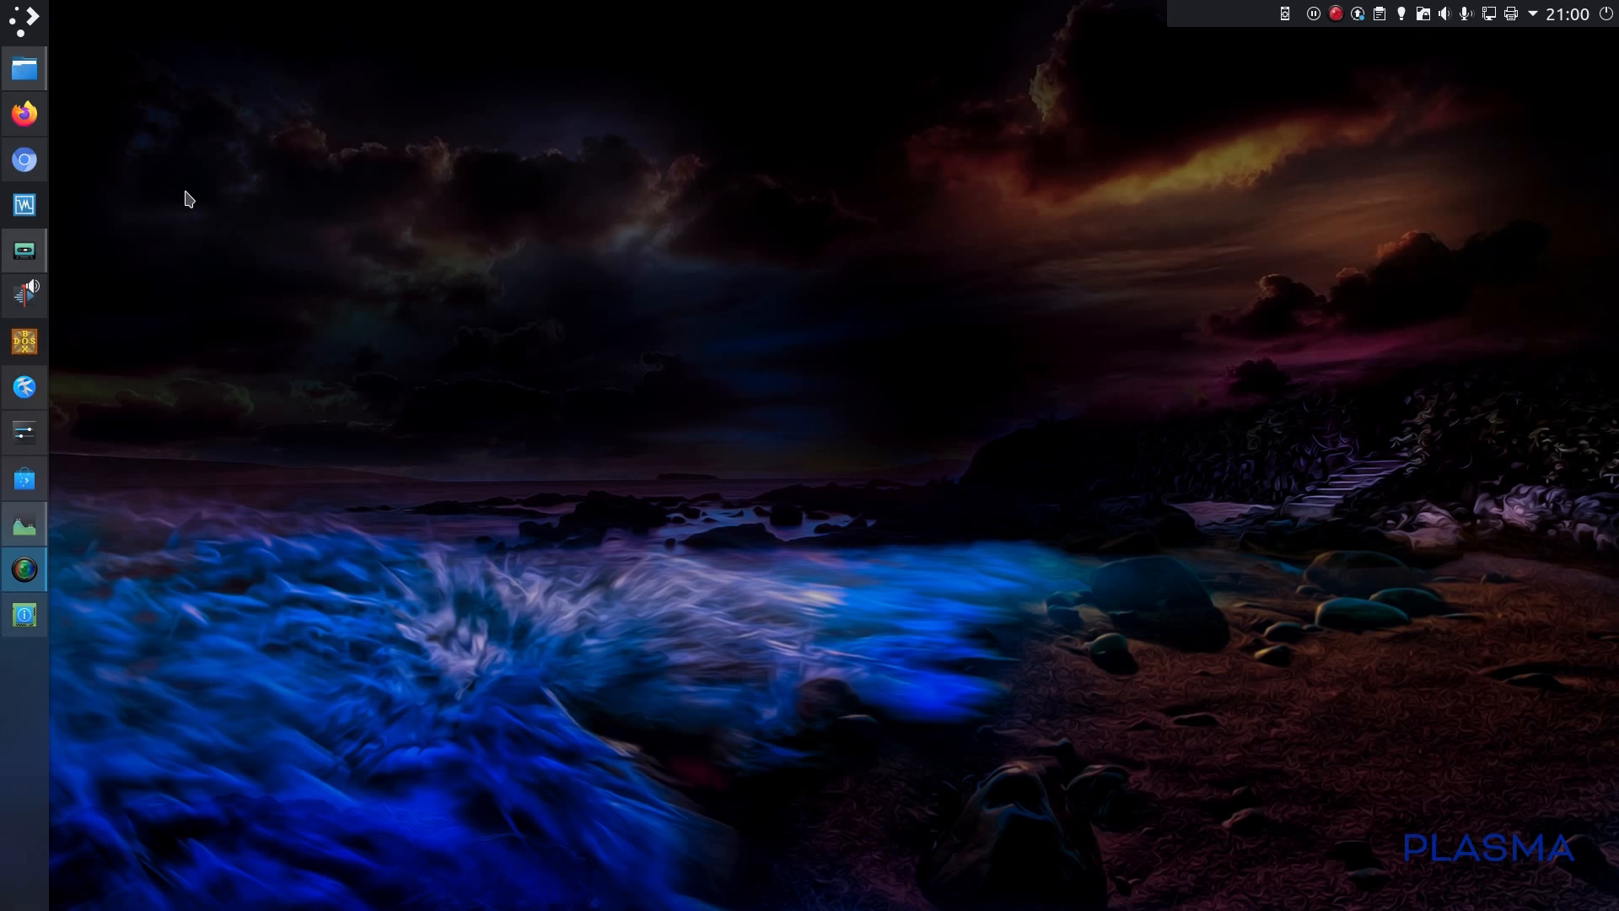
pyautogui.moveTo(153, 223)
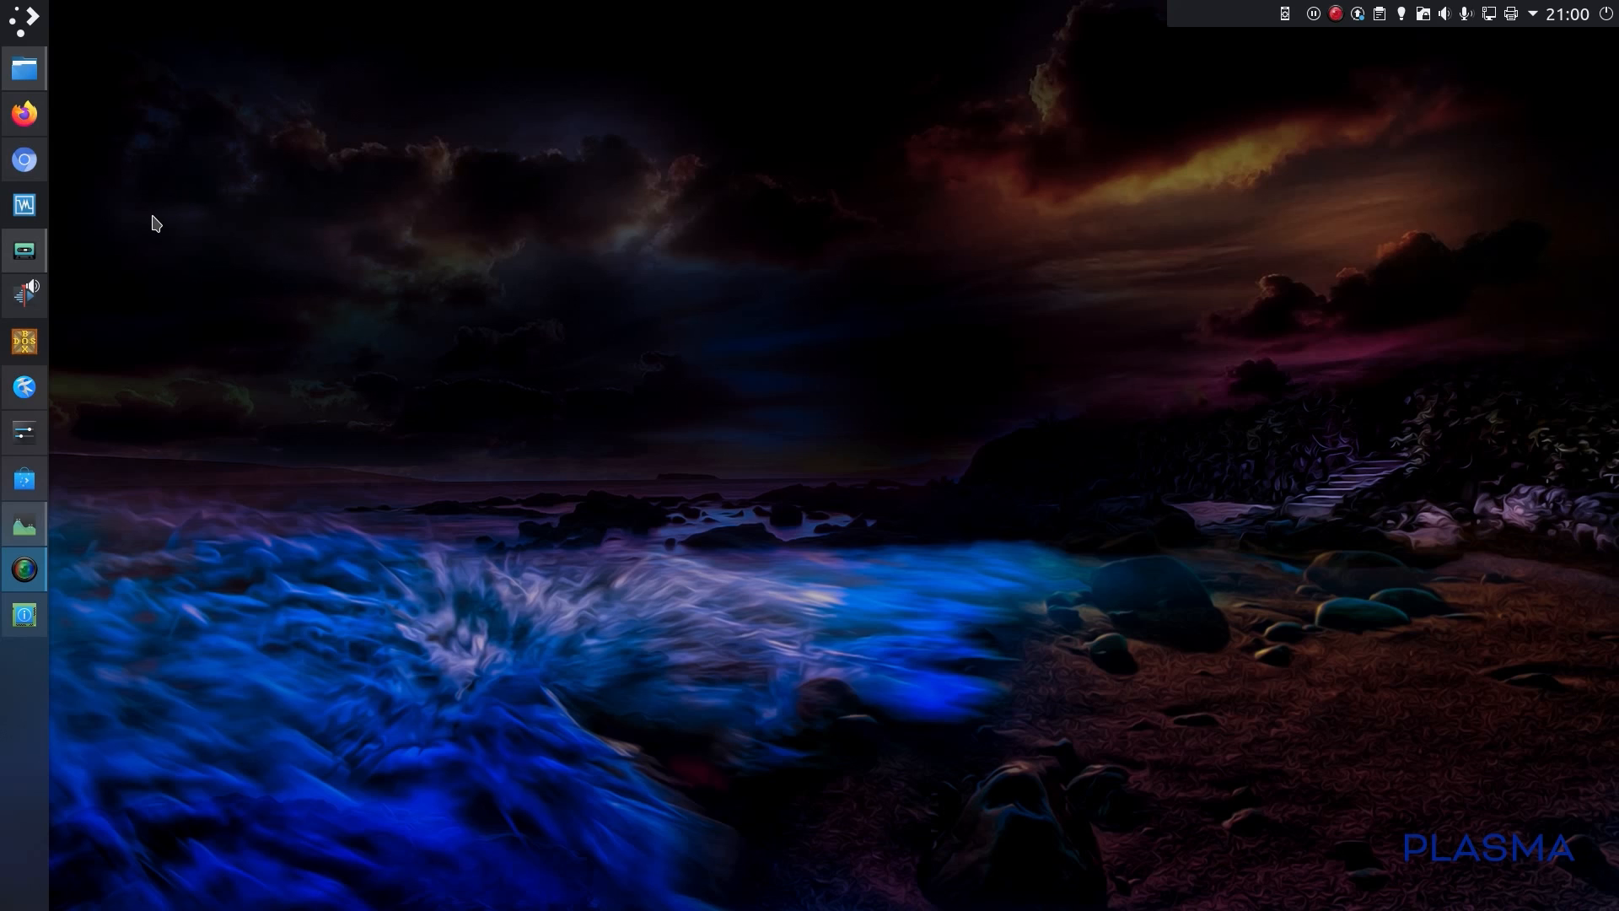
pyautogui.moveTo(23, 161)
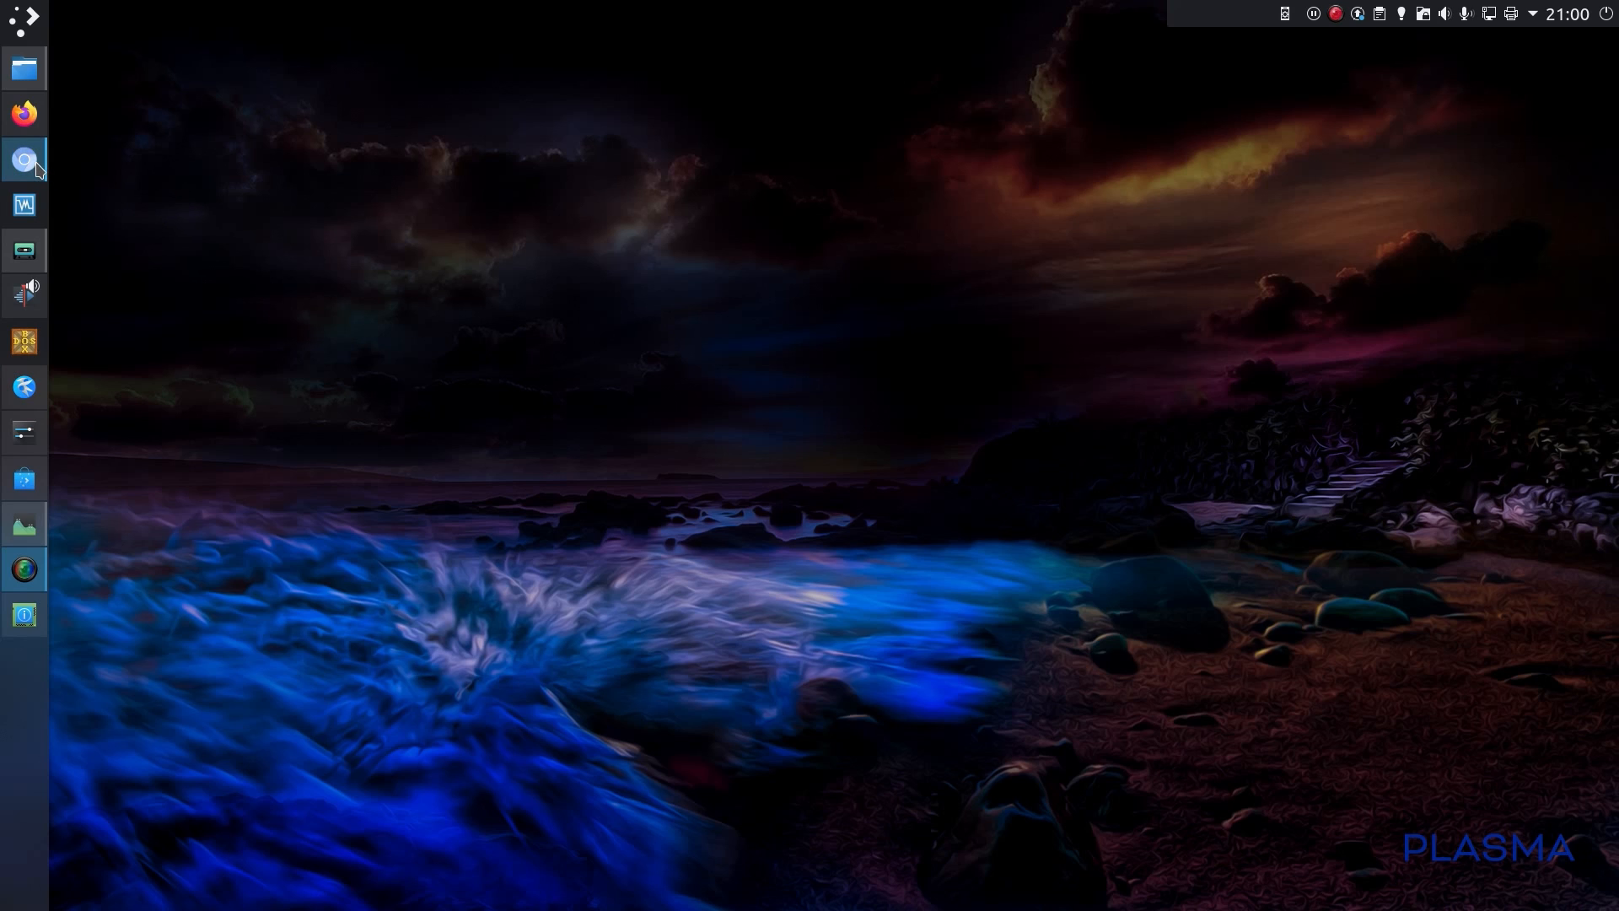
pyautogui.click(24, 159)
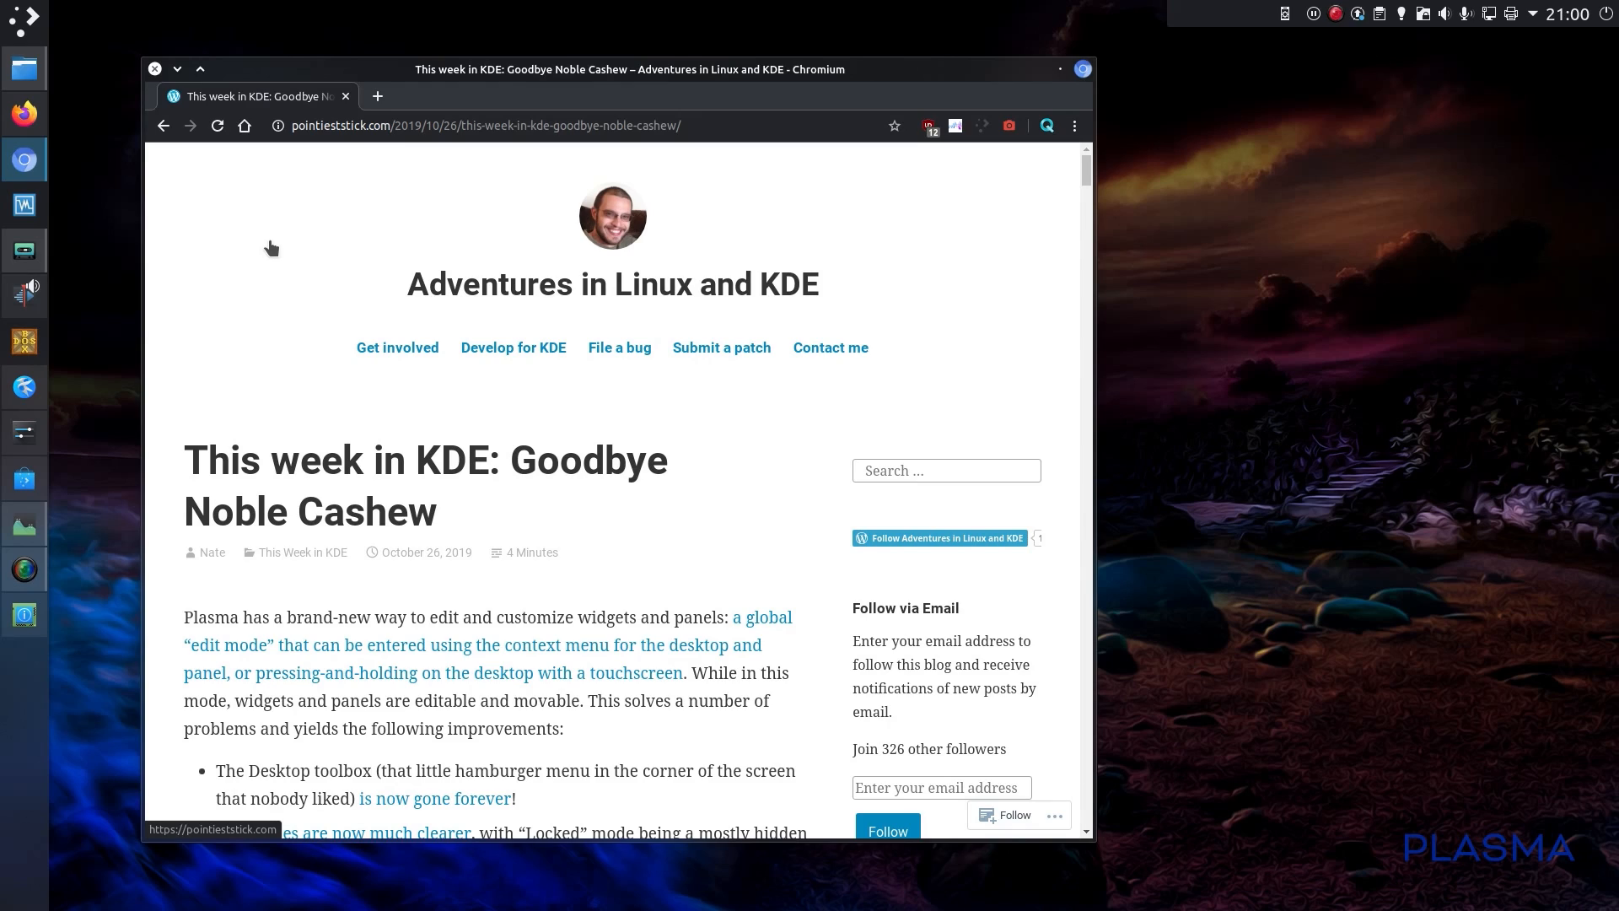
pyautogui.moveTo(1474, 182)
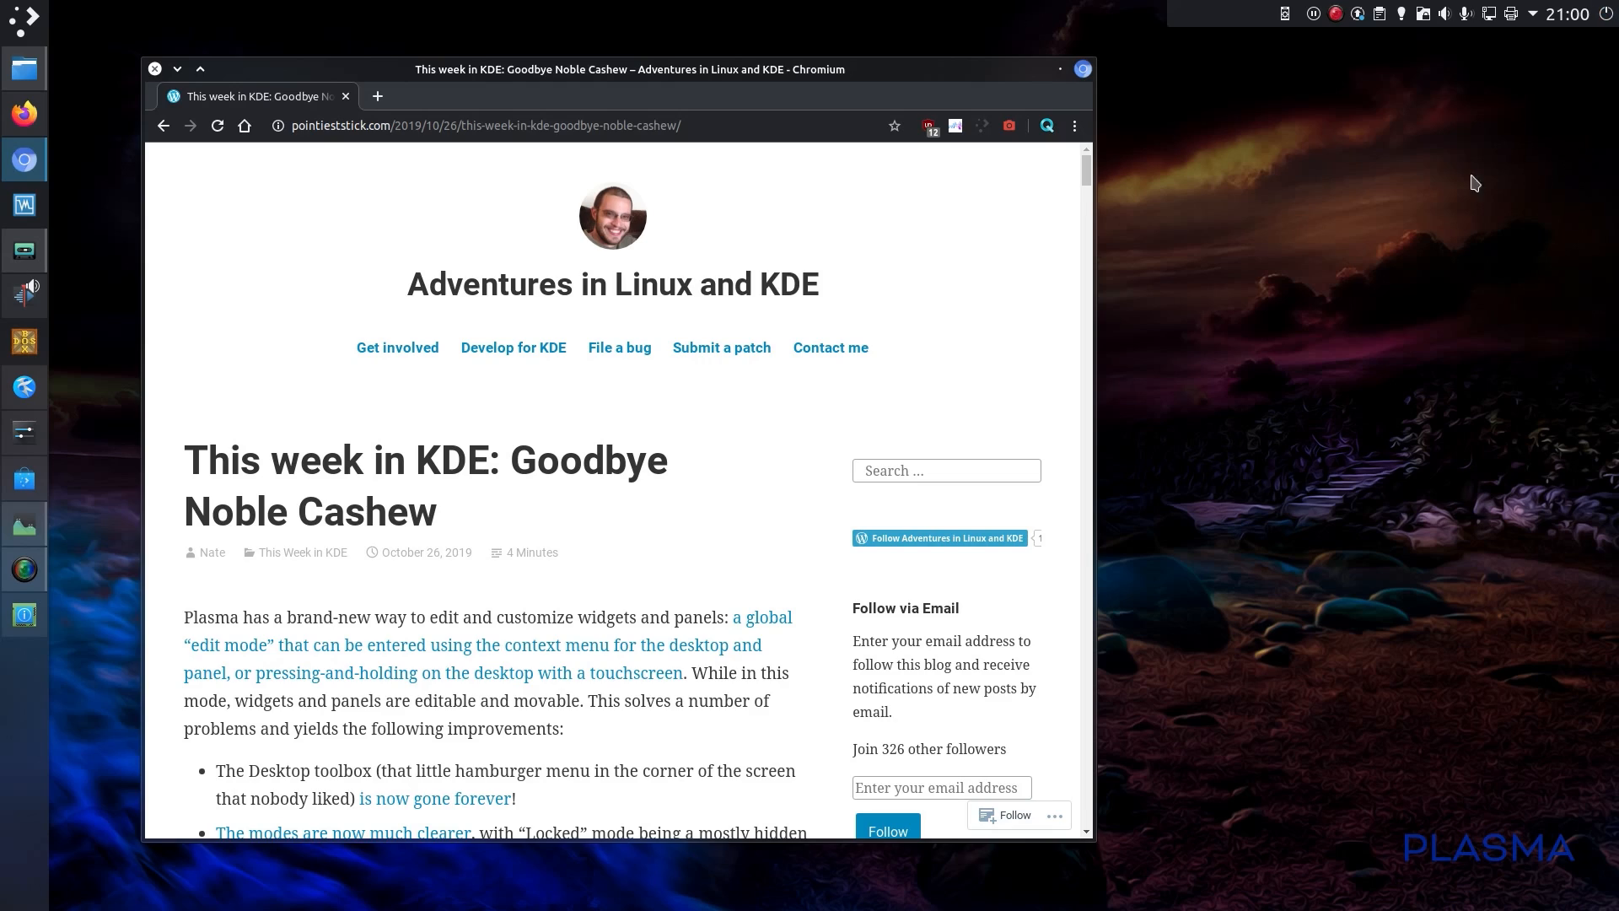
pyautogui.moveTo(1457, 185)
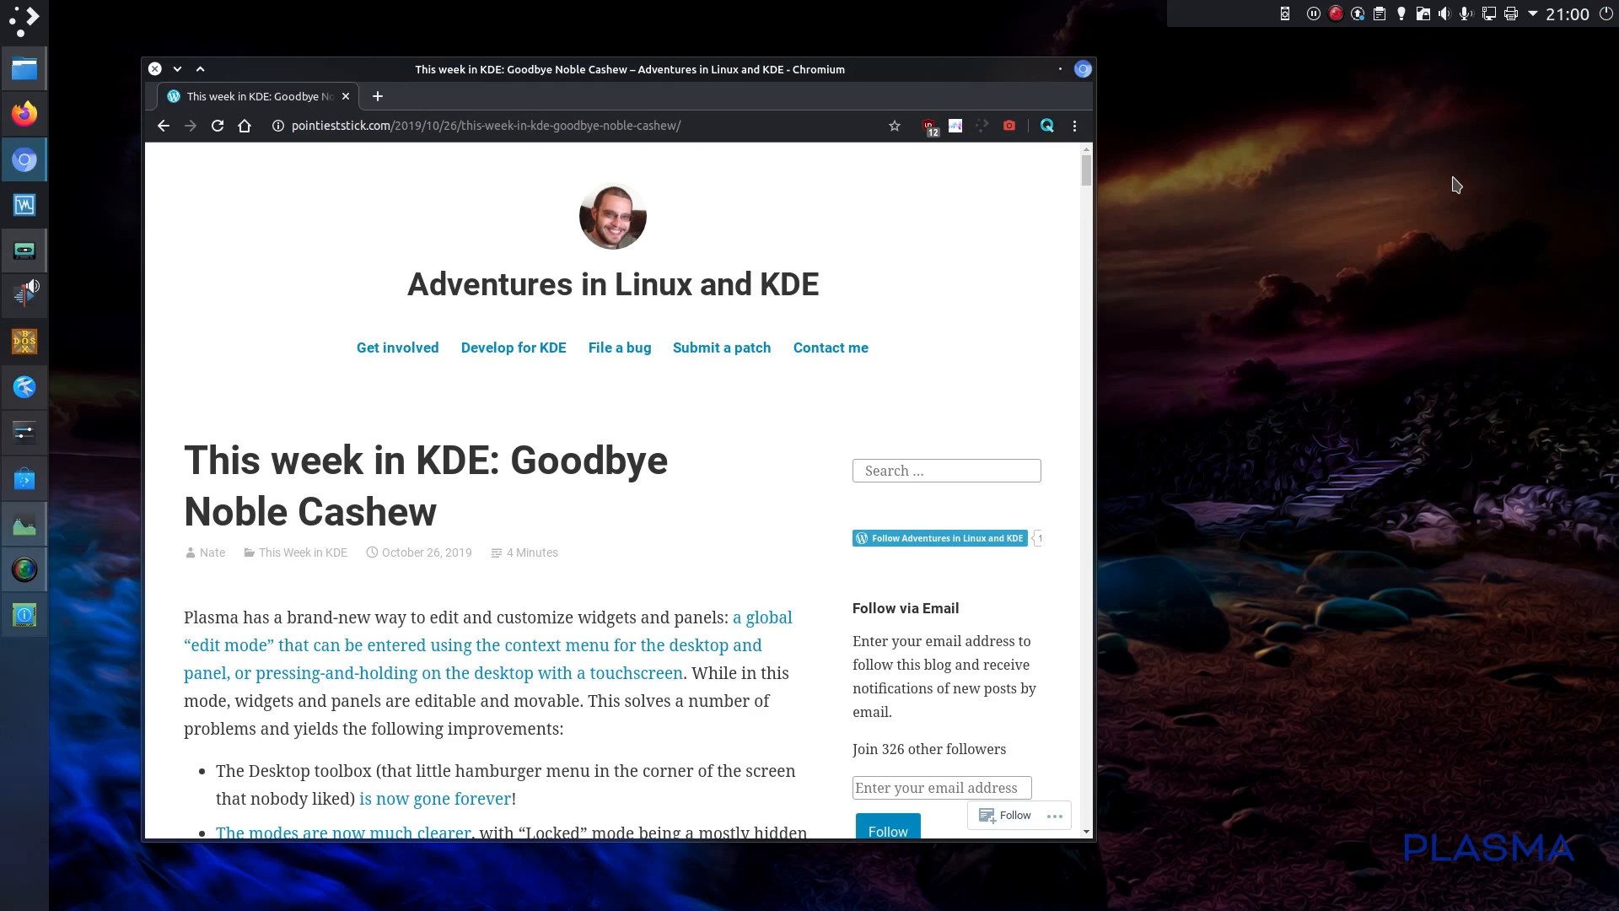
pyautogui.moveTo(585, 434)
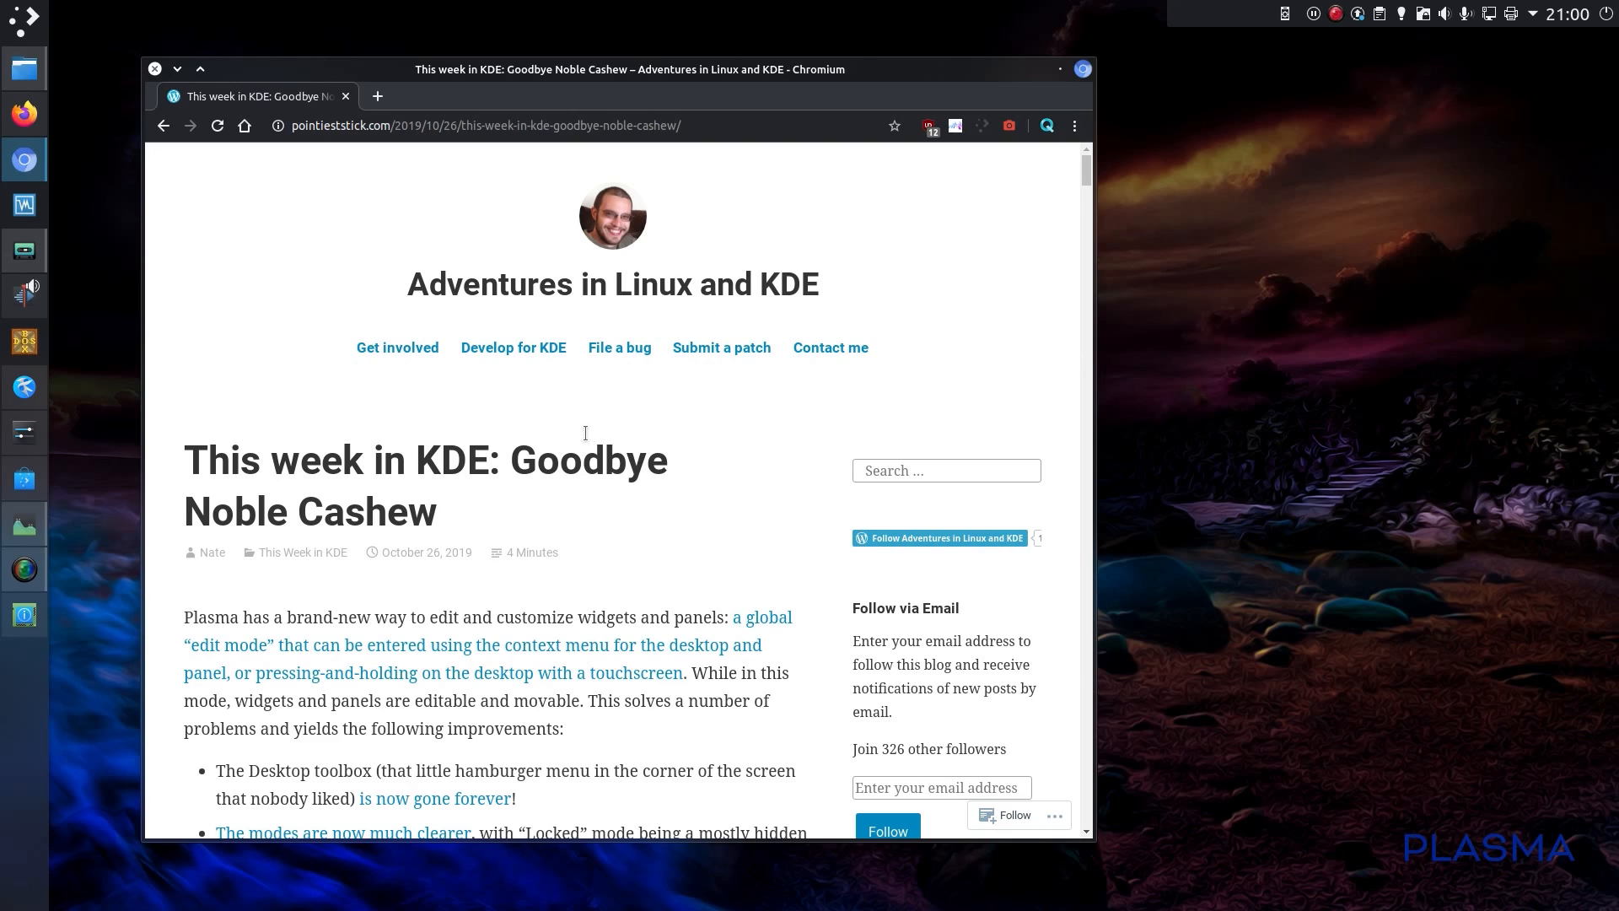
pyautogui.scroll(-3)
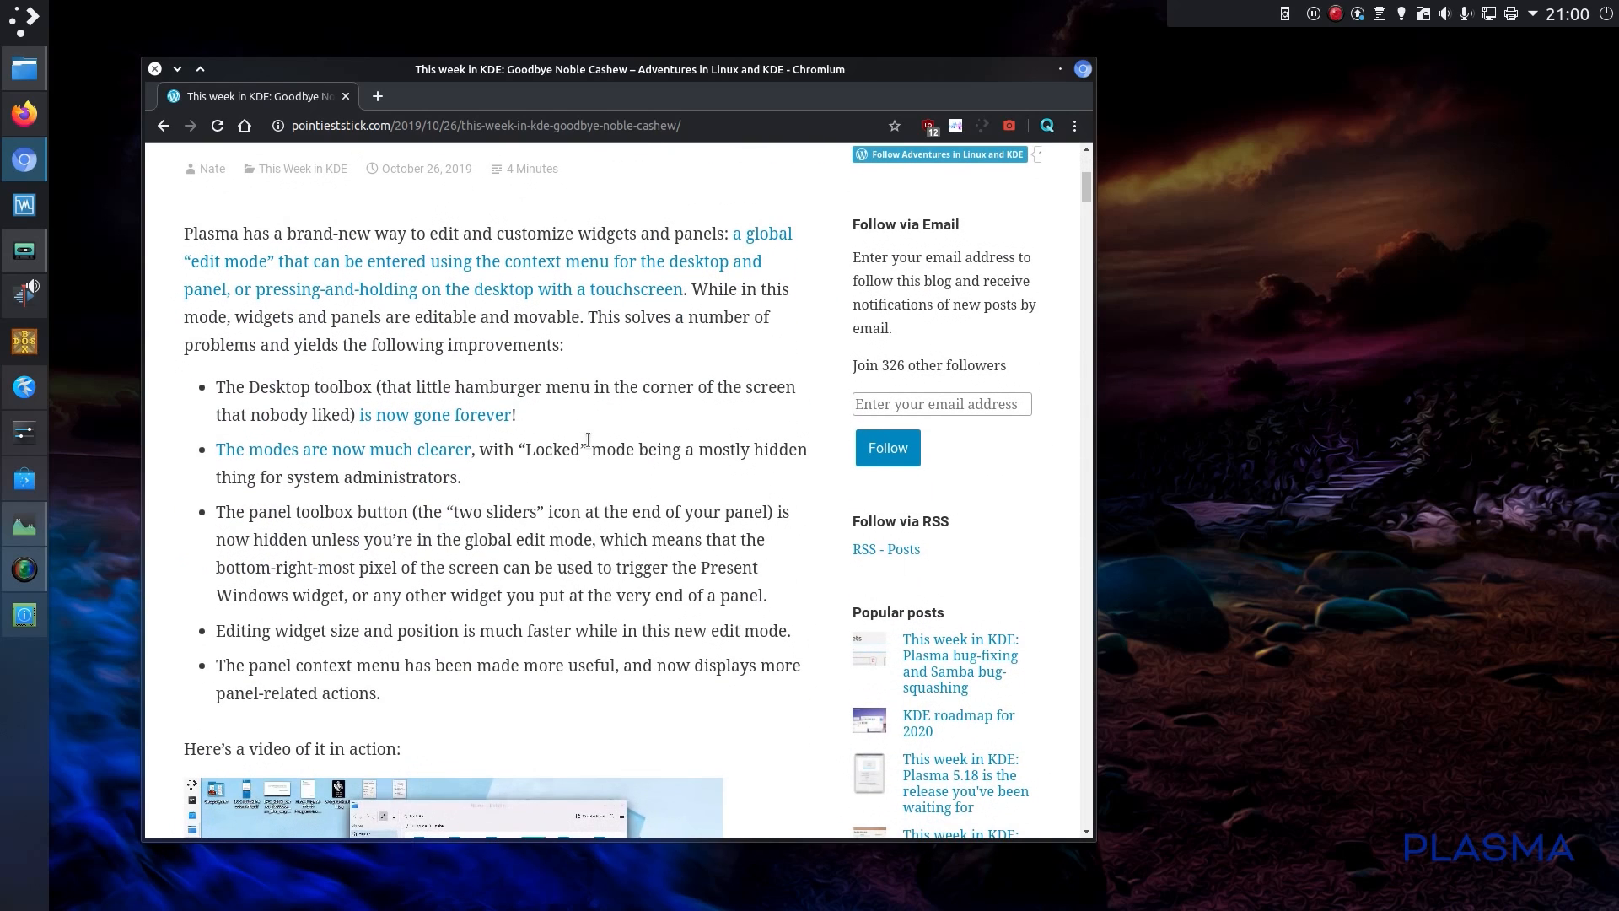
pyautogui.scroll(-3)
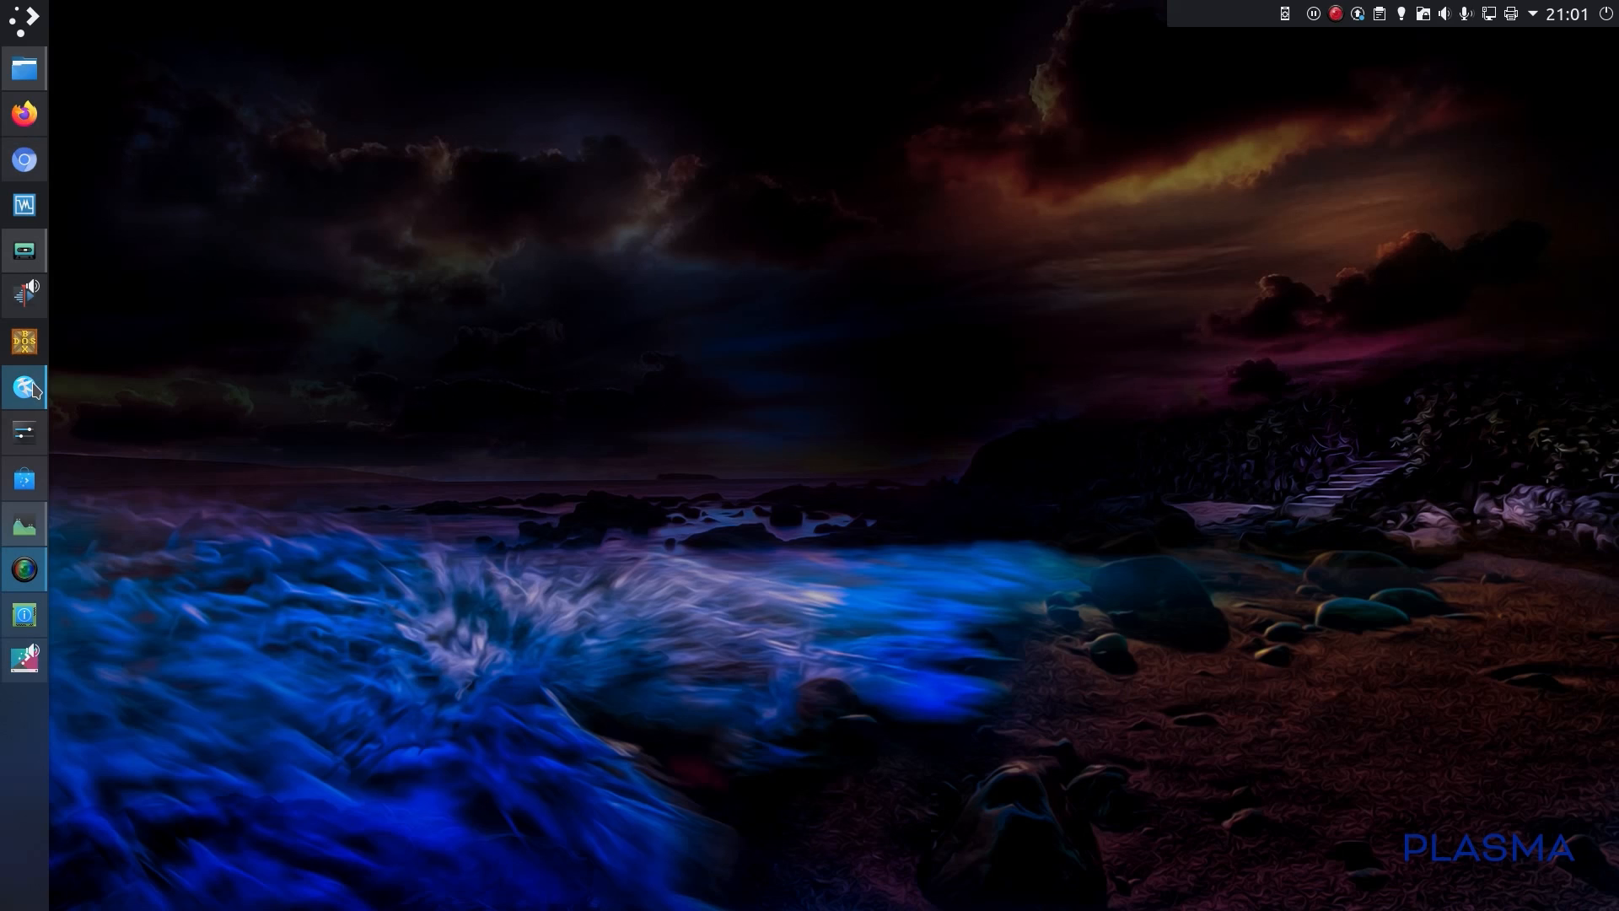
# - Launch Kate from the panel with a new Untitled document
pyautogui.click(24, 387)
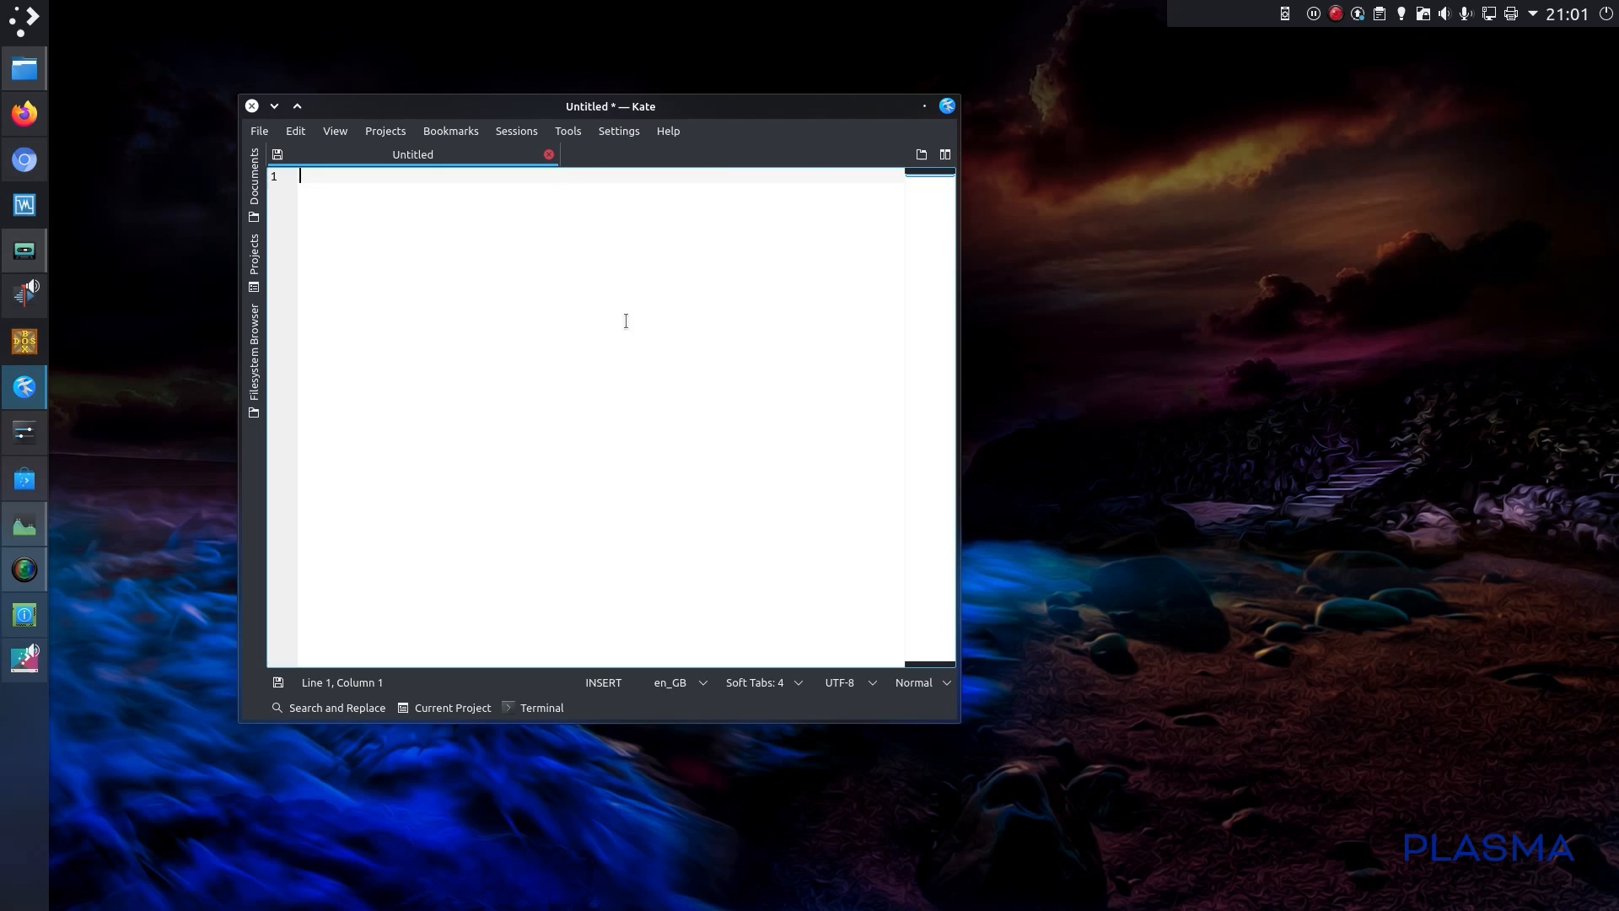
pyautogui.moveTo(390, 265)
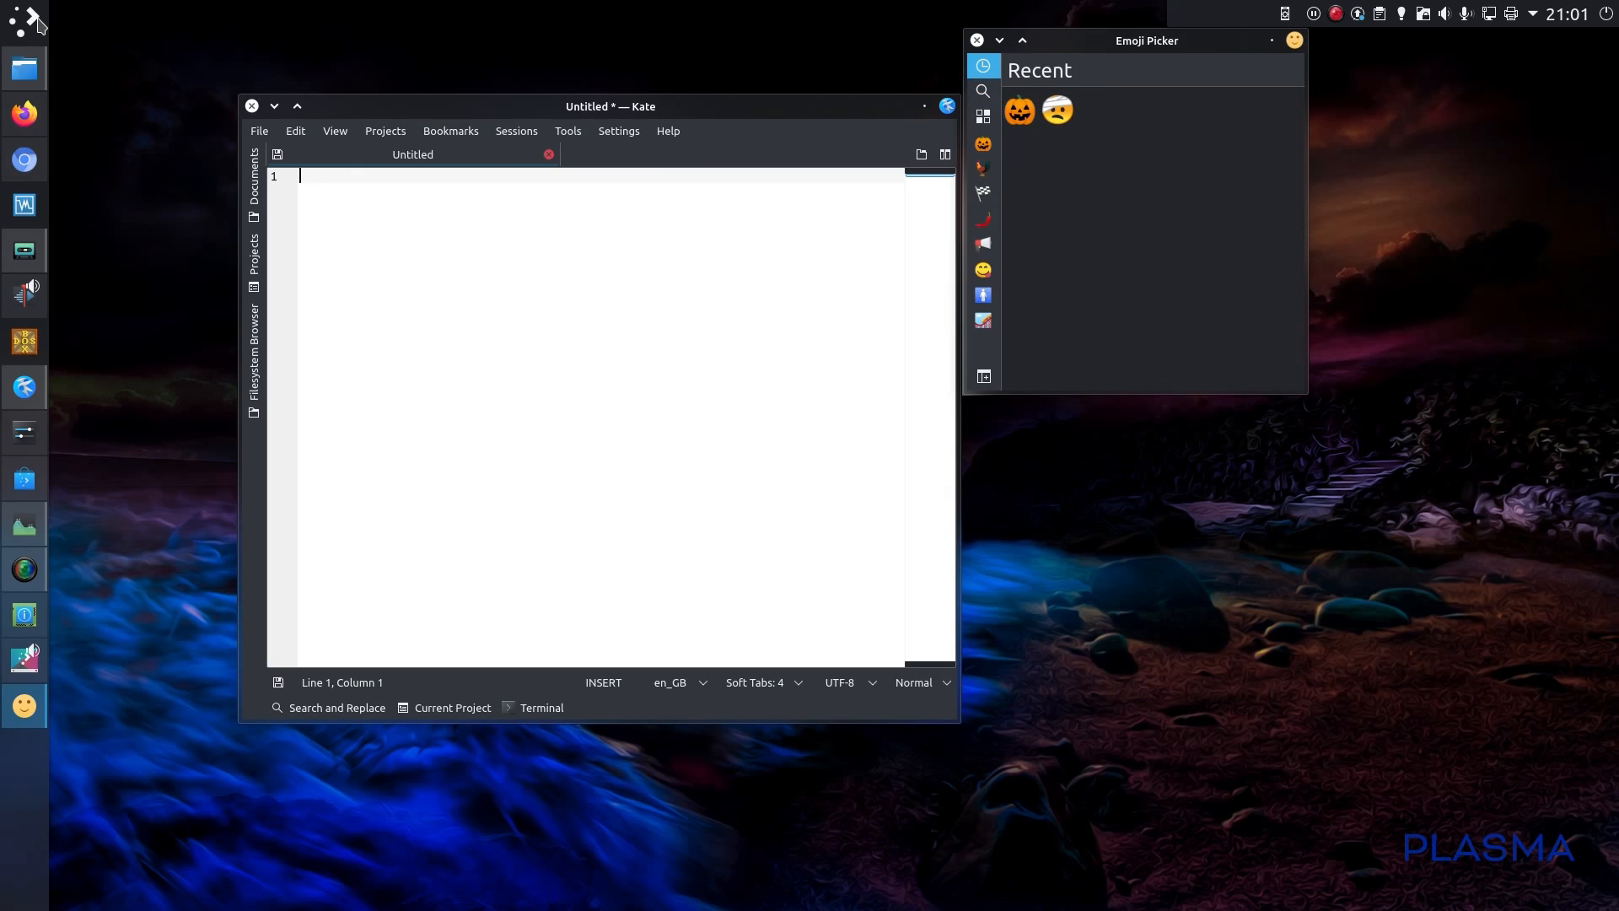
# - Launch Emoji Selector from the launcher and show the All emoji category
pyautogui.click(18, 18)
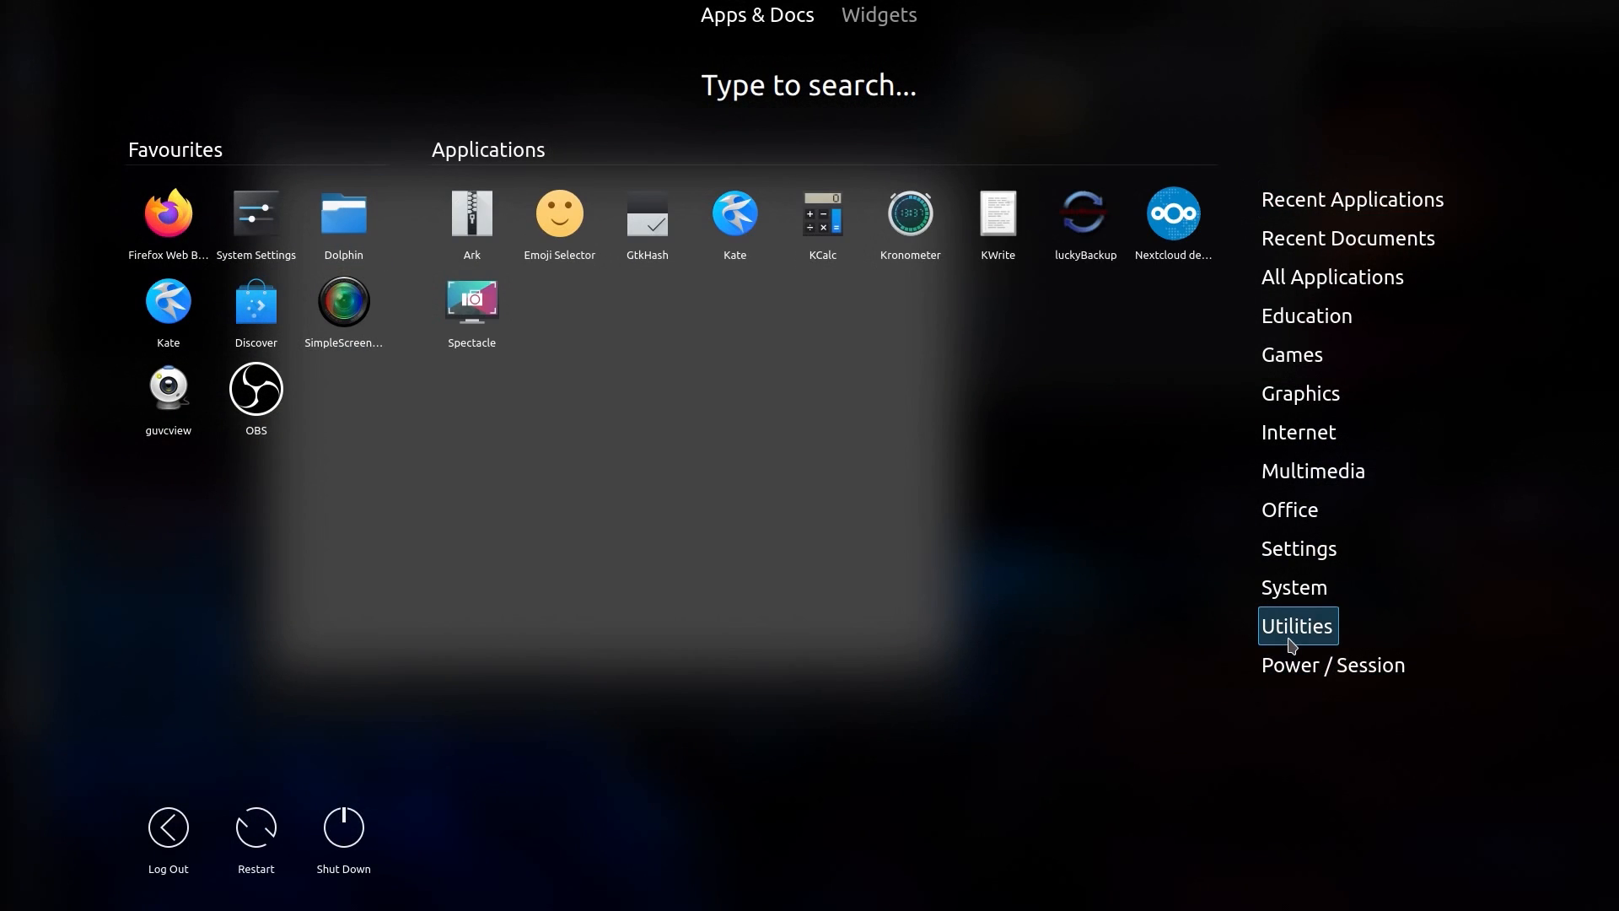
pyautogui.moveTo(558, 223)
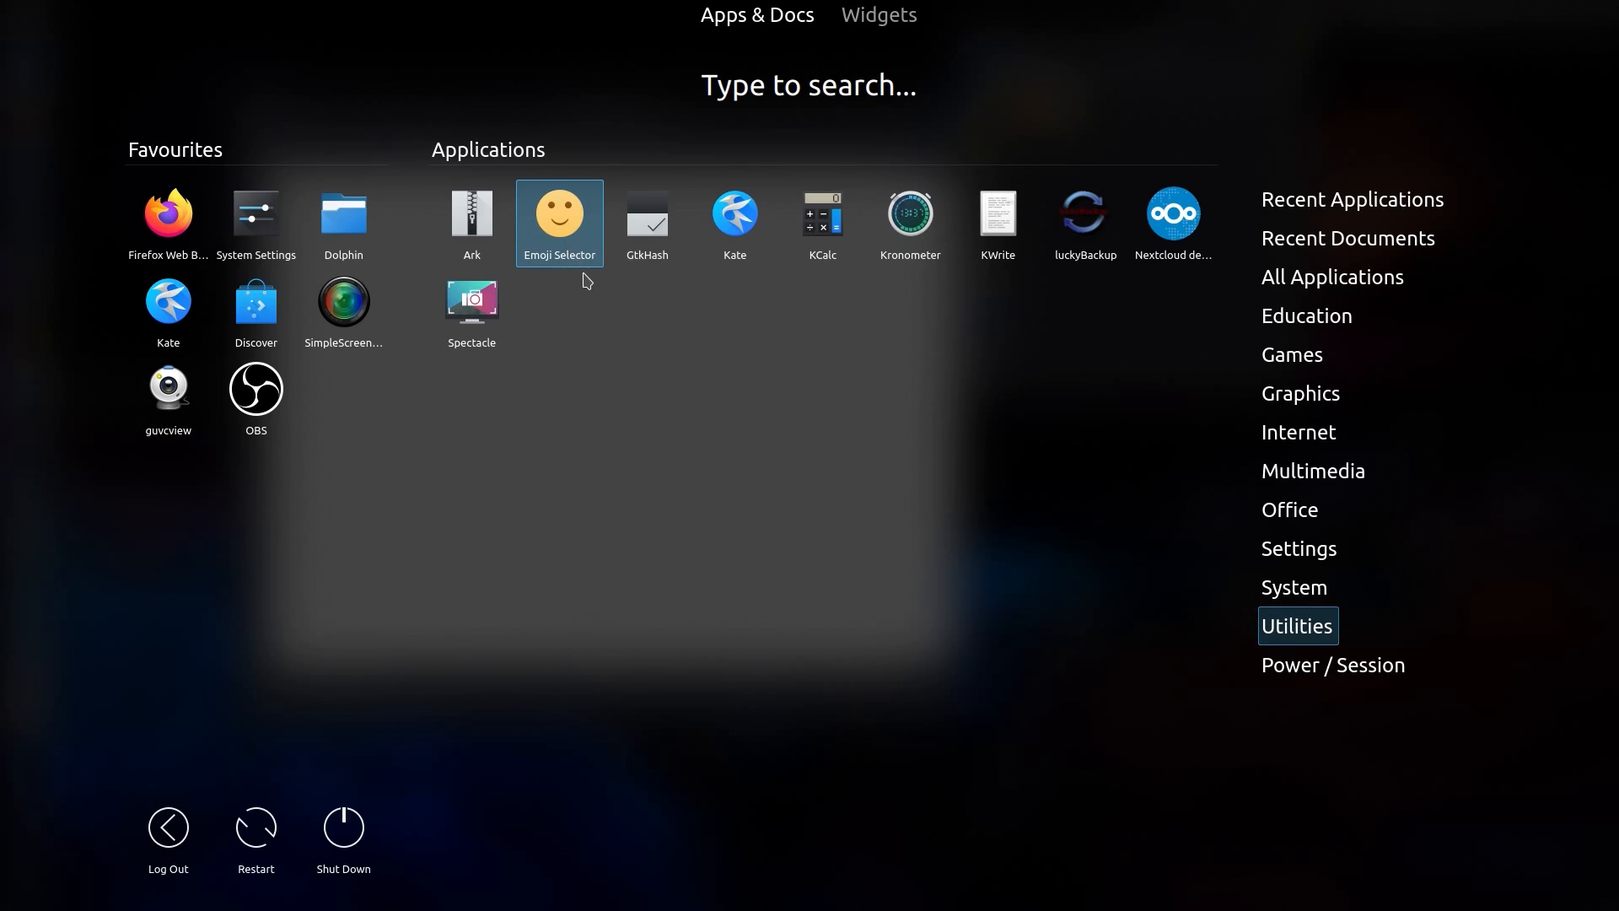
pyautogui.click(559, 214)
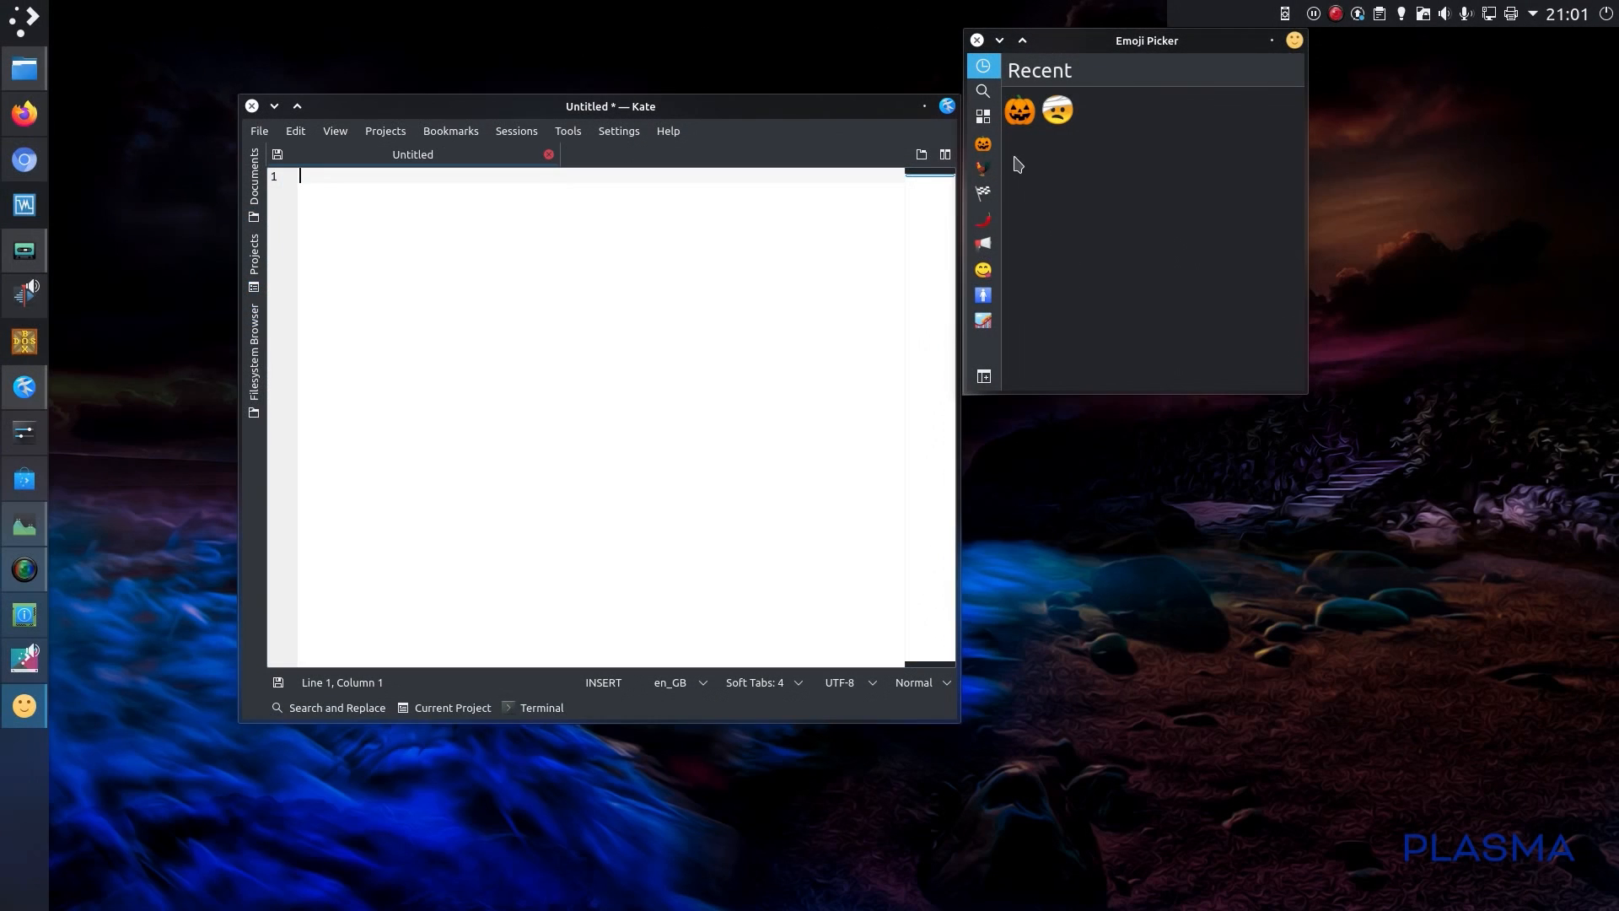
pyautogui.click(981, 117)
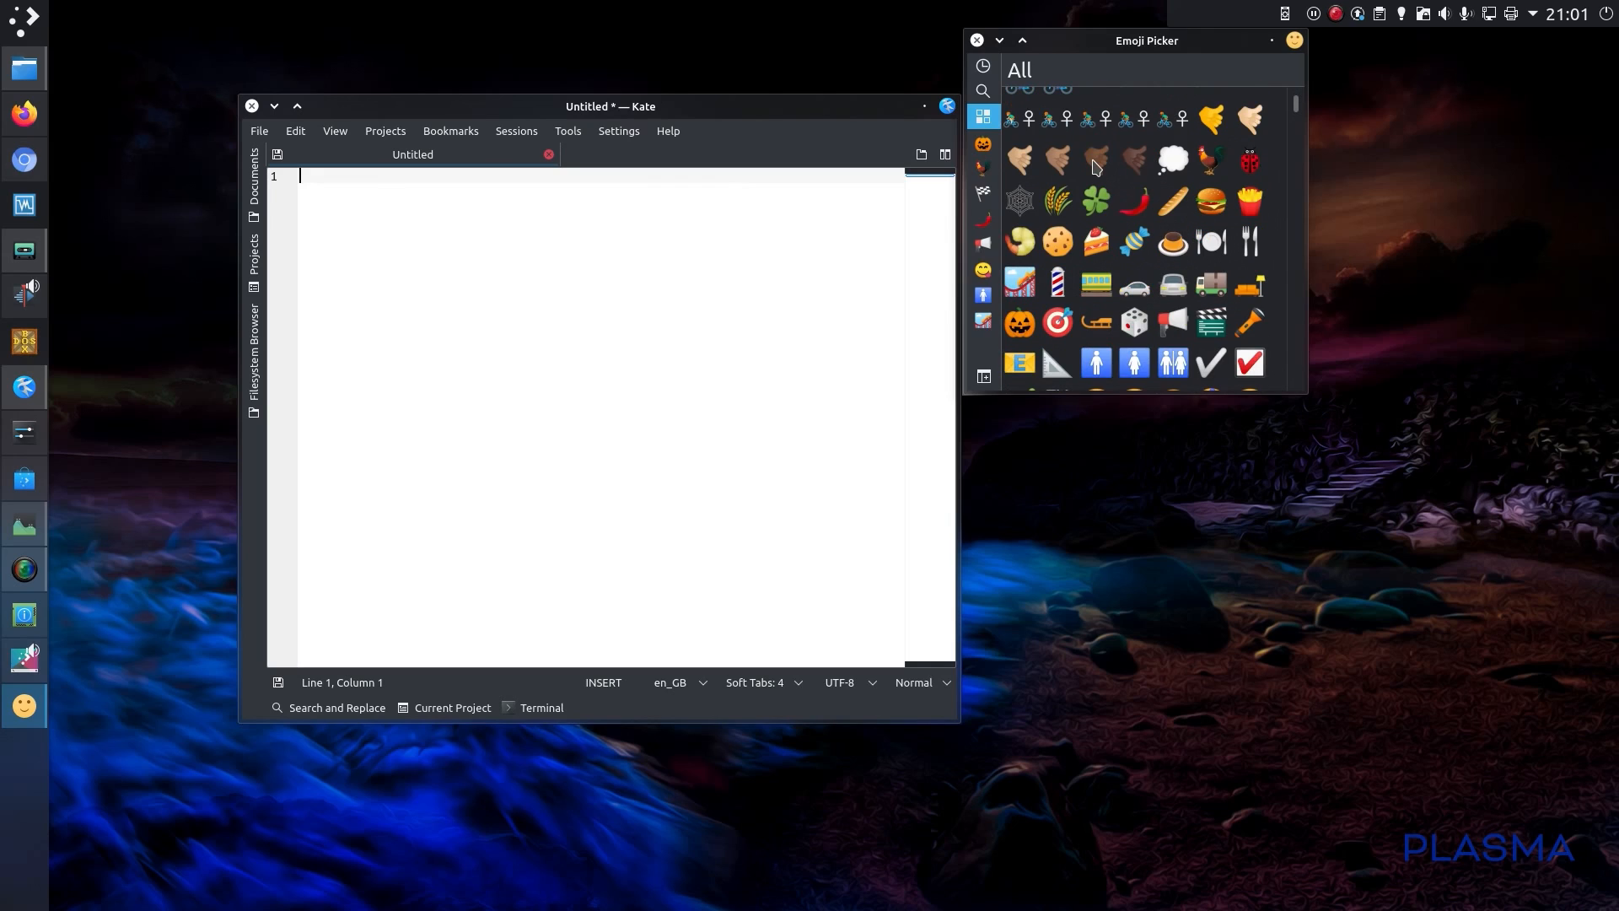
# - Copy a couple of smiley emoji to the clipboard for pasting into Kate
pyautogui.scroll(-3)
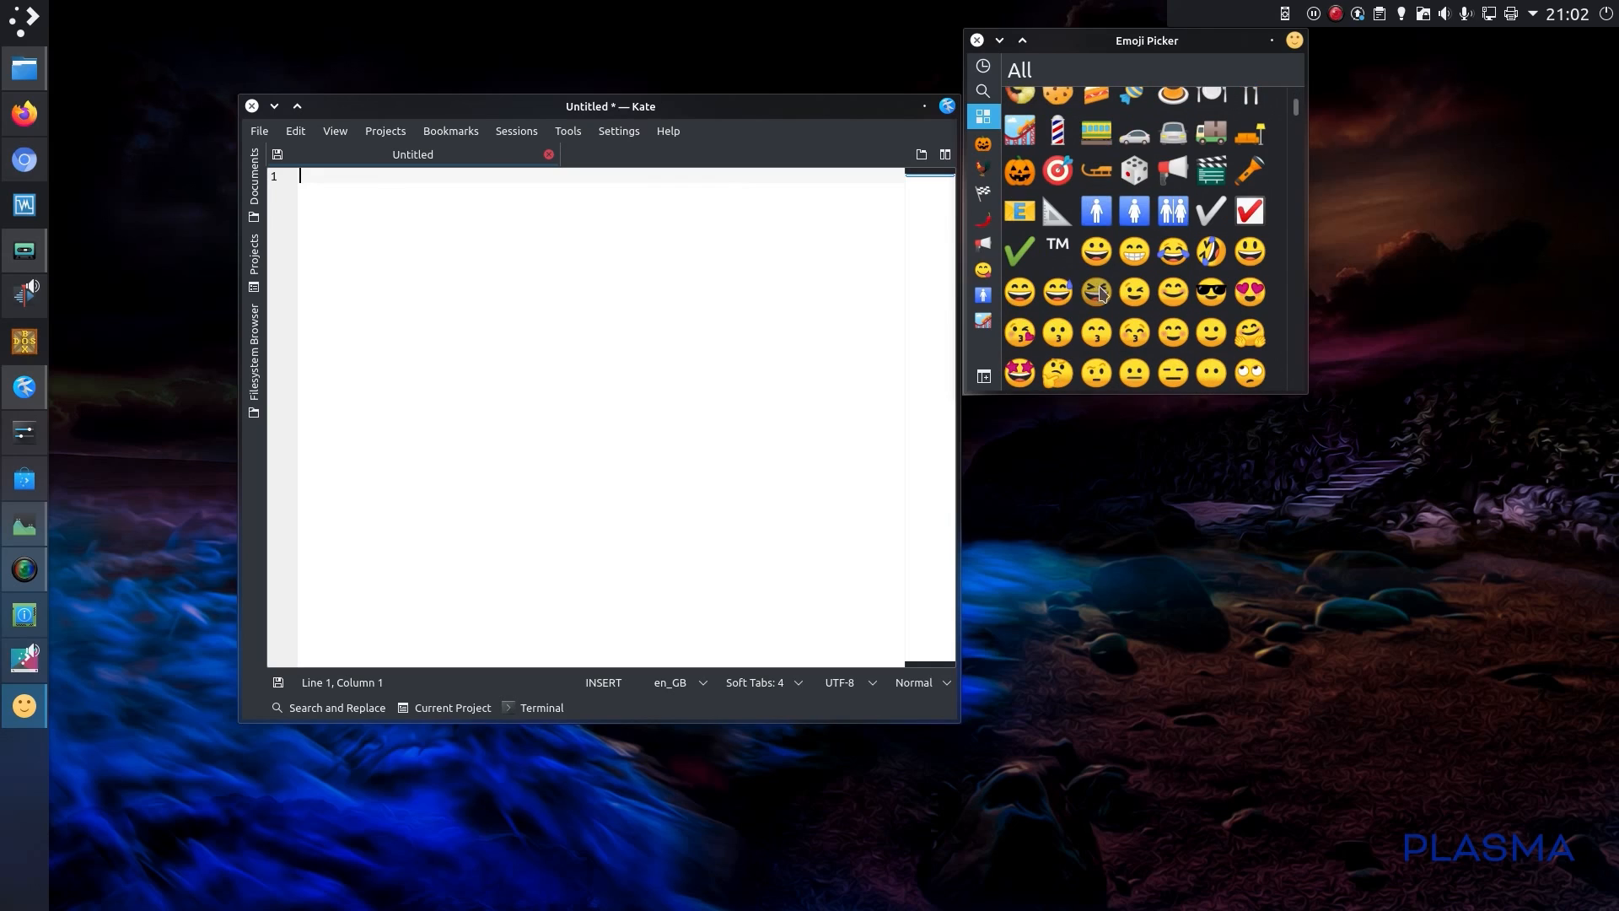
pyautogui.click(1095, 290)
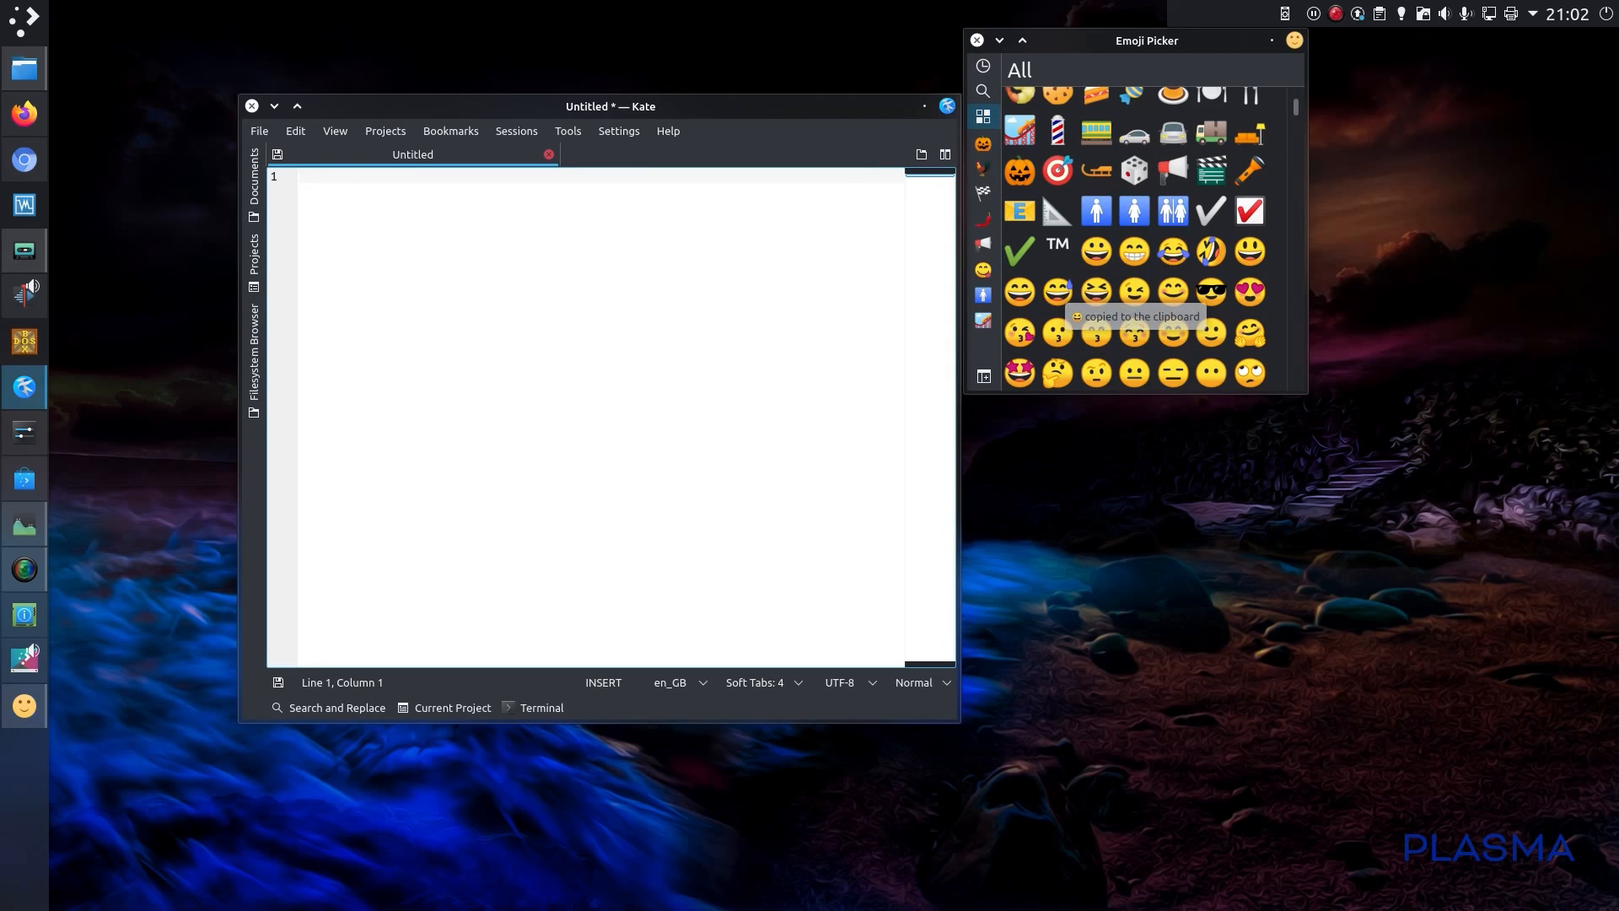
pyautogui.click(1095, 249)
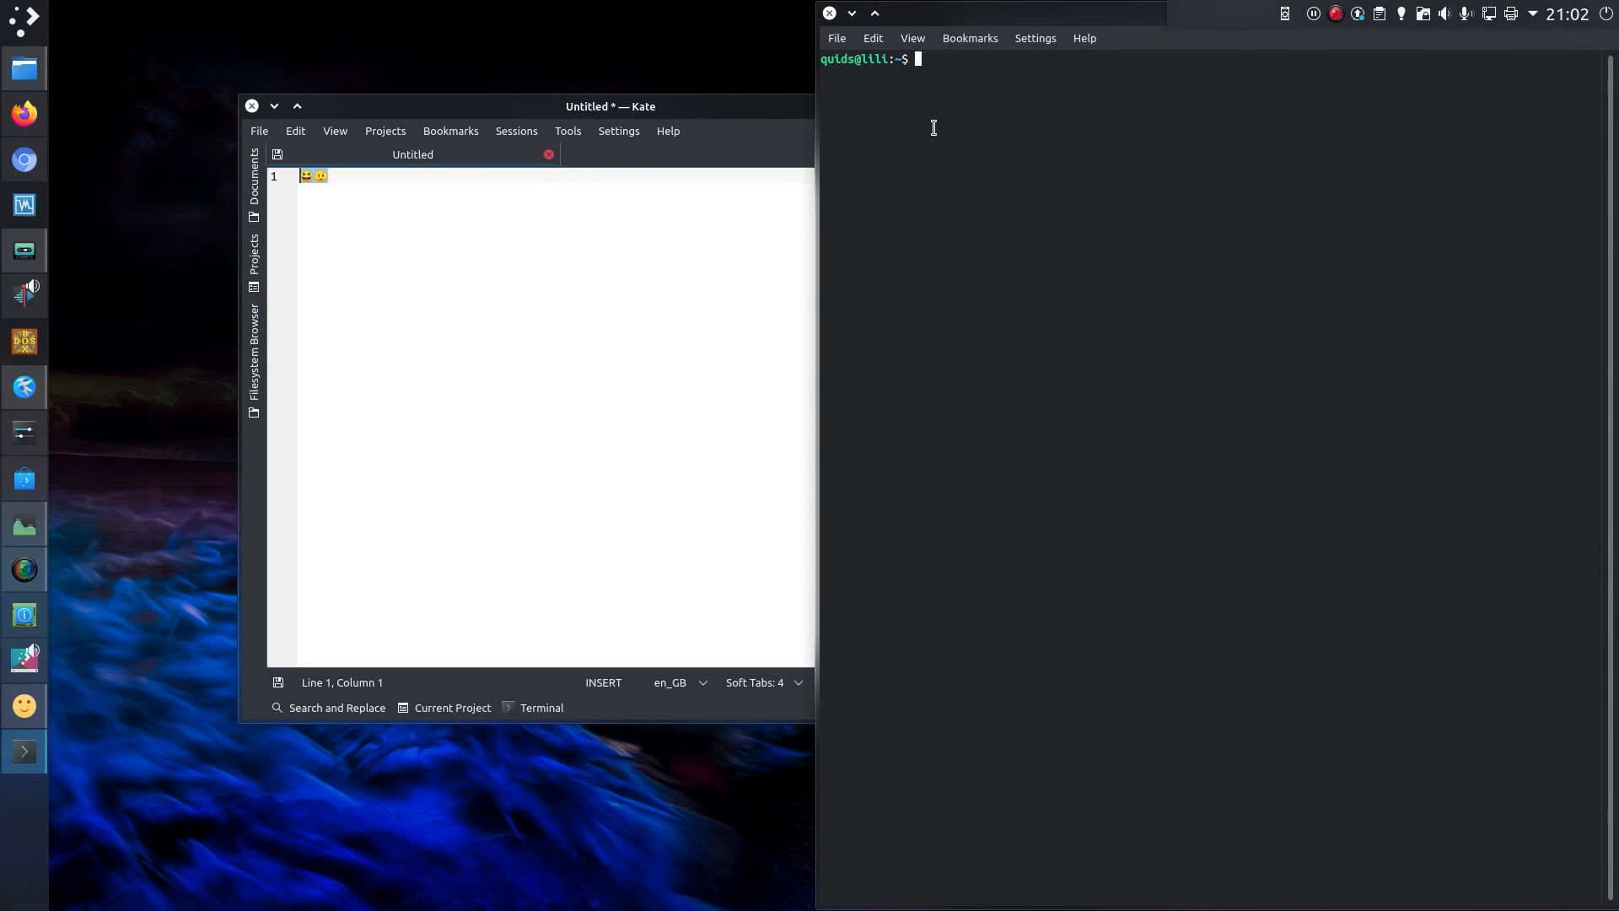
pyautogui.moveTo(997, 154)
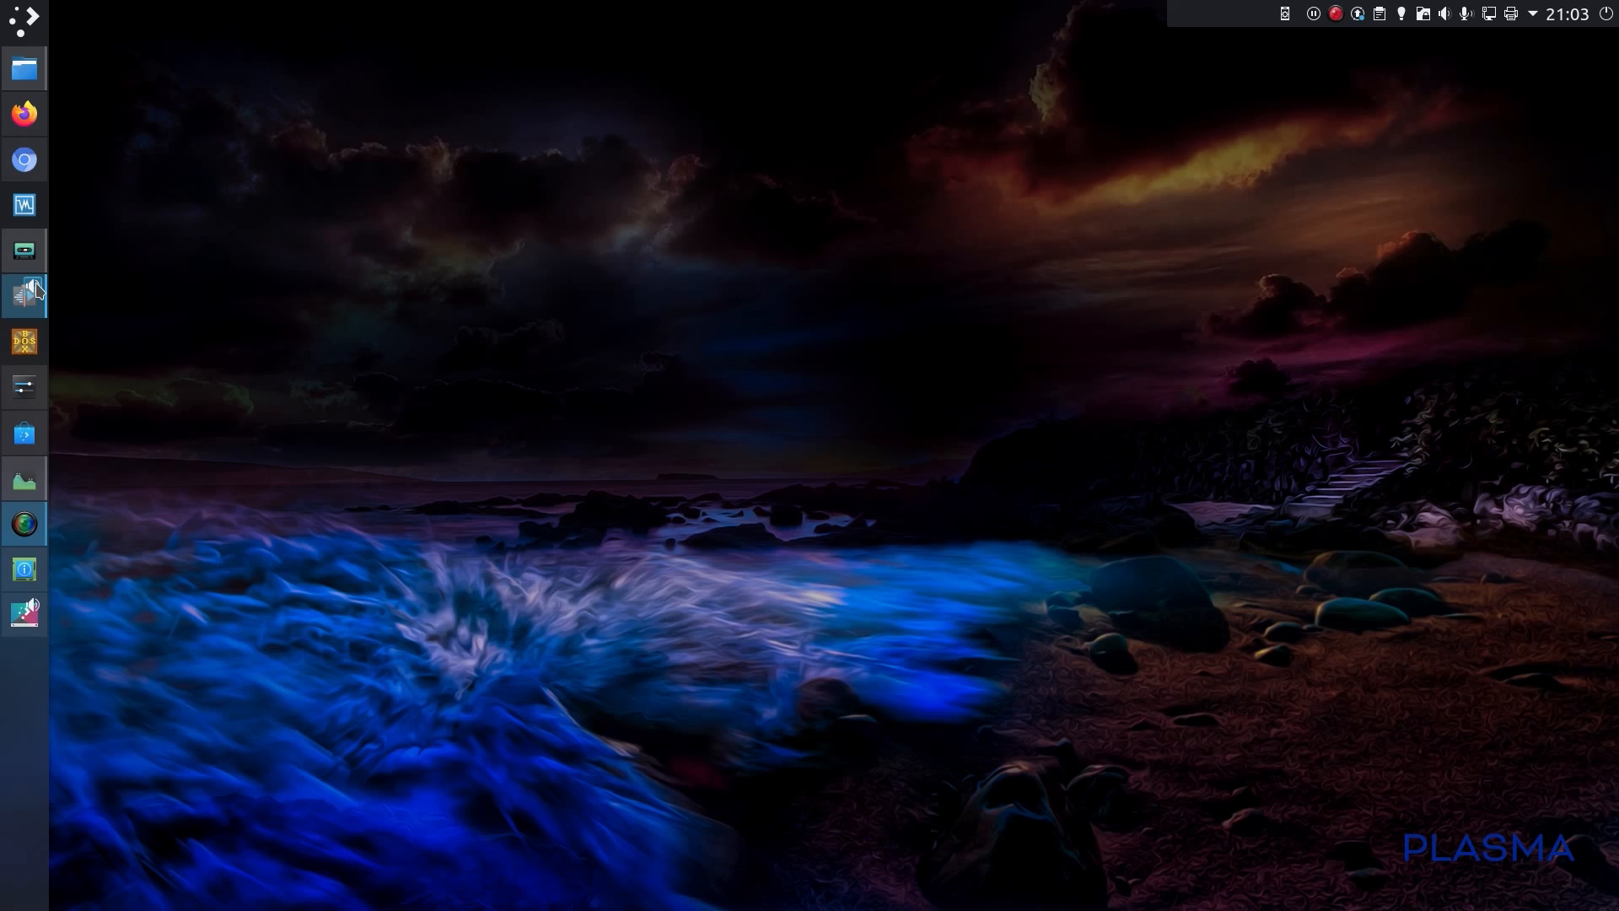
pyautogui.moveTo(78, 287)
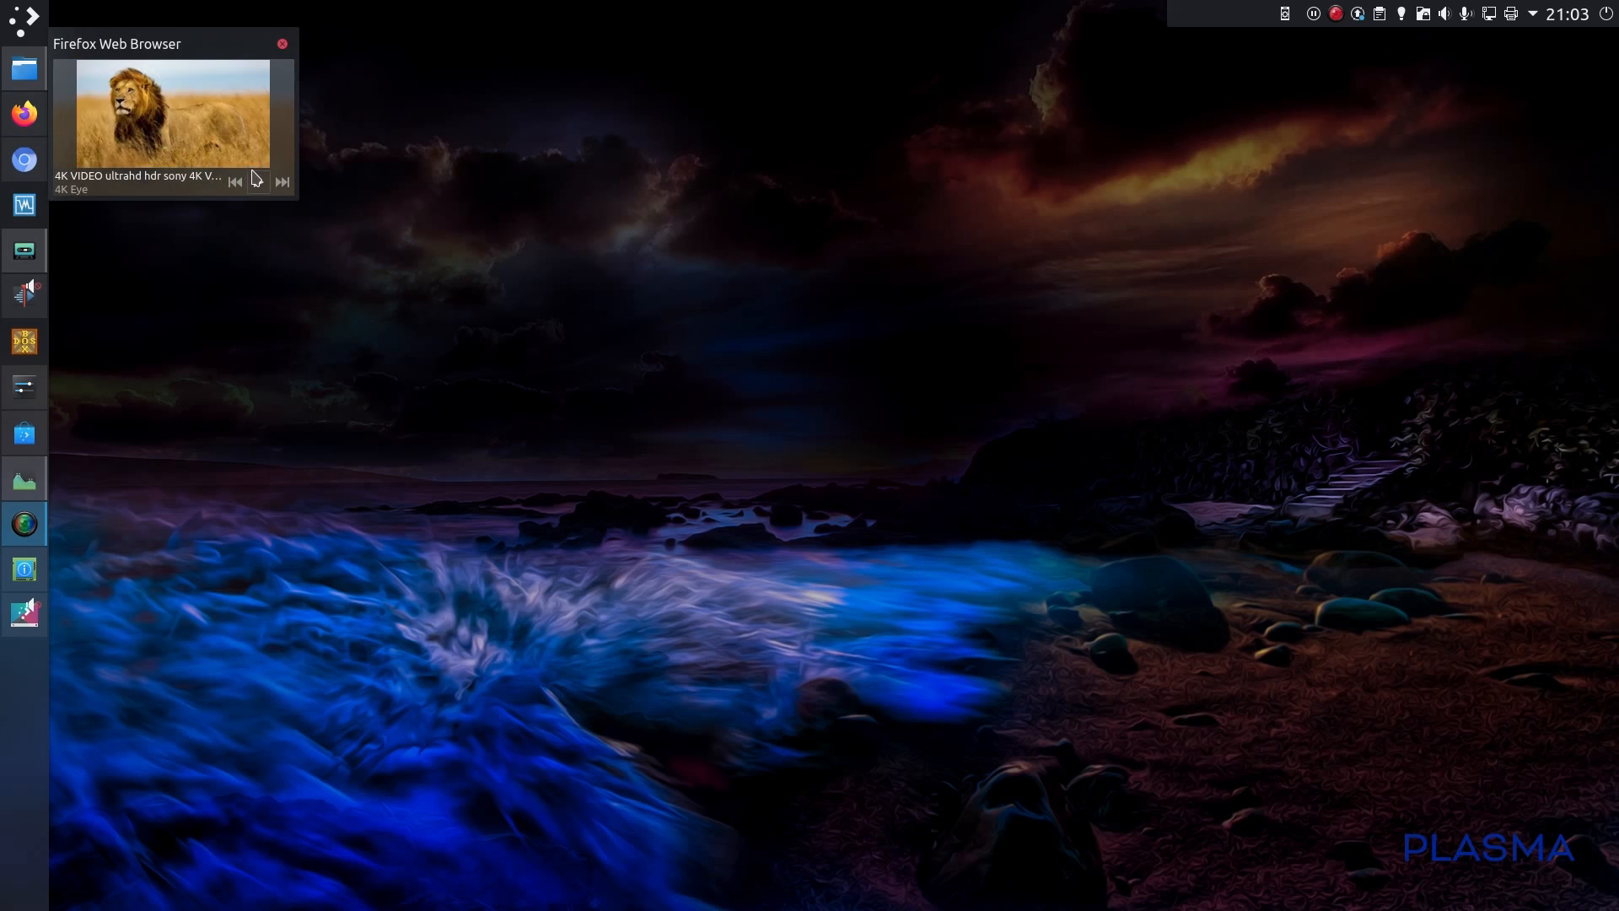
# - Pause the lion video via the Firefox task media tooltip
pyautogui.click(258, 182)
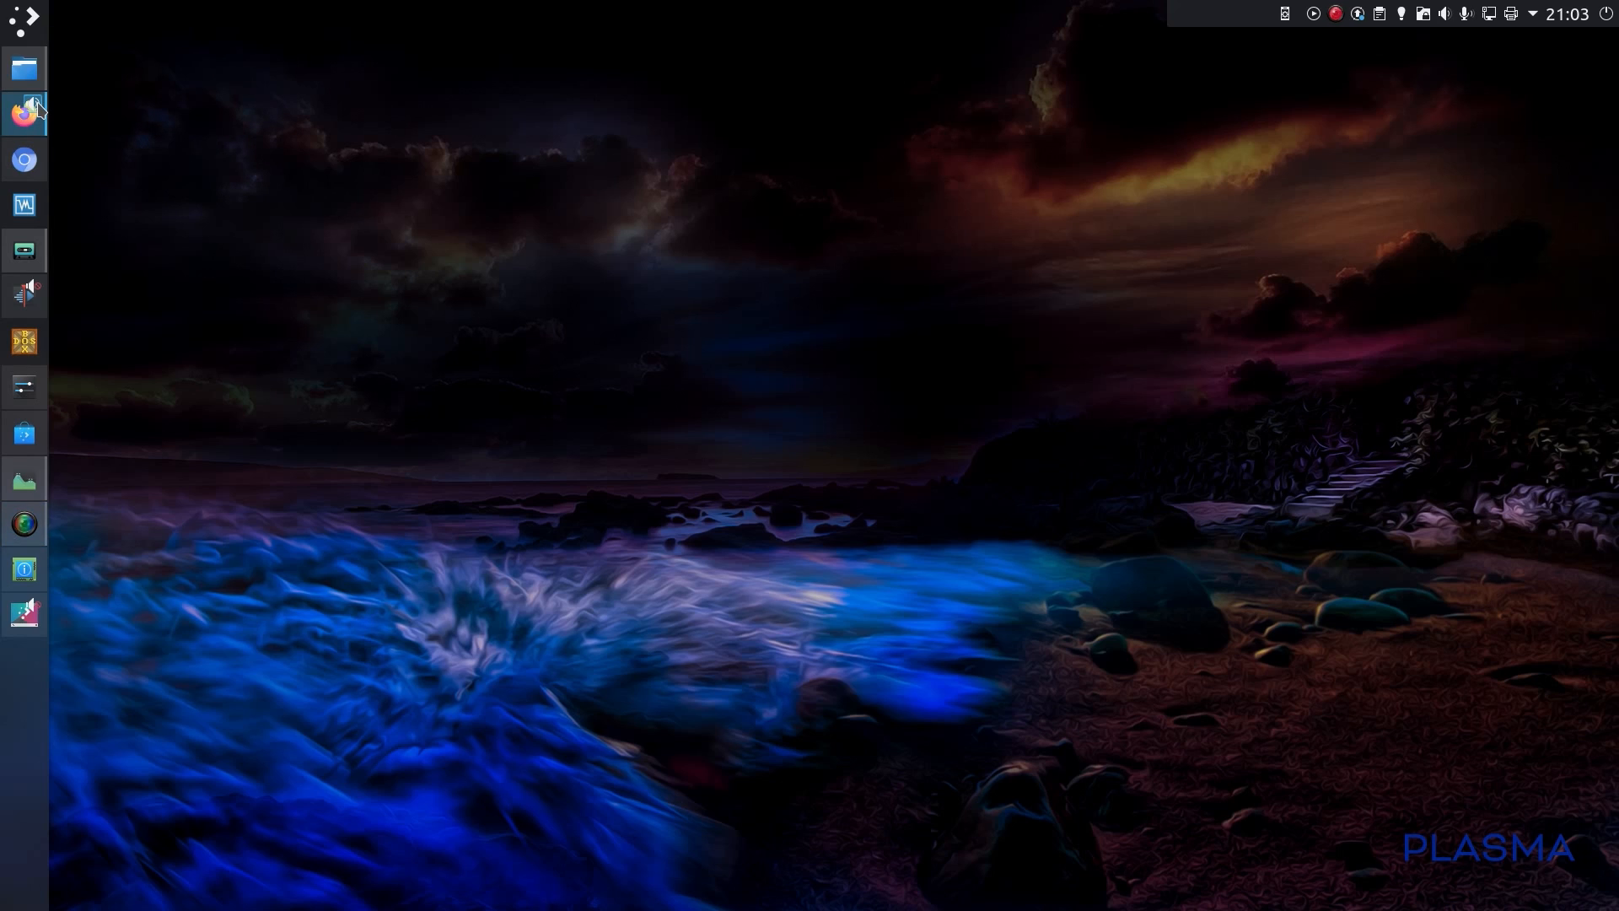
pyautogui.moveTo(57, 252)
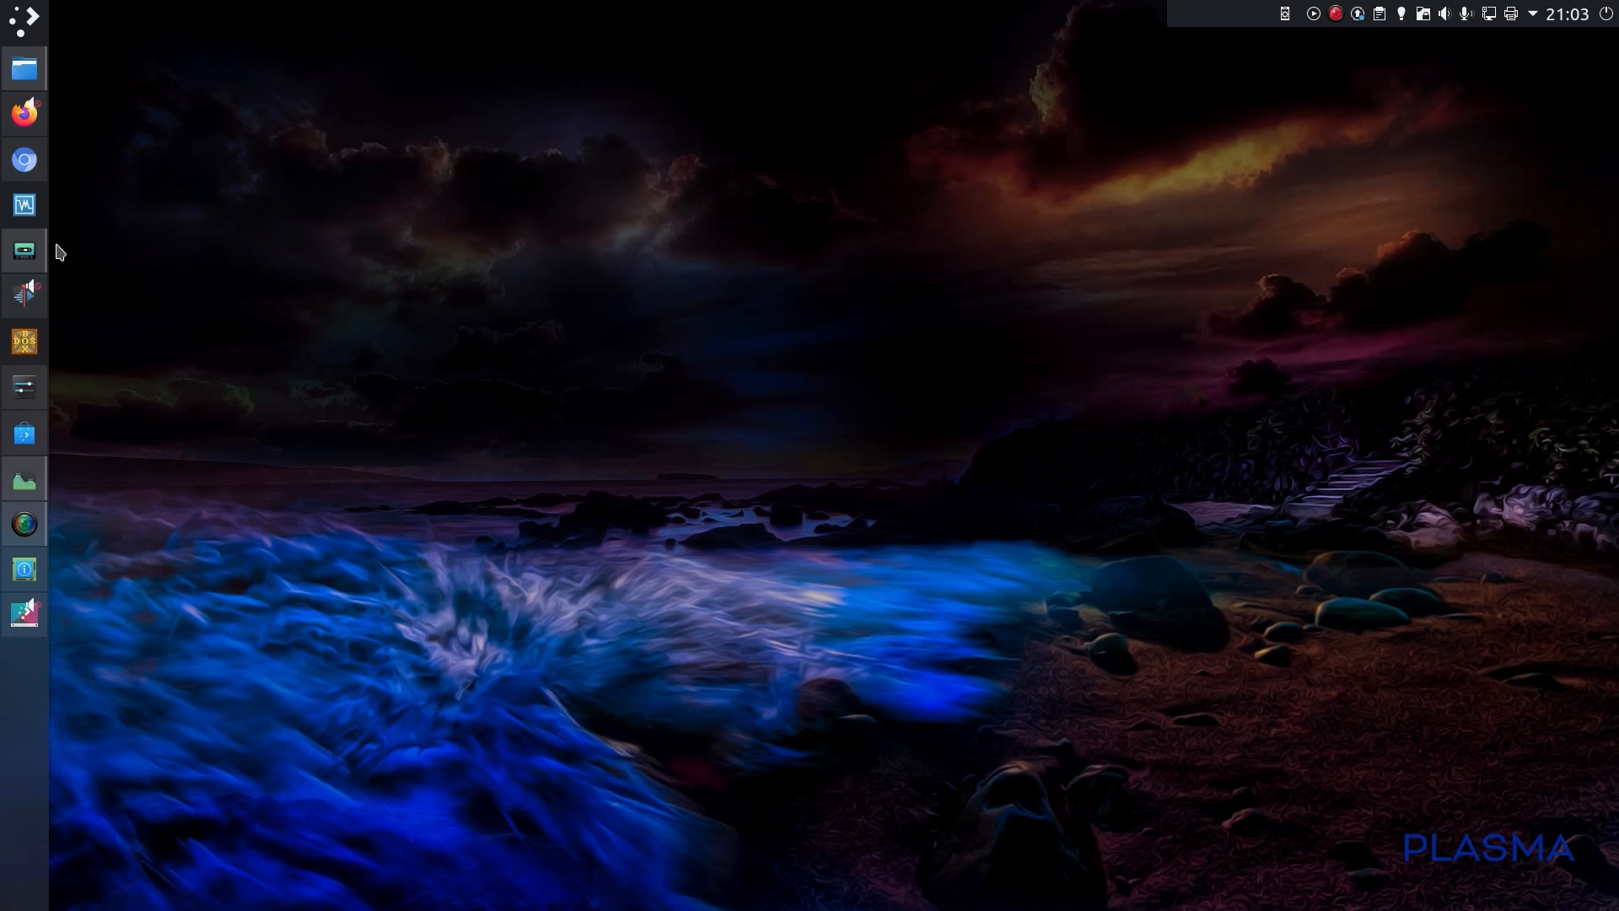
pyautogui.moveTo(77, 302)
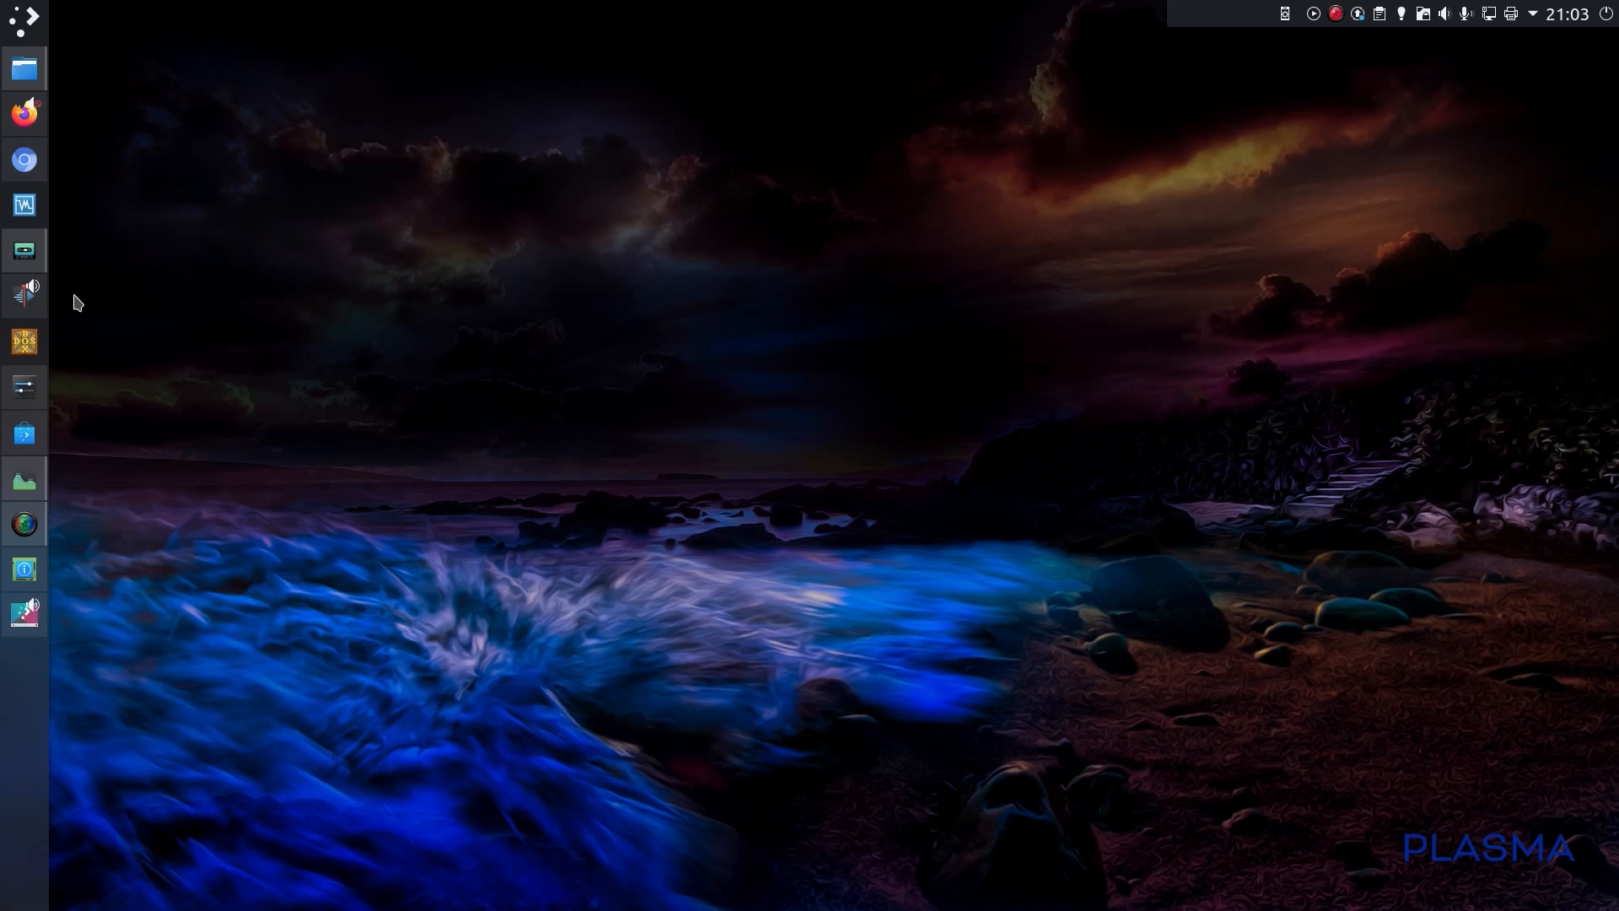
pyautogui.moveTo(24, 159)
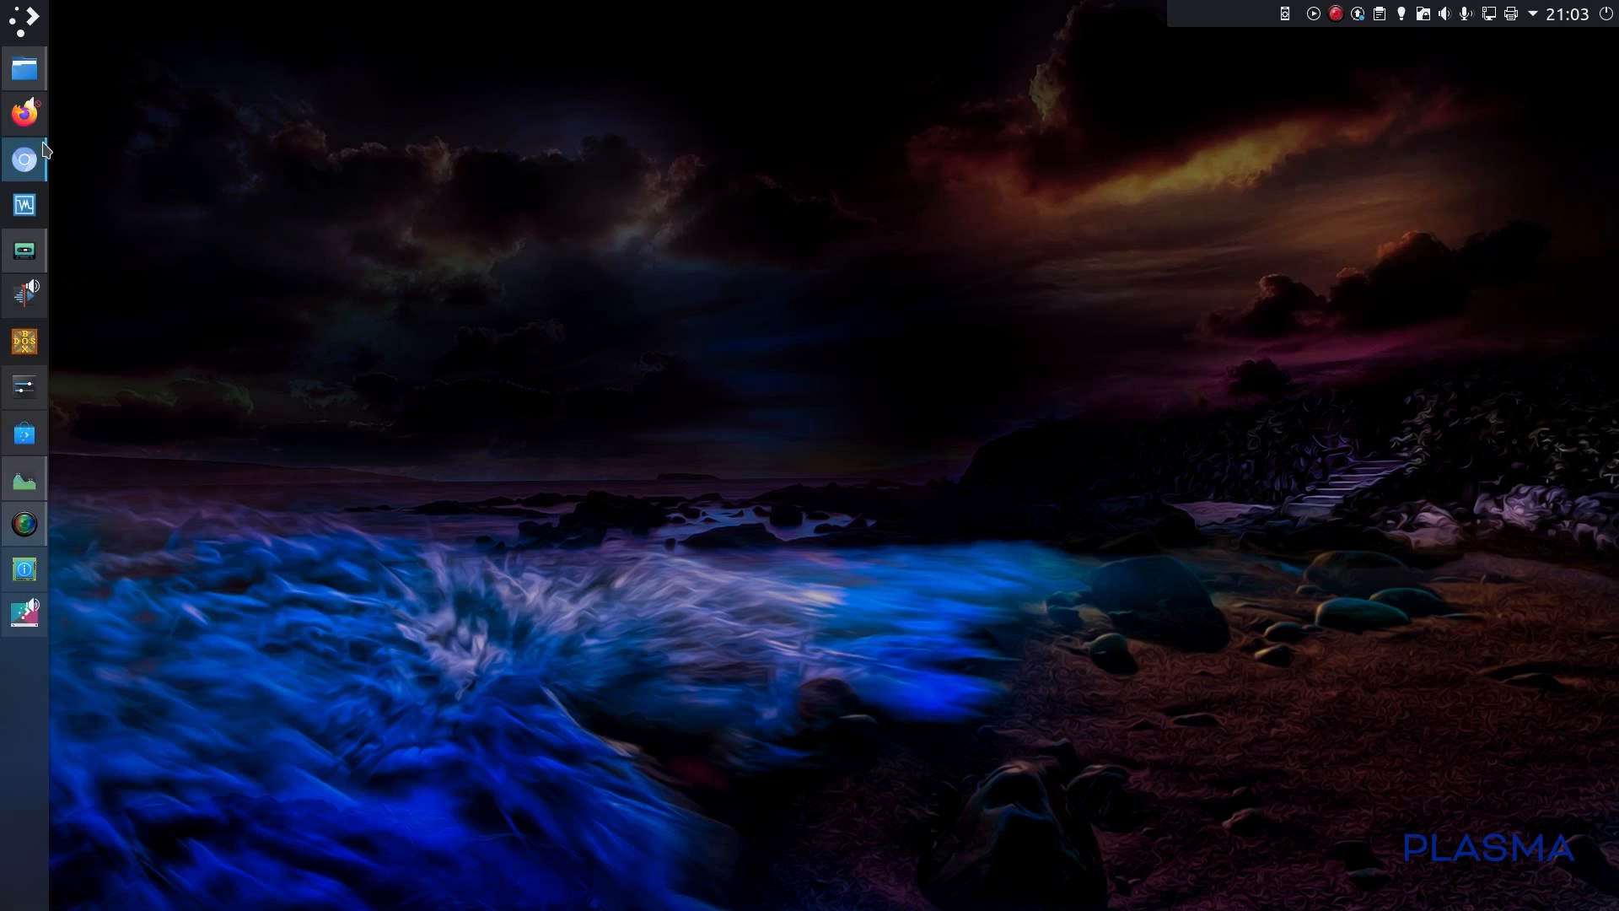
# - Sort processes by GPU Usage to see kwin_x11 and Xorg, then close System Monitor
pyautogui.click(24, 477)
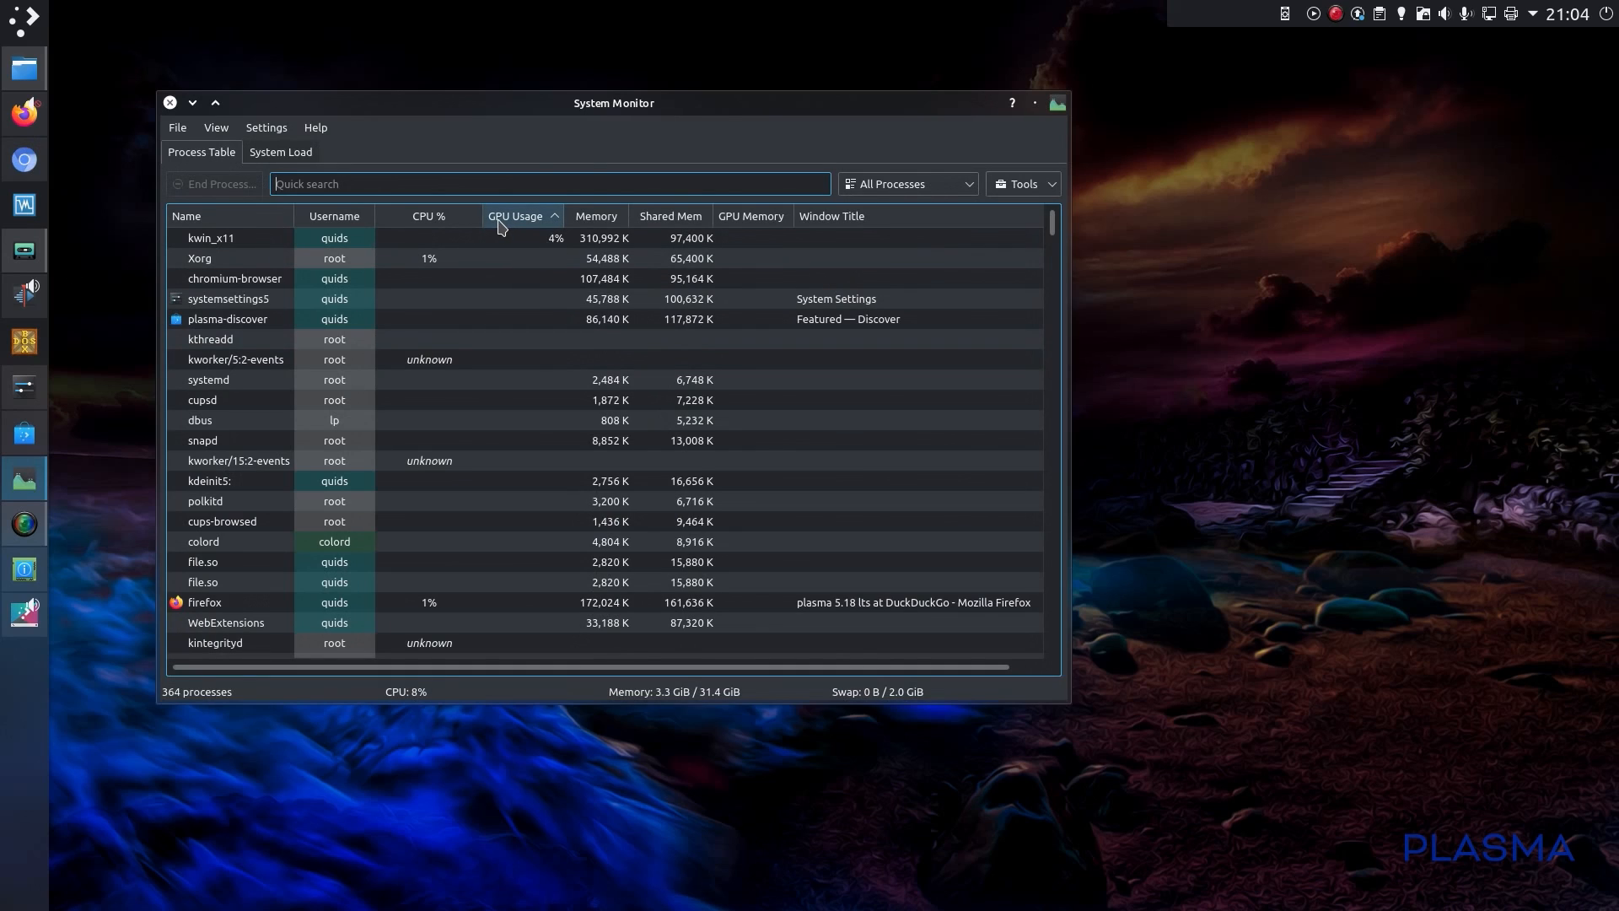
pyautogui.moveTo(750, 215)
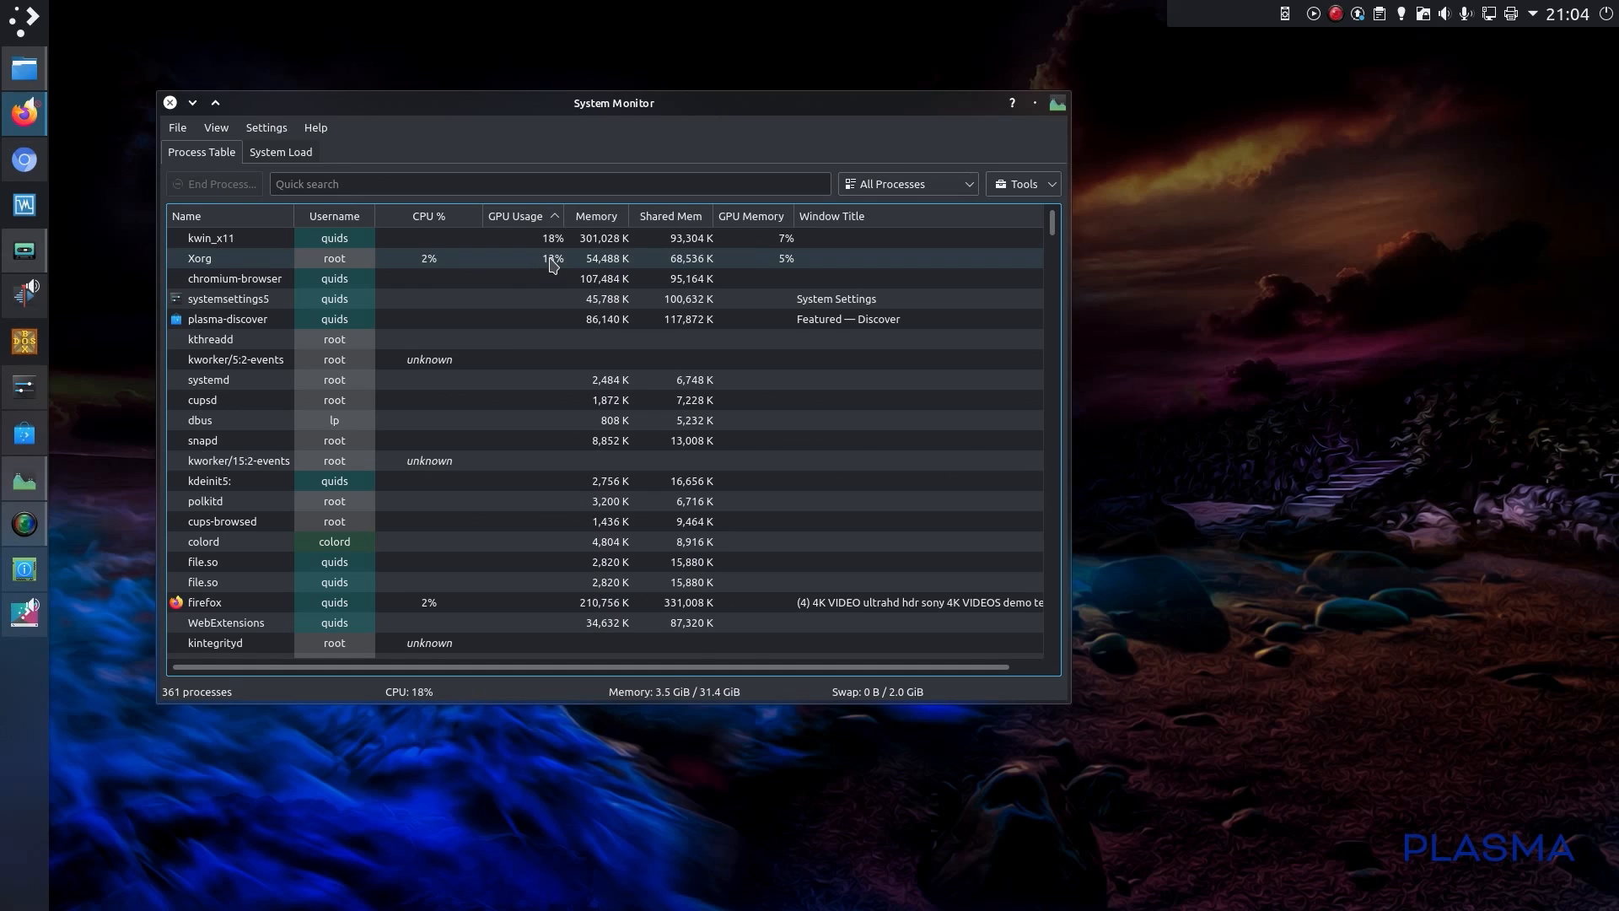
pyautogui.moveTo(524, 270)
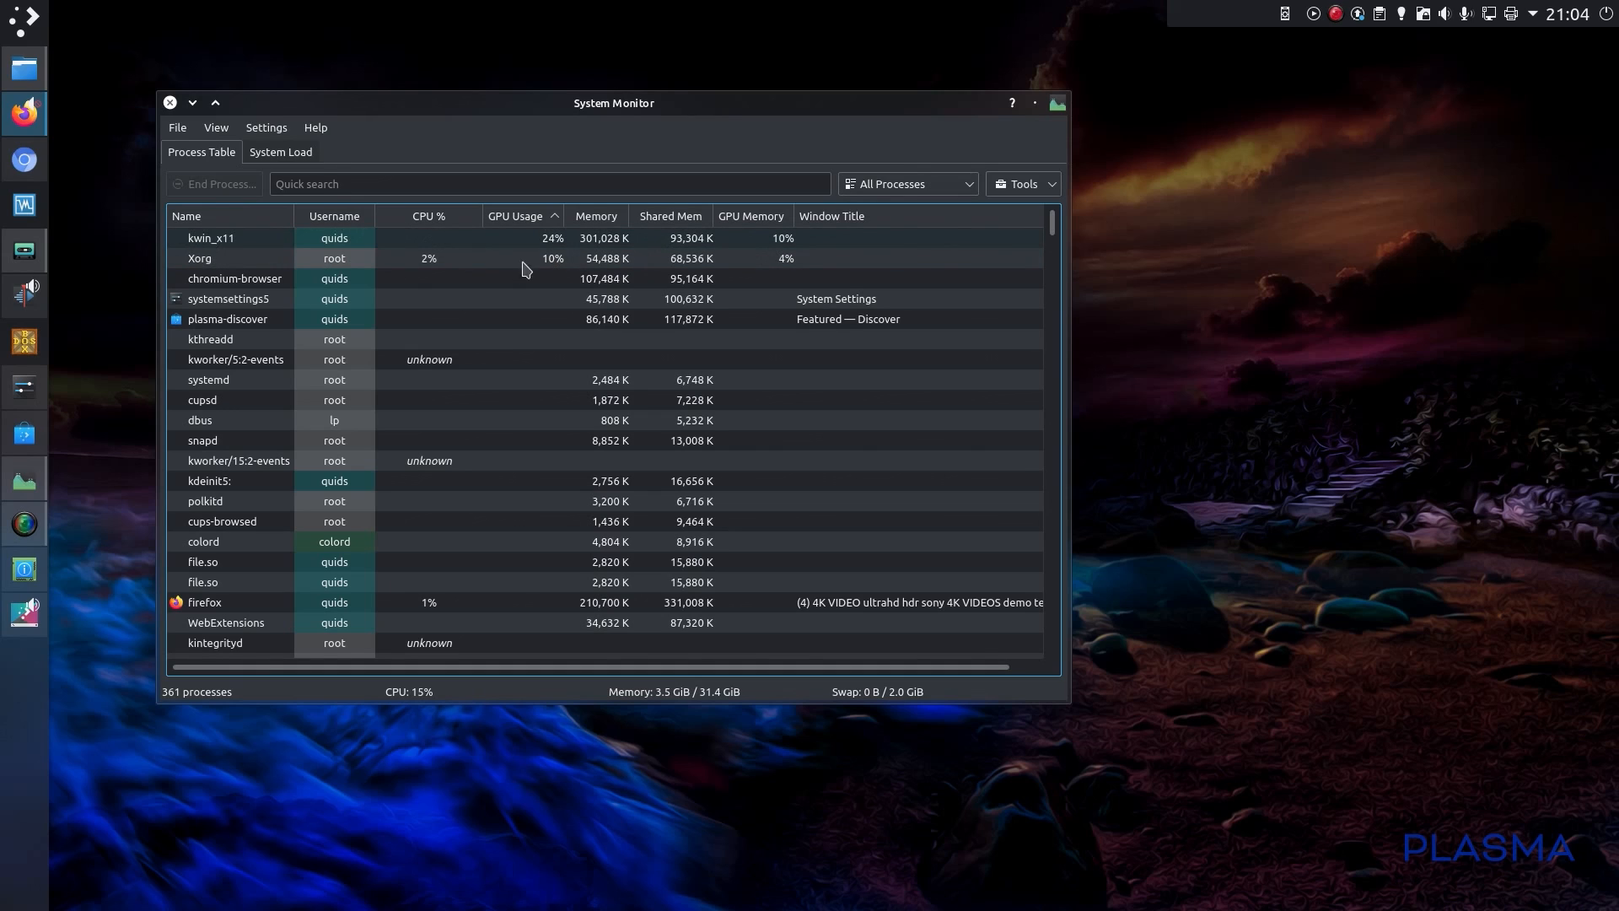
pyautogui.click(168, 103)
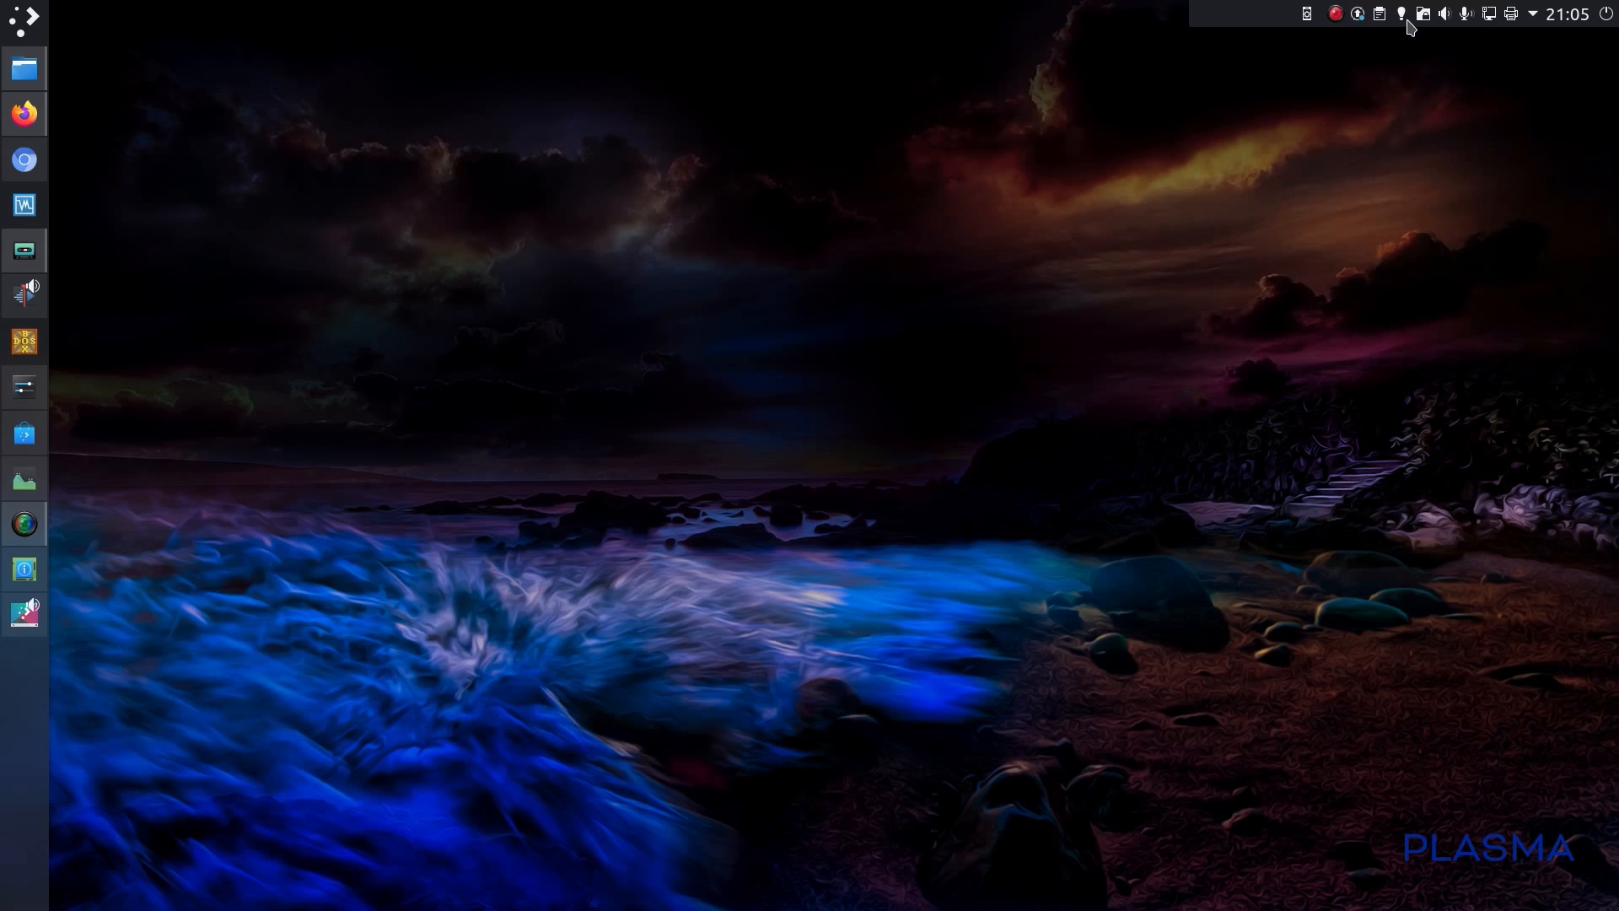
pyautogui.moveTo(1402, 14)
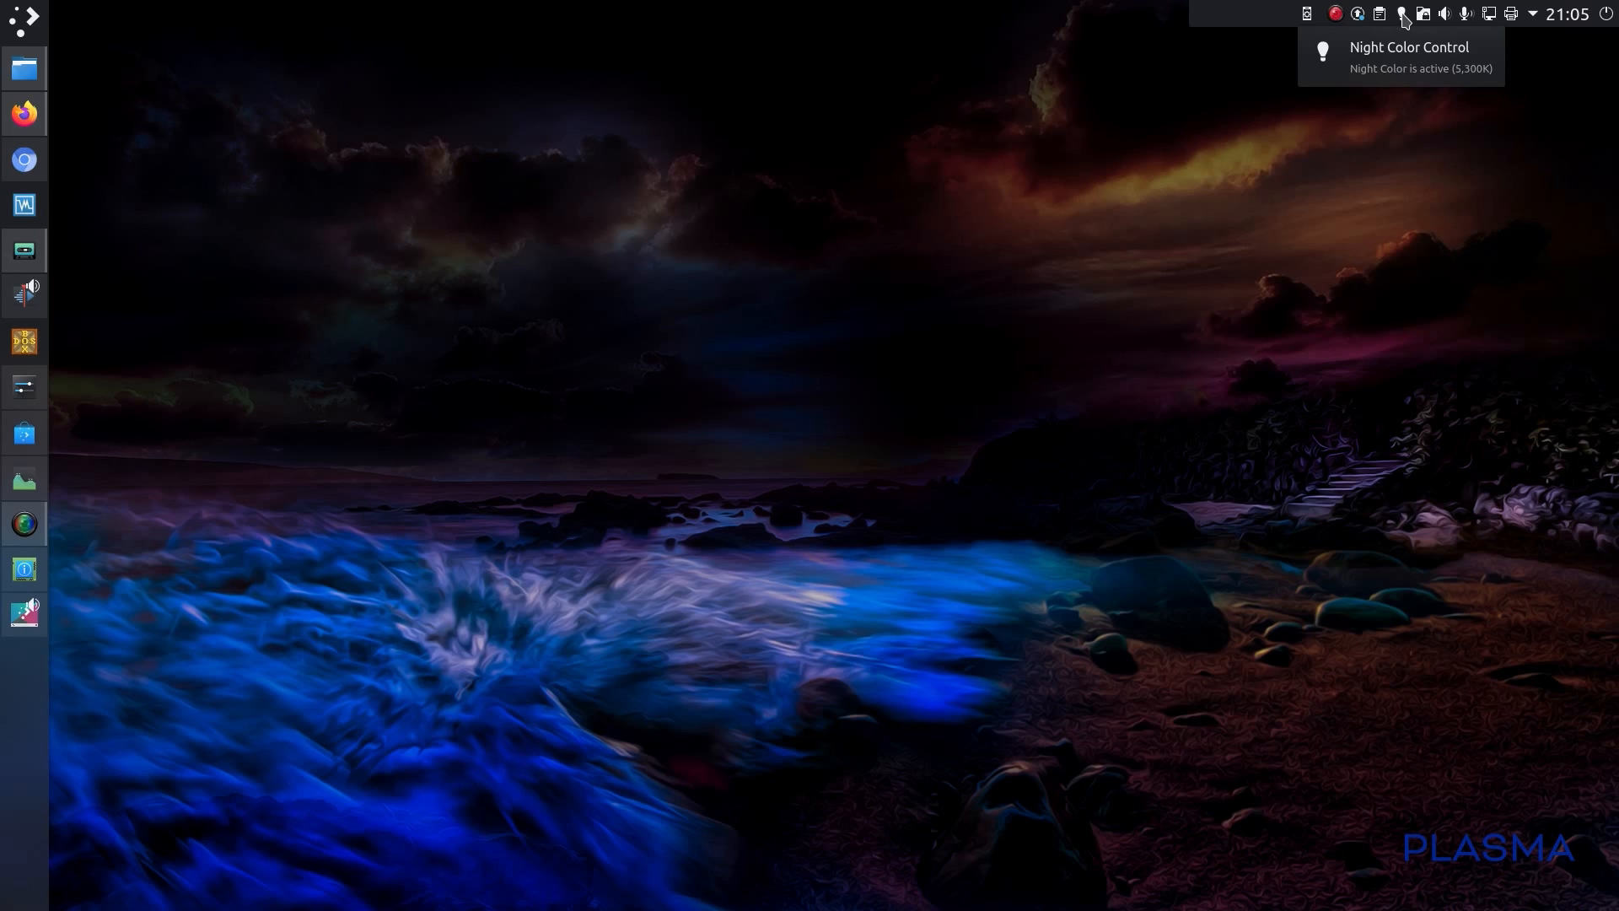
# - Use the Night Color tray icon to bring up its 5300 K configuration module
pyautogui.click(1402, 13)
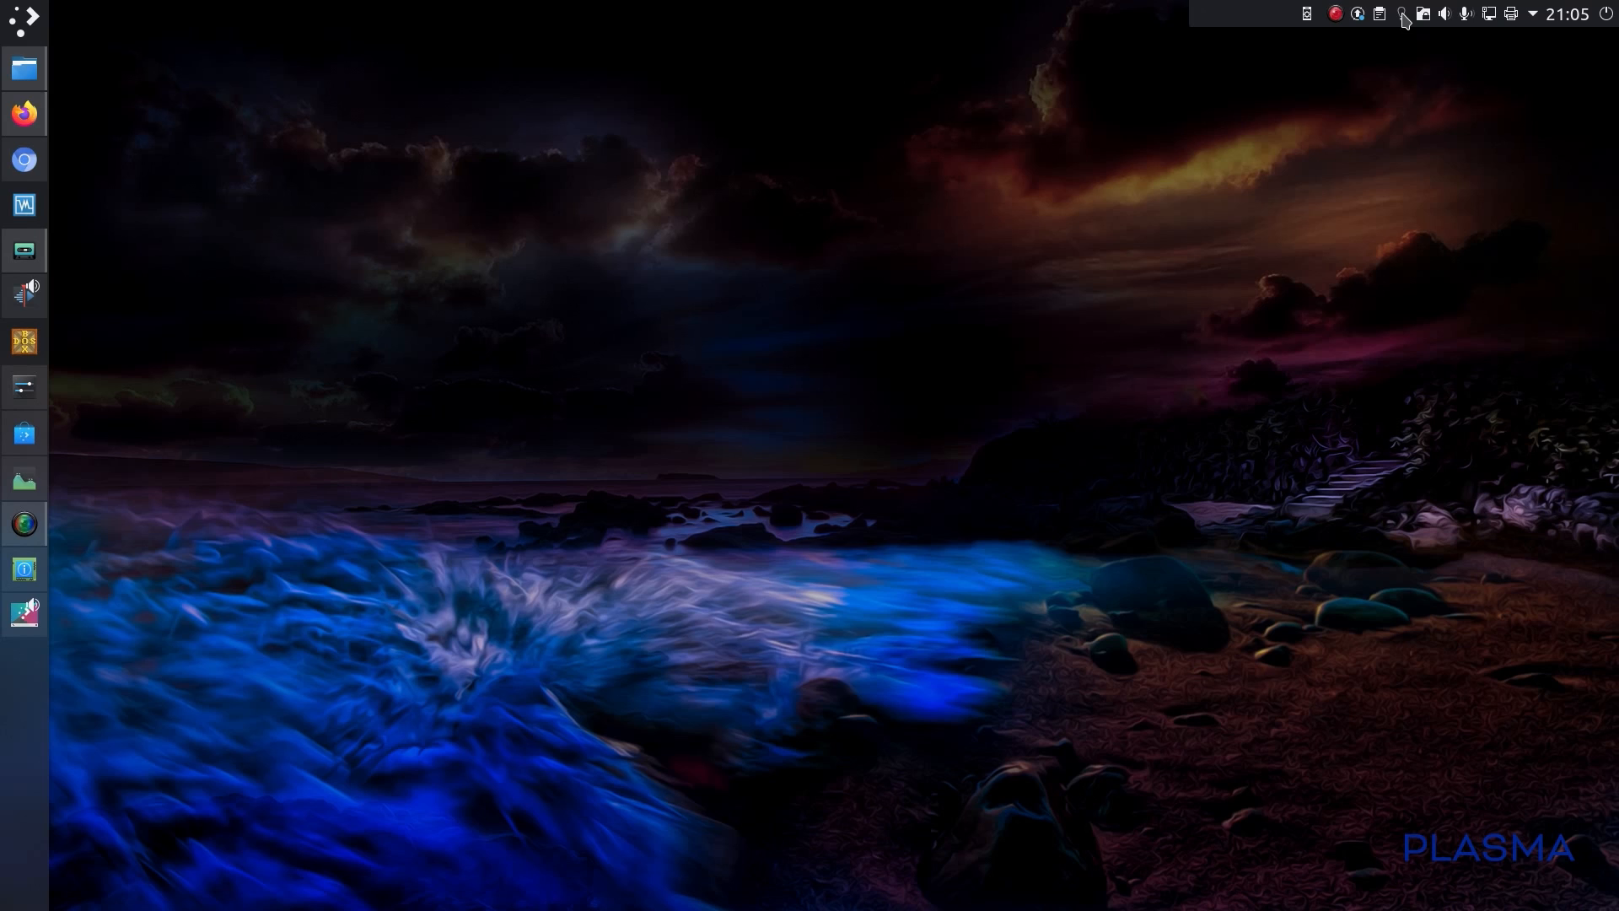
pyautogui.moveTo(1403, 15)
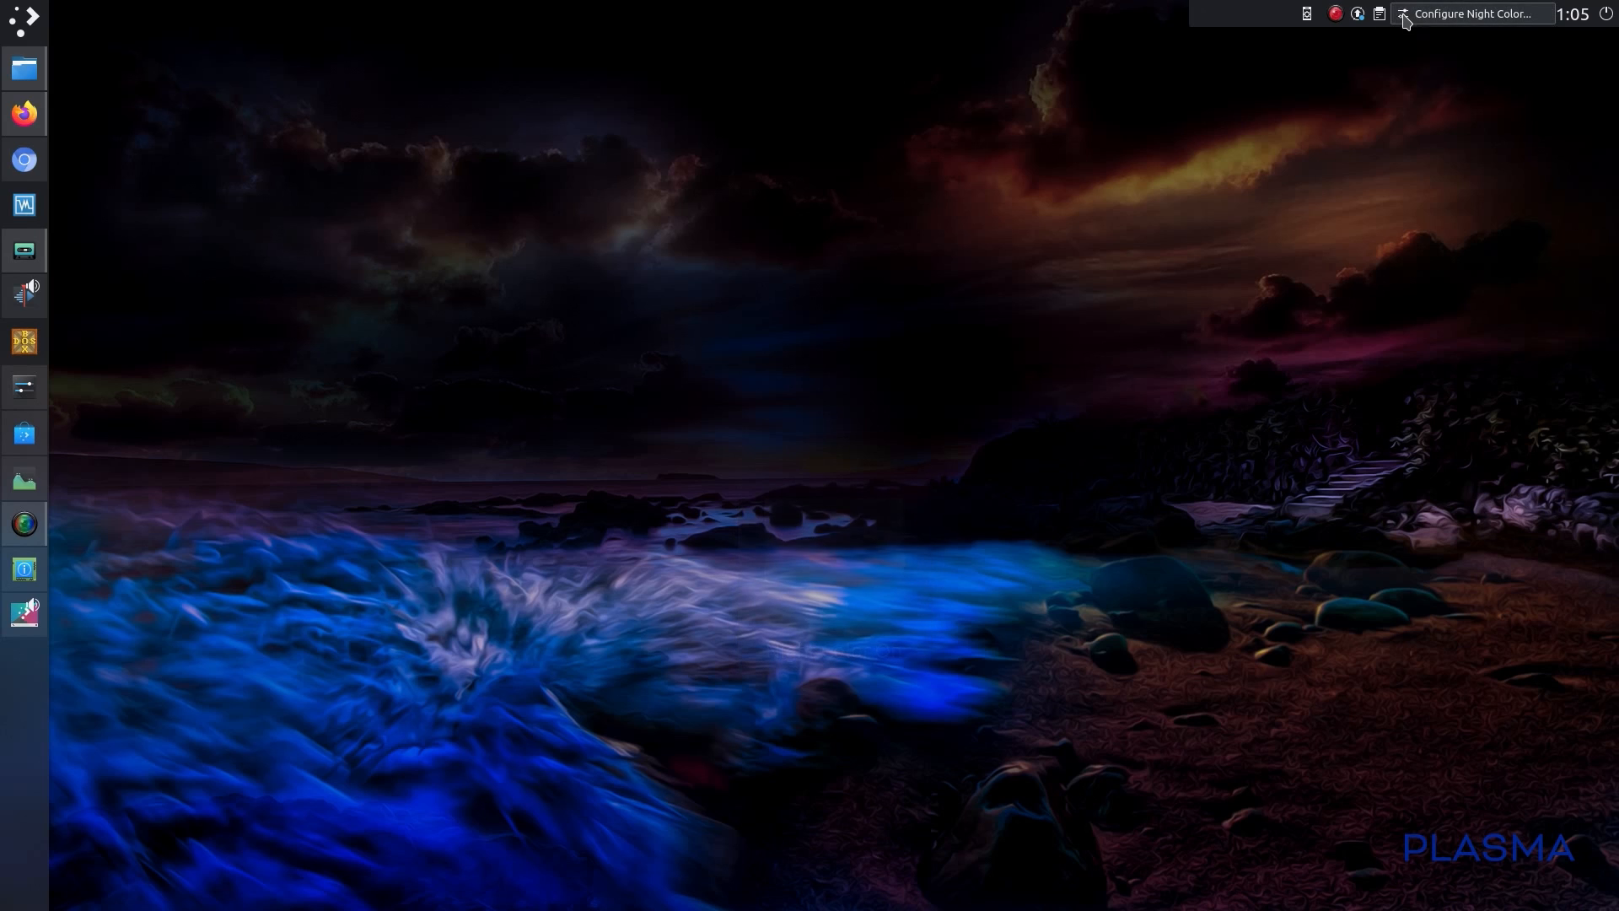
pyautogui.click(1403, 20)
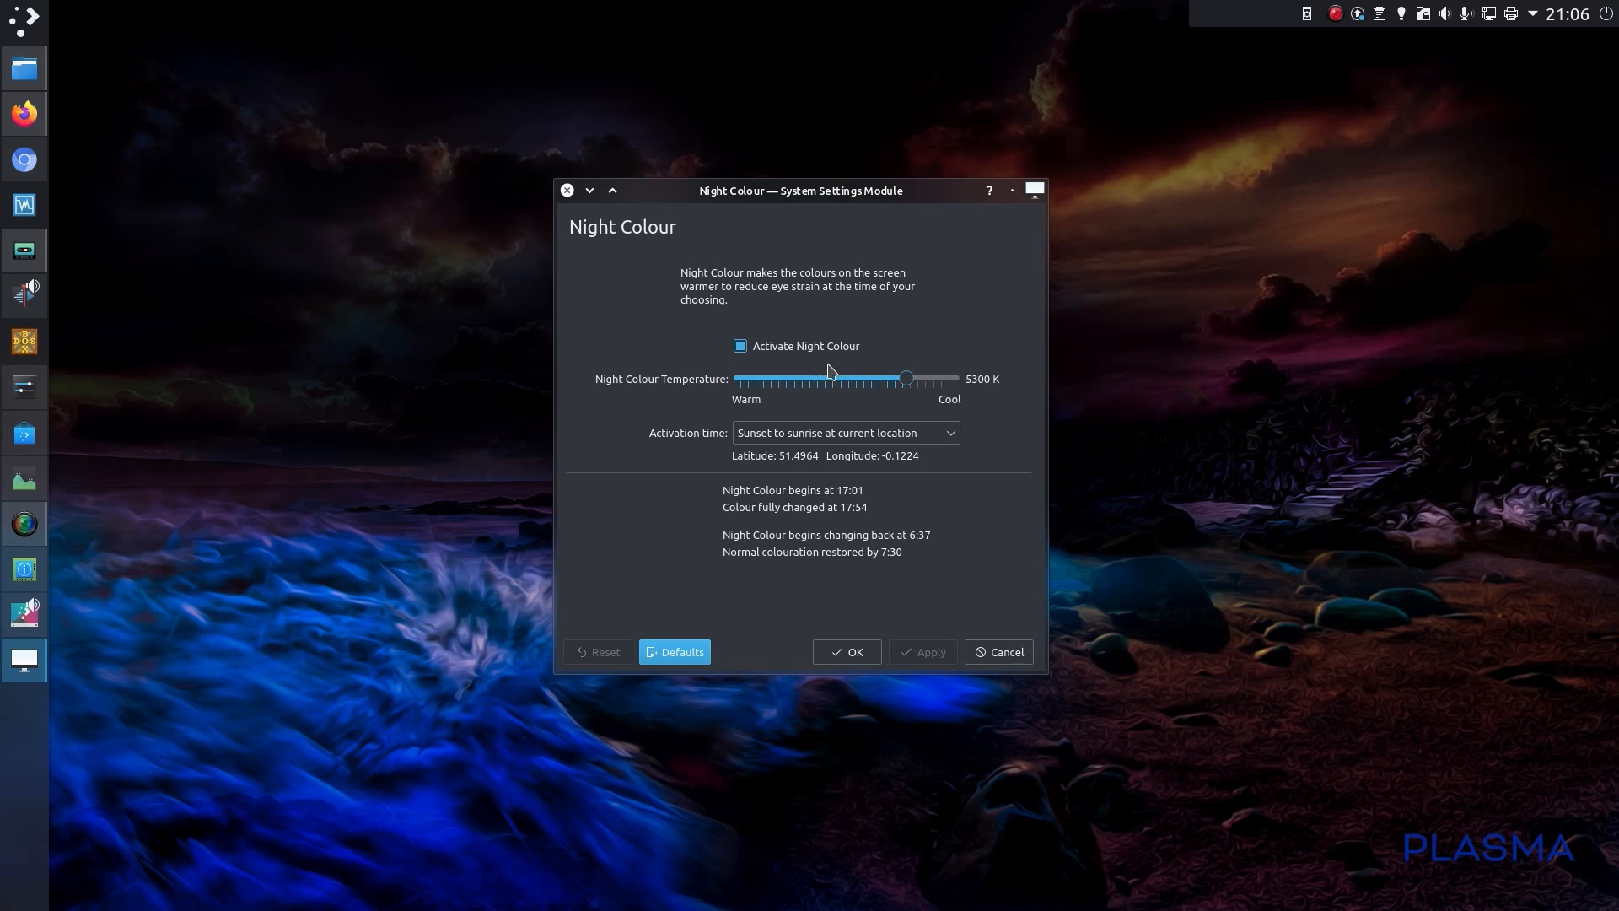
pyautogui.moveTo(896, 395)
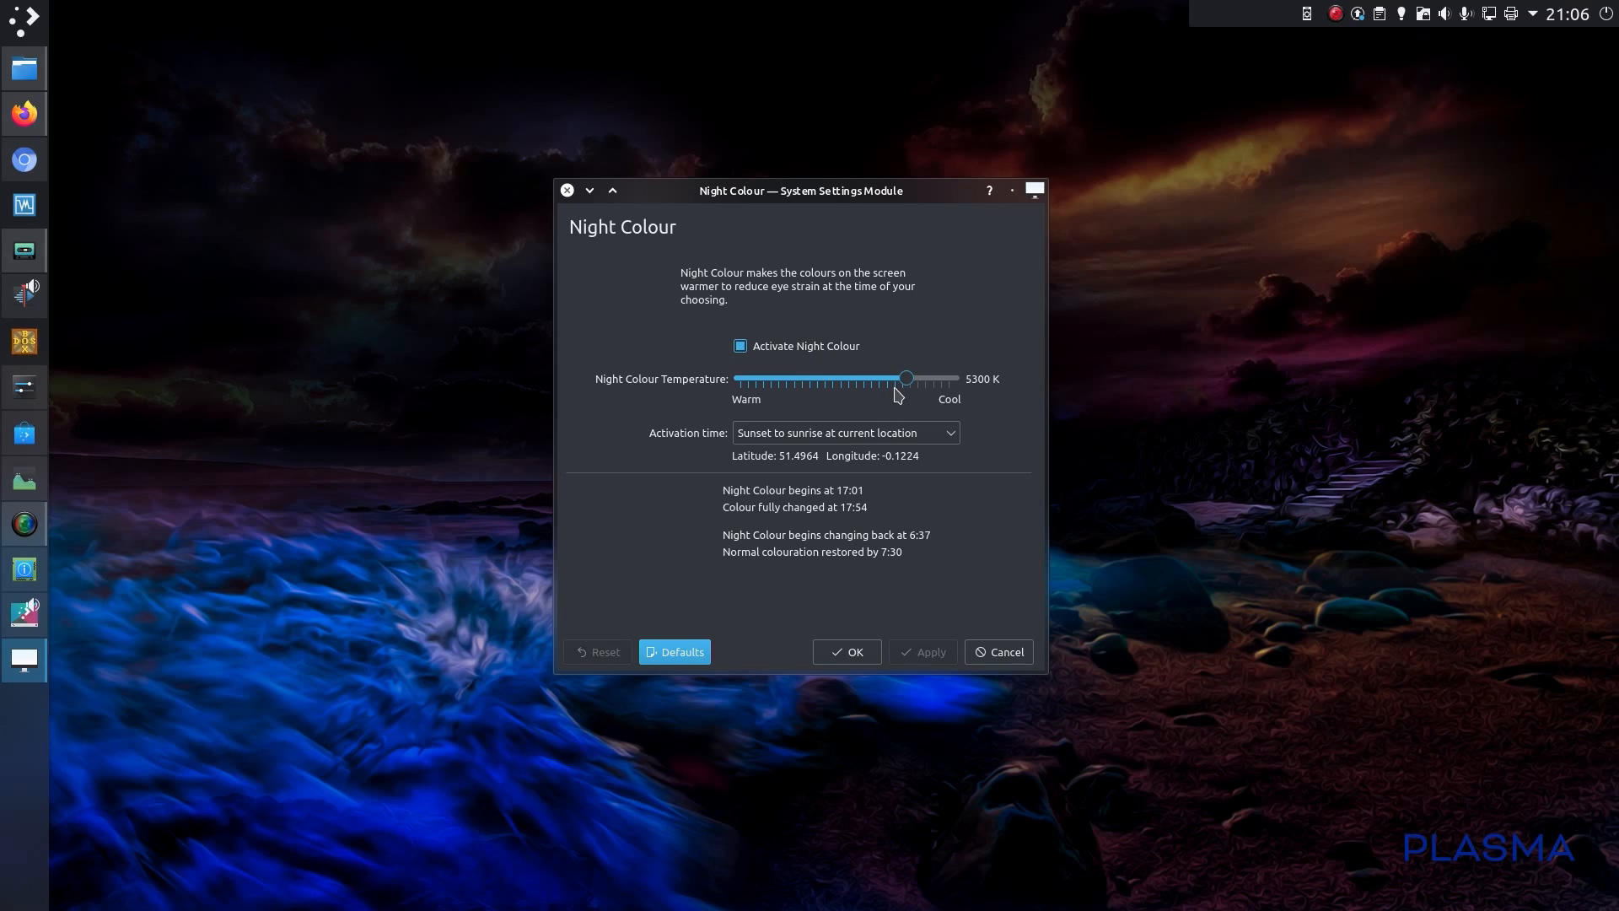
pyautogui.moveTo(894, 455)
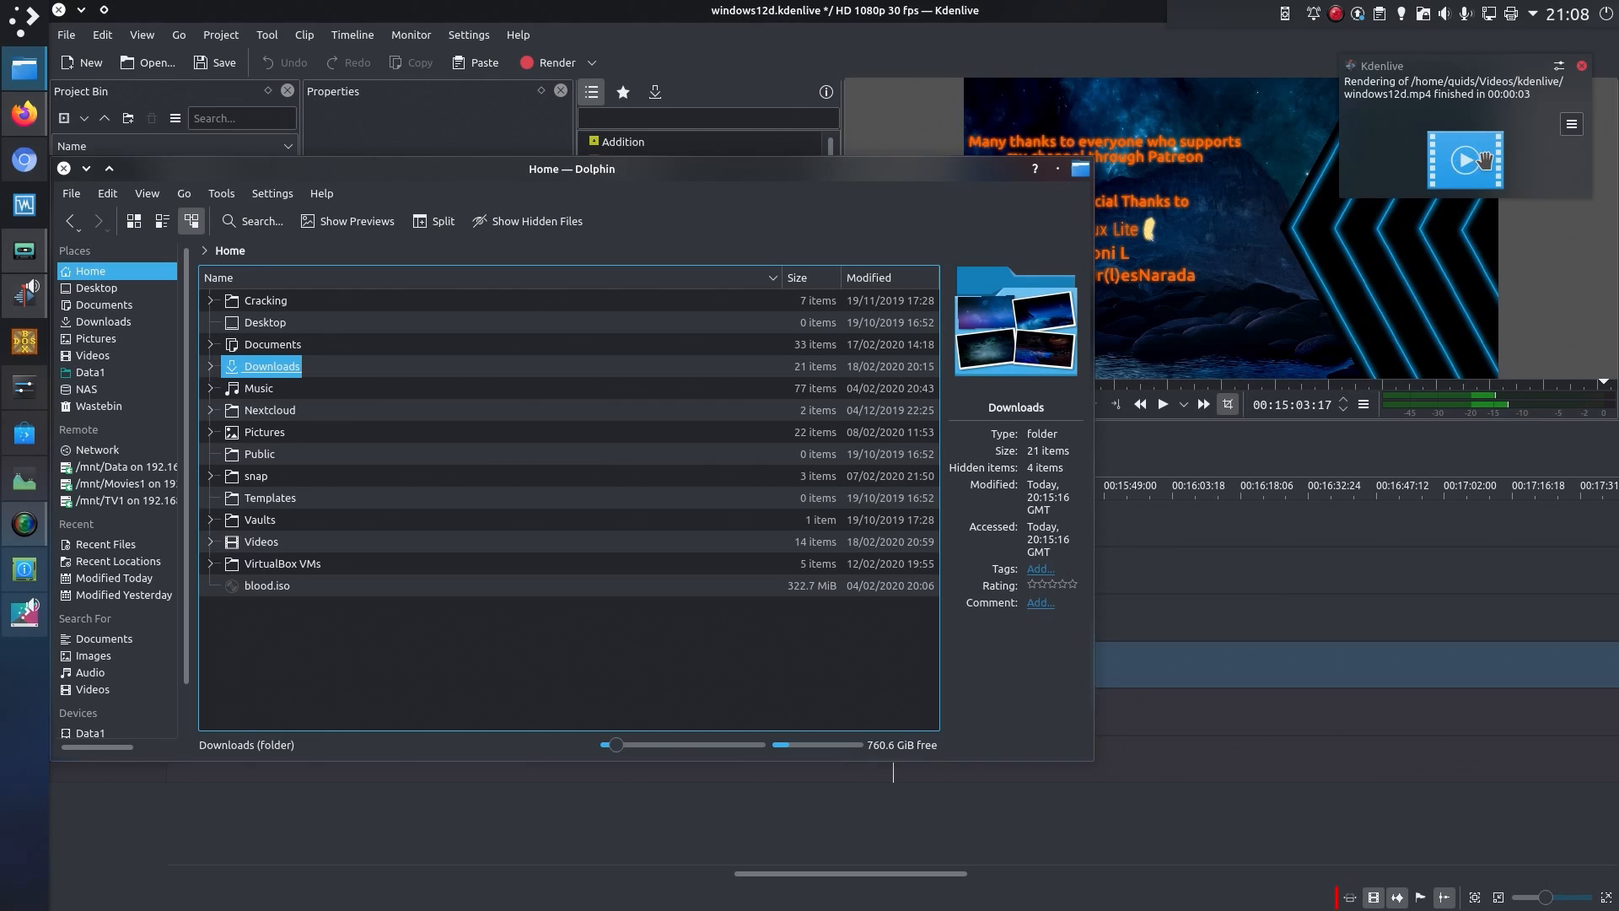
pyautogui.moveTo(361, 651)
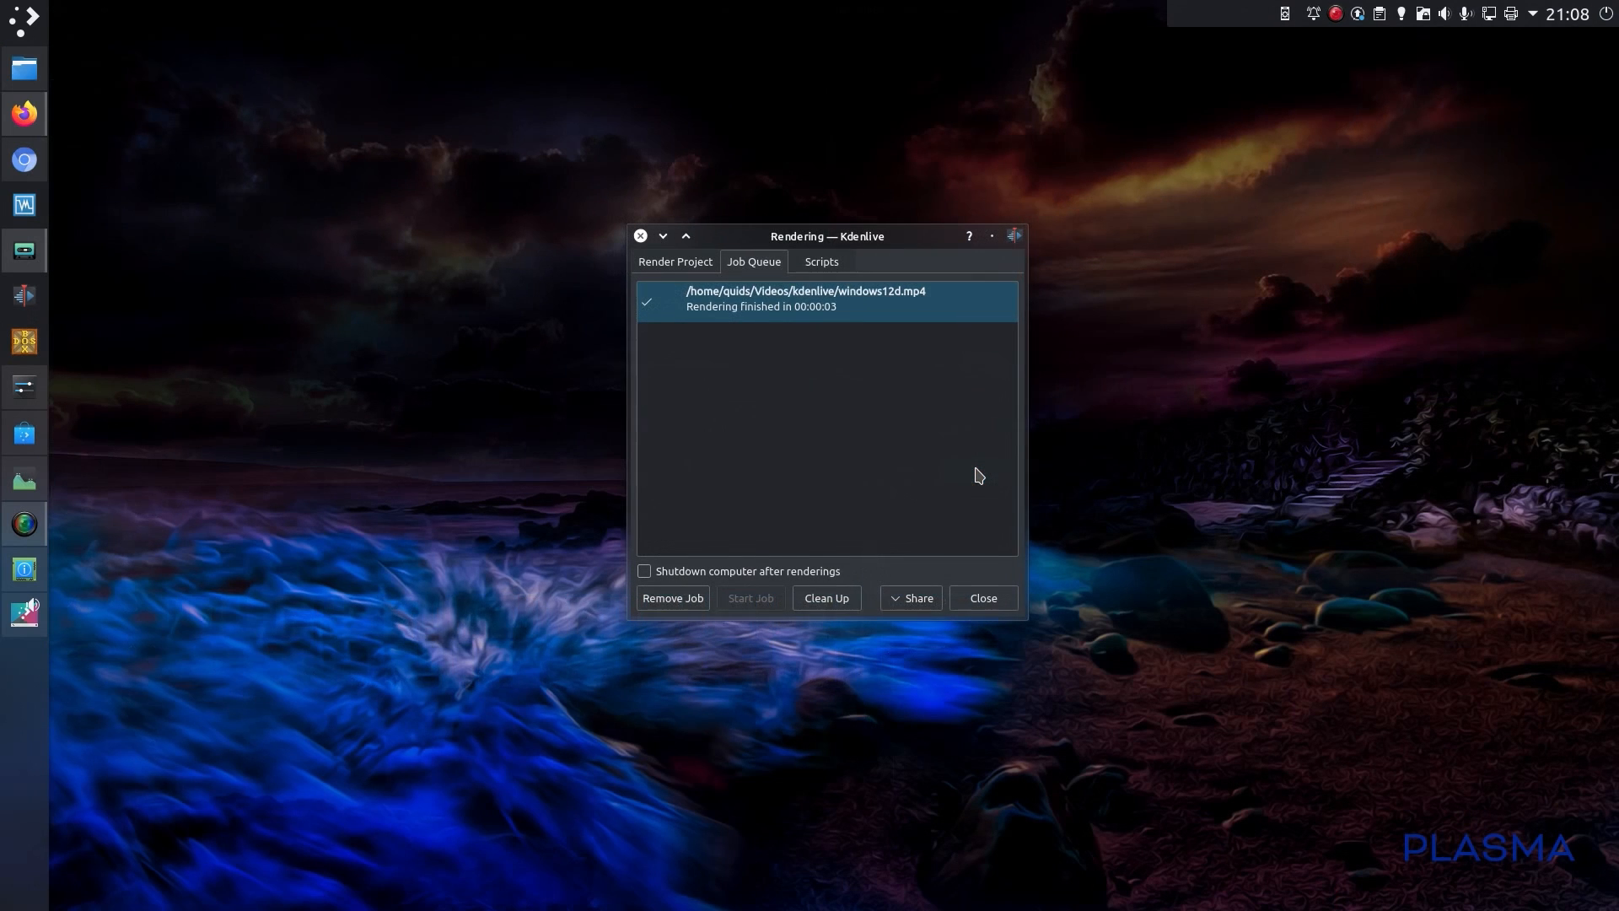
# - Close the Kdenlive Rendering dialog and bring up the desktop context menu
pyautogui.click(982, 597)
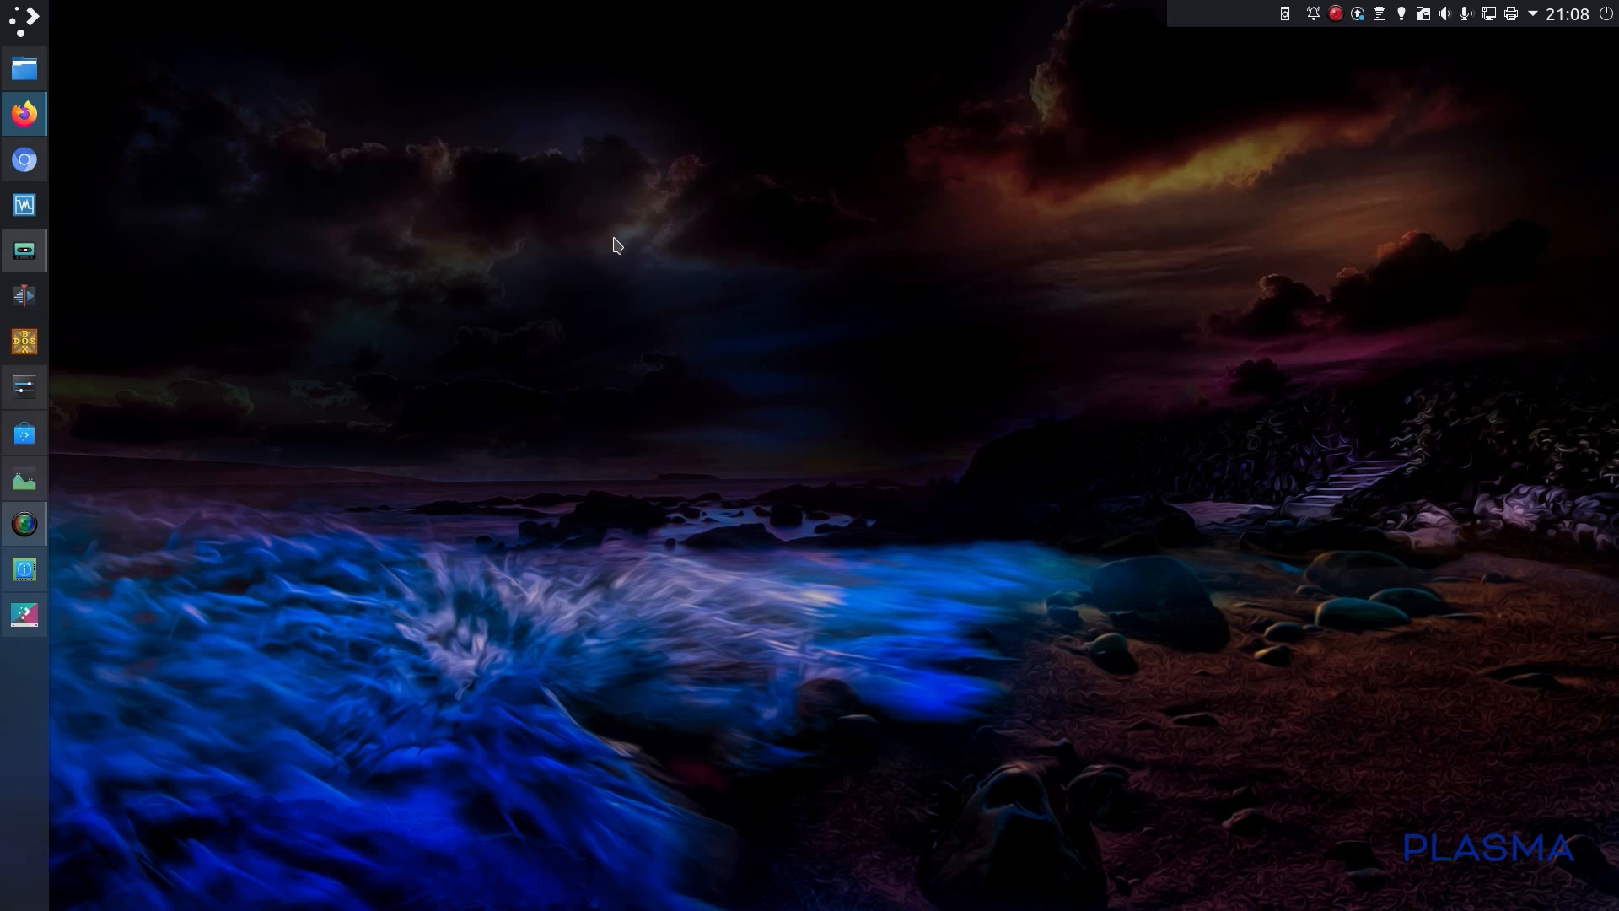
pyautogui.rightClick(614, 246)
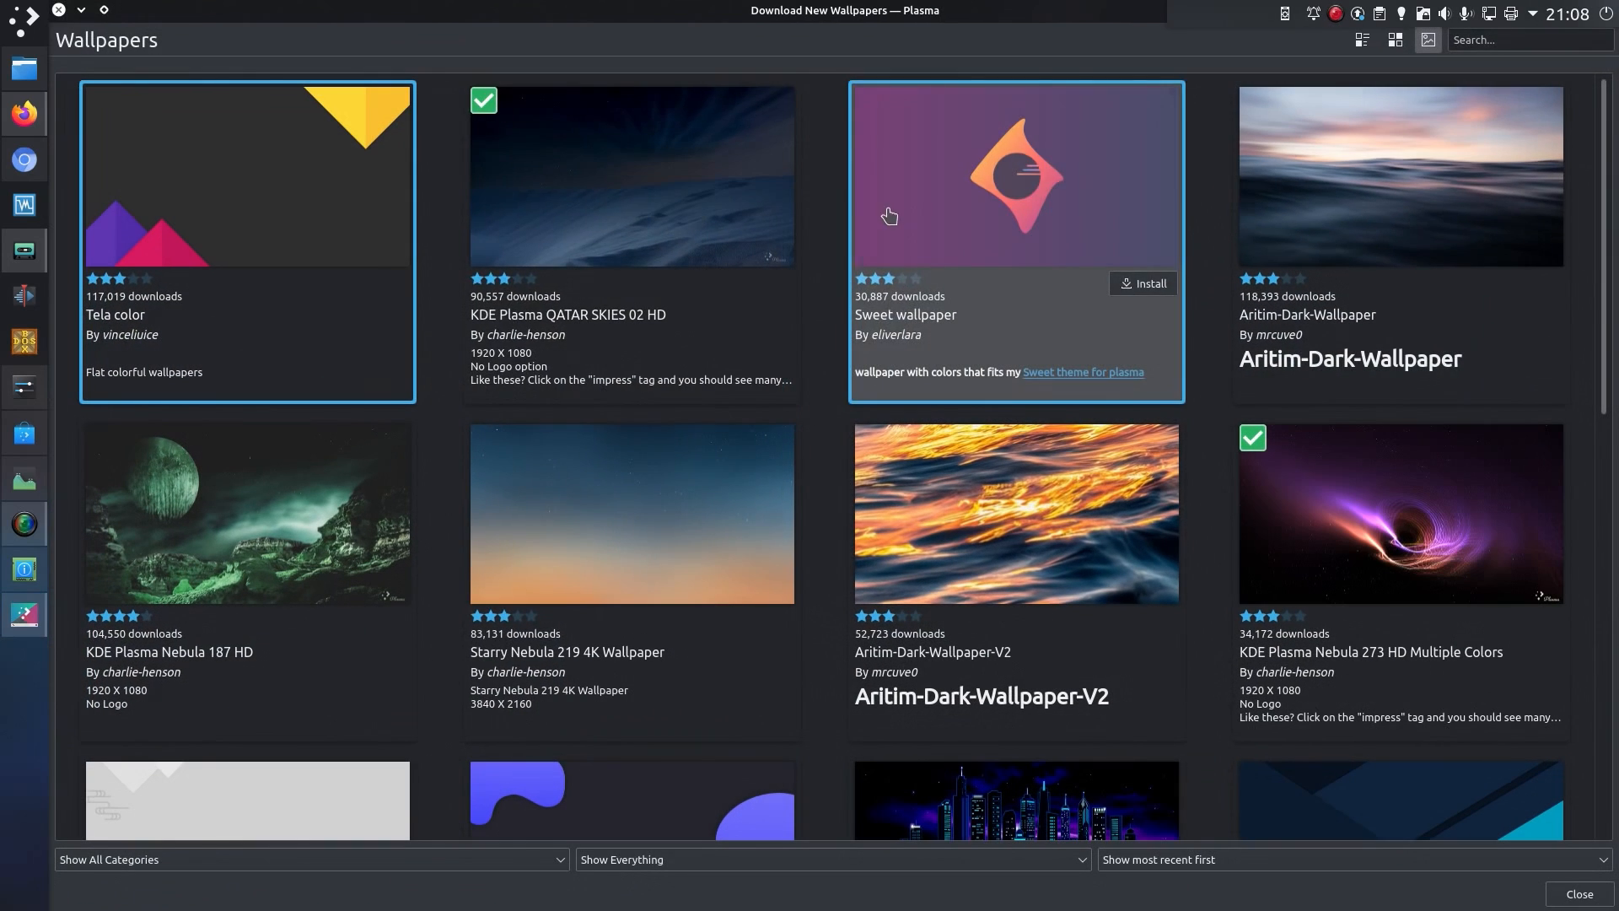
pyautogui.moveTo(1183, 876)
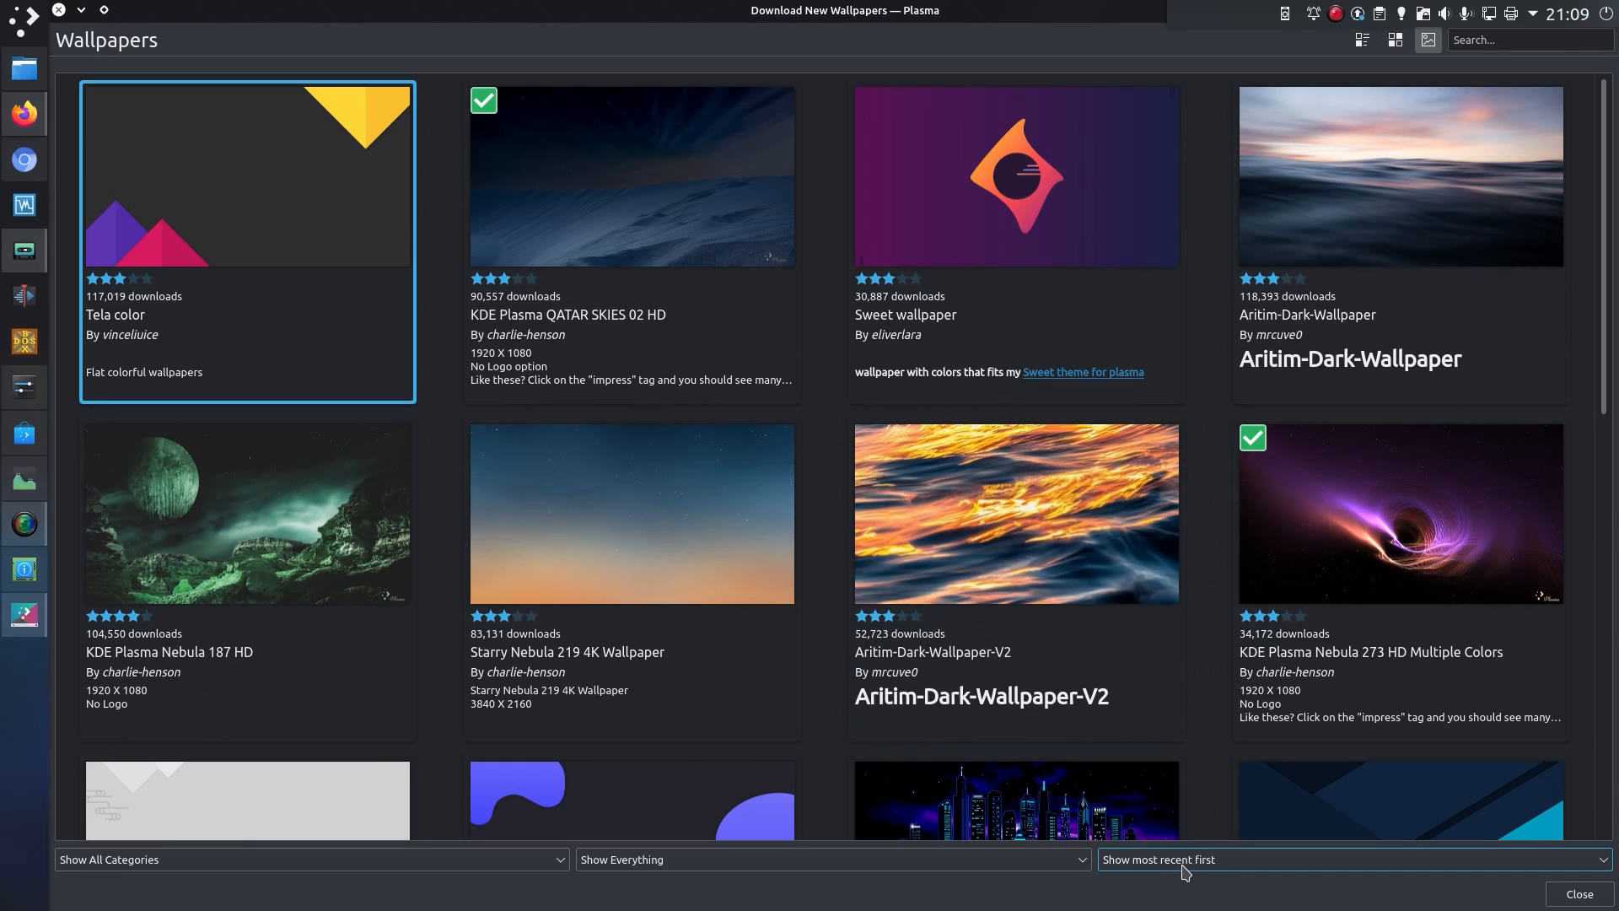
# - Order downloadable wallpapers by most recent first and scroll through the new uploads
pyautogui.click(1350, 859)
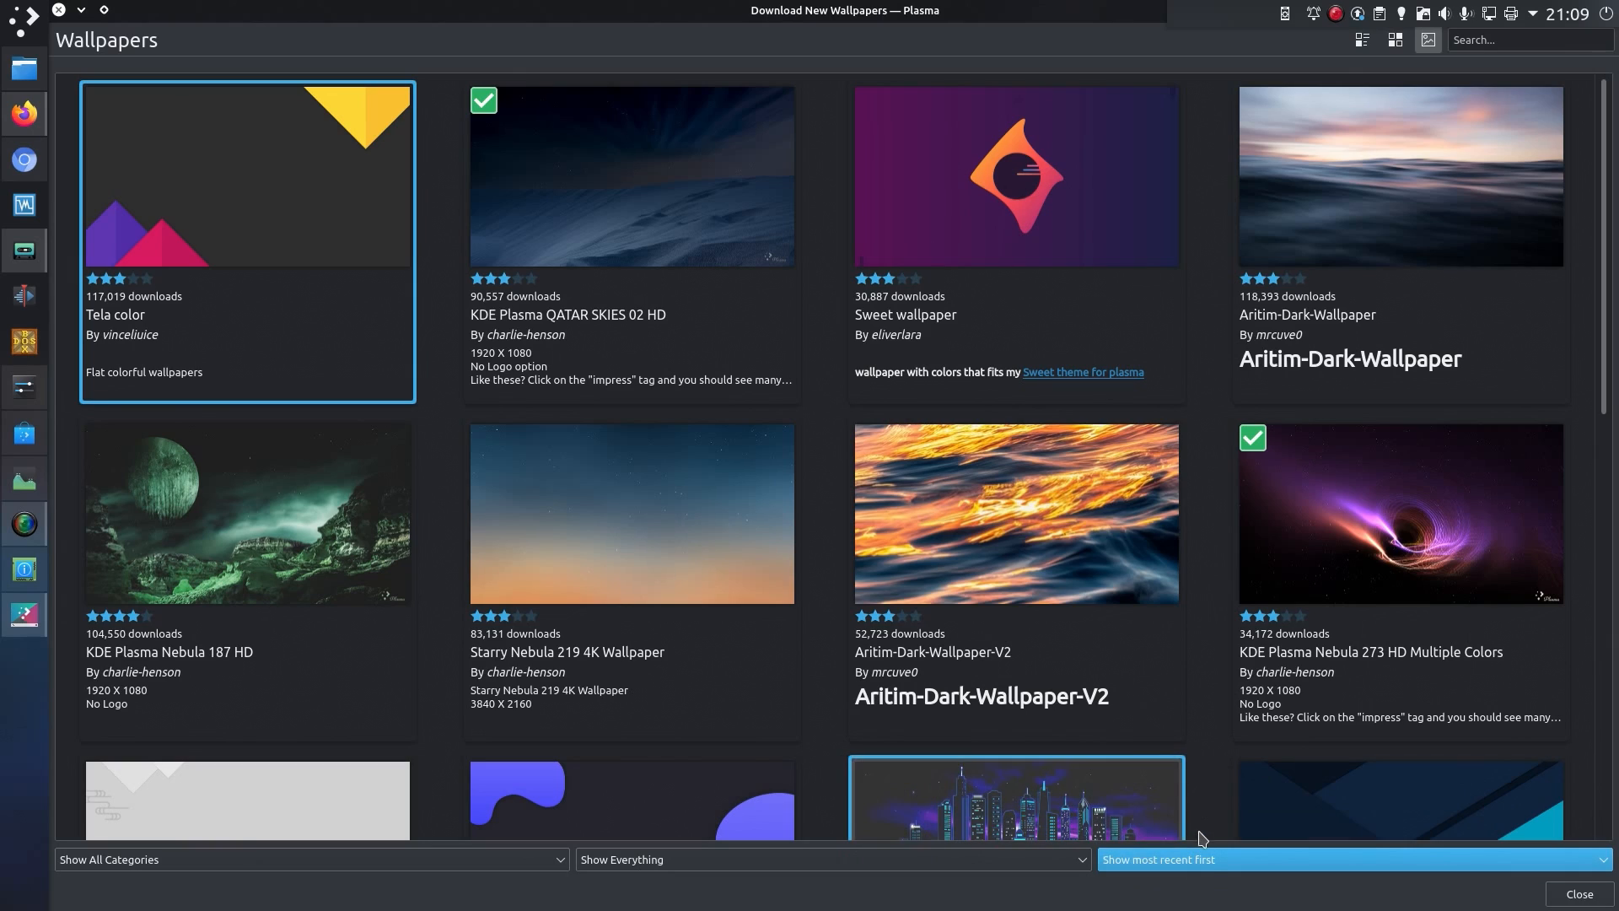
pyautogui.moveTo(1206, 889)
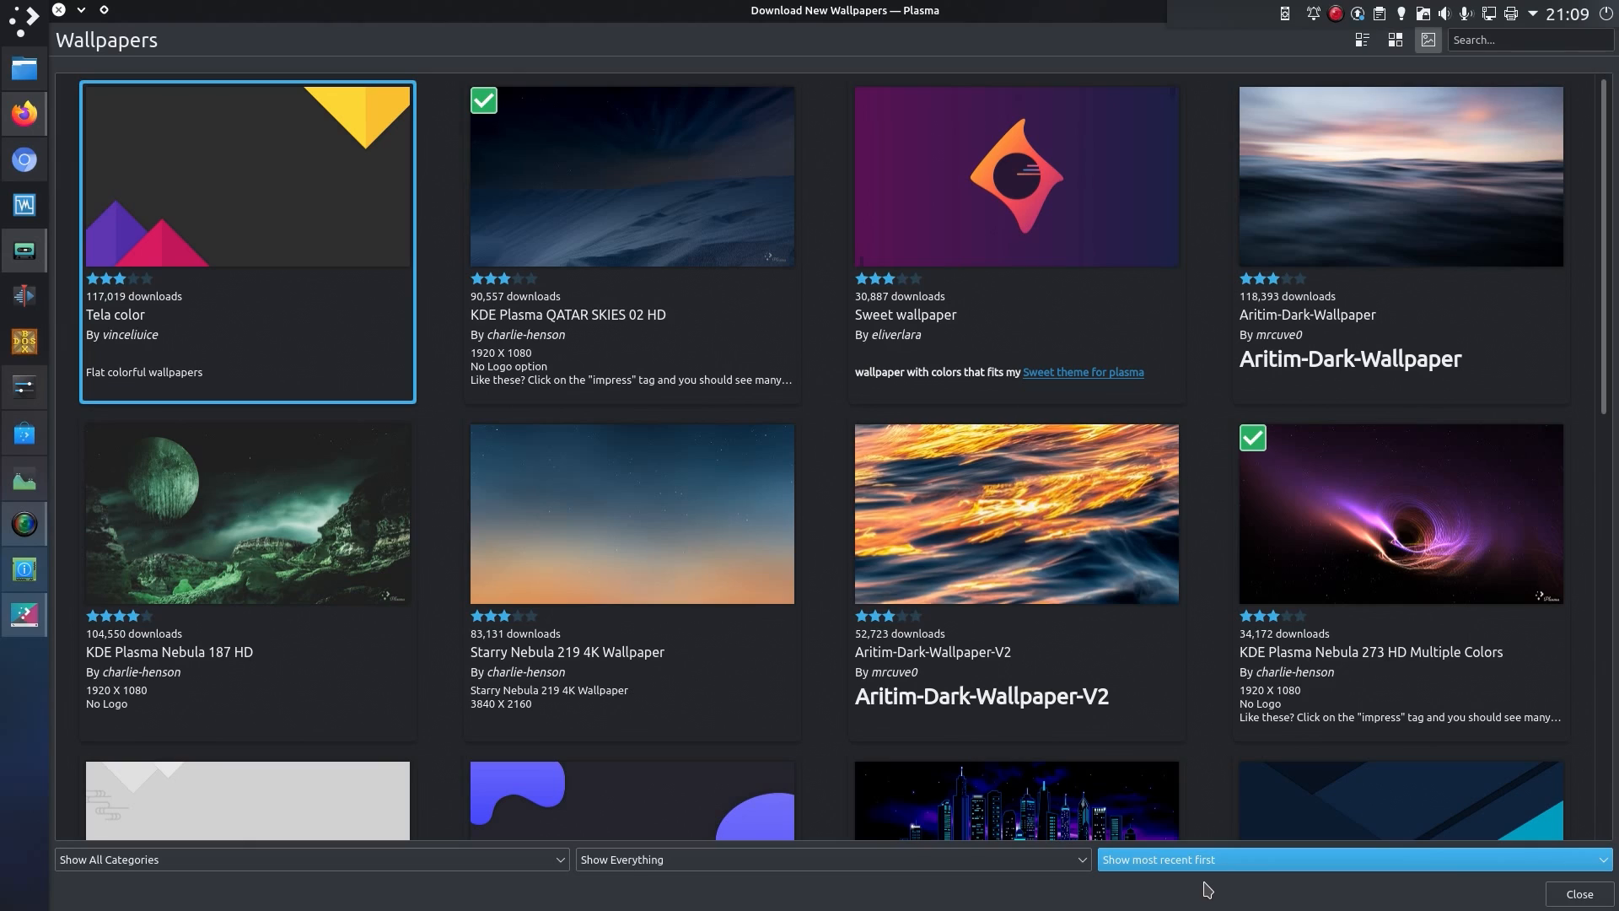
pyautogui.click(1351, 858)
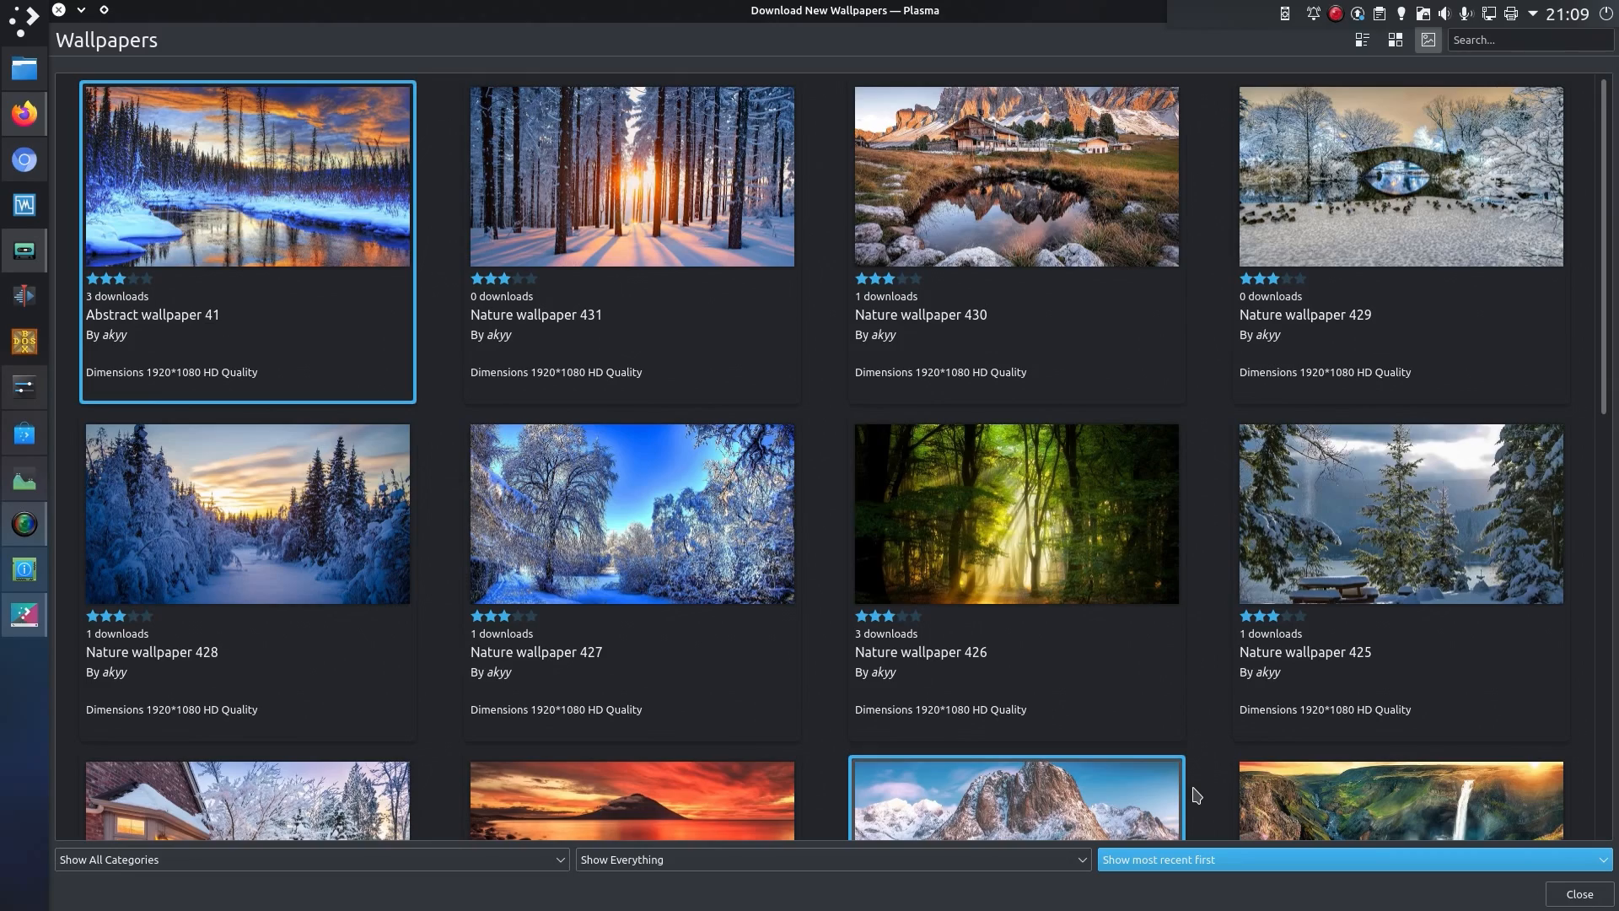
pyautogui.scroll(-3)
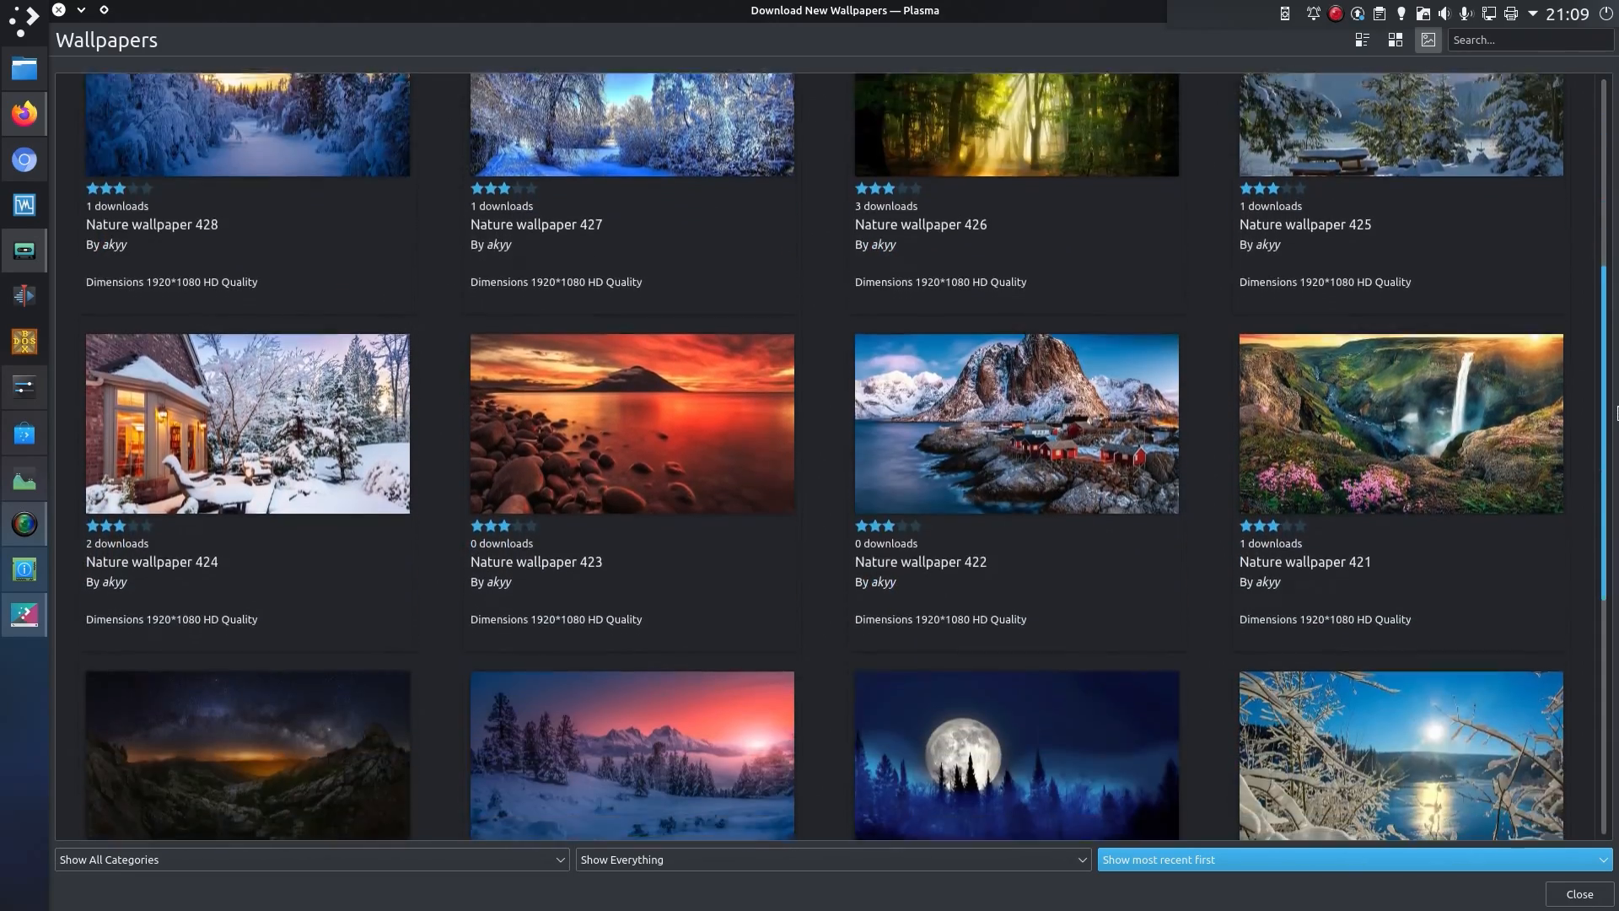
pyautogui.scroll(-3)
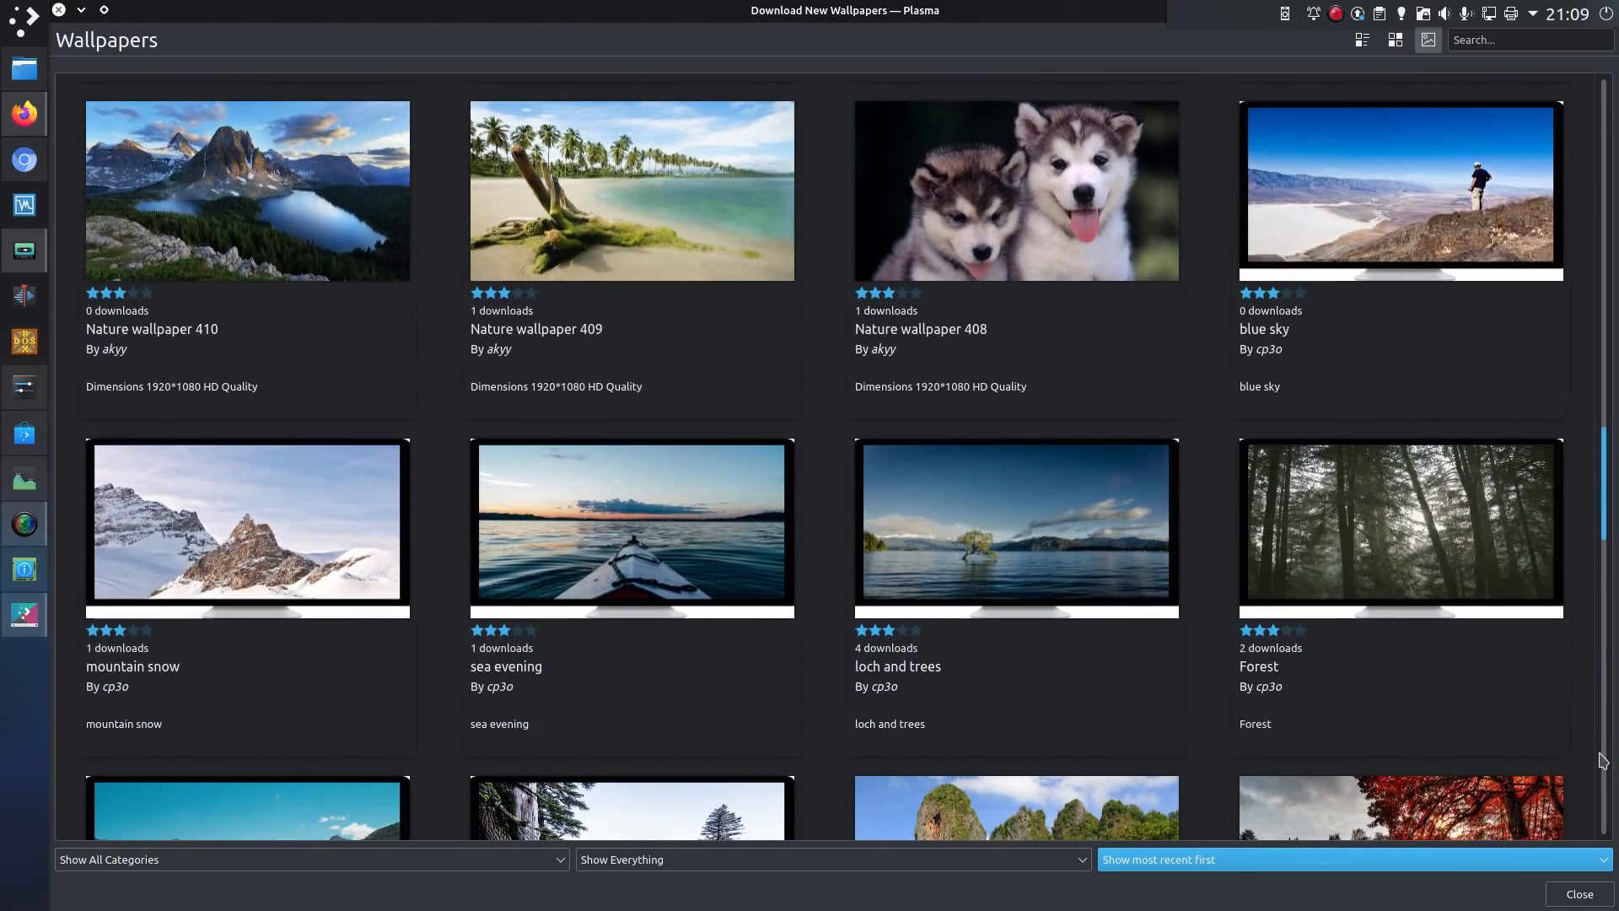
pyautogui.scroll(-3)
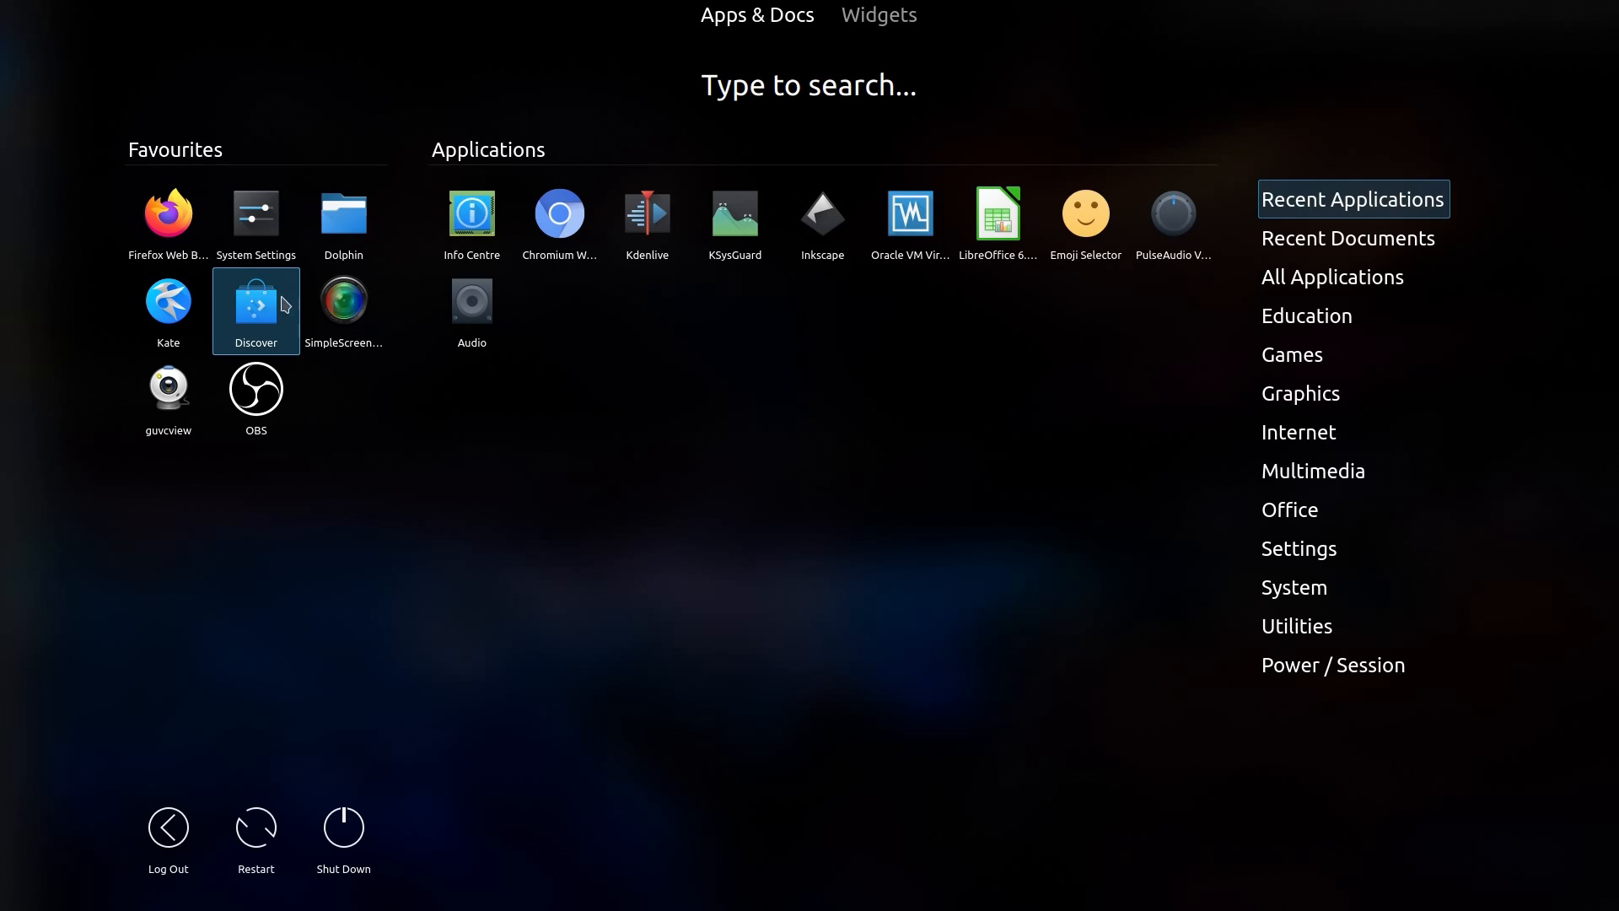
# - Launch System Settings and browse downloadable Global Themes
pyautogui.click(255, 212)
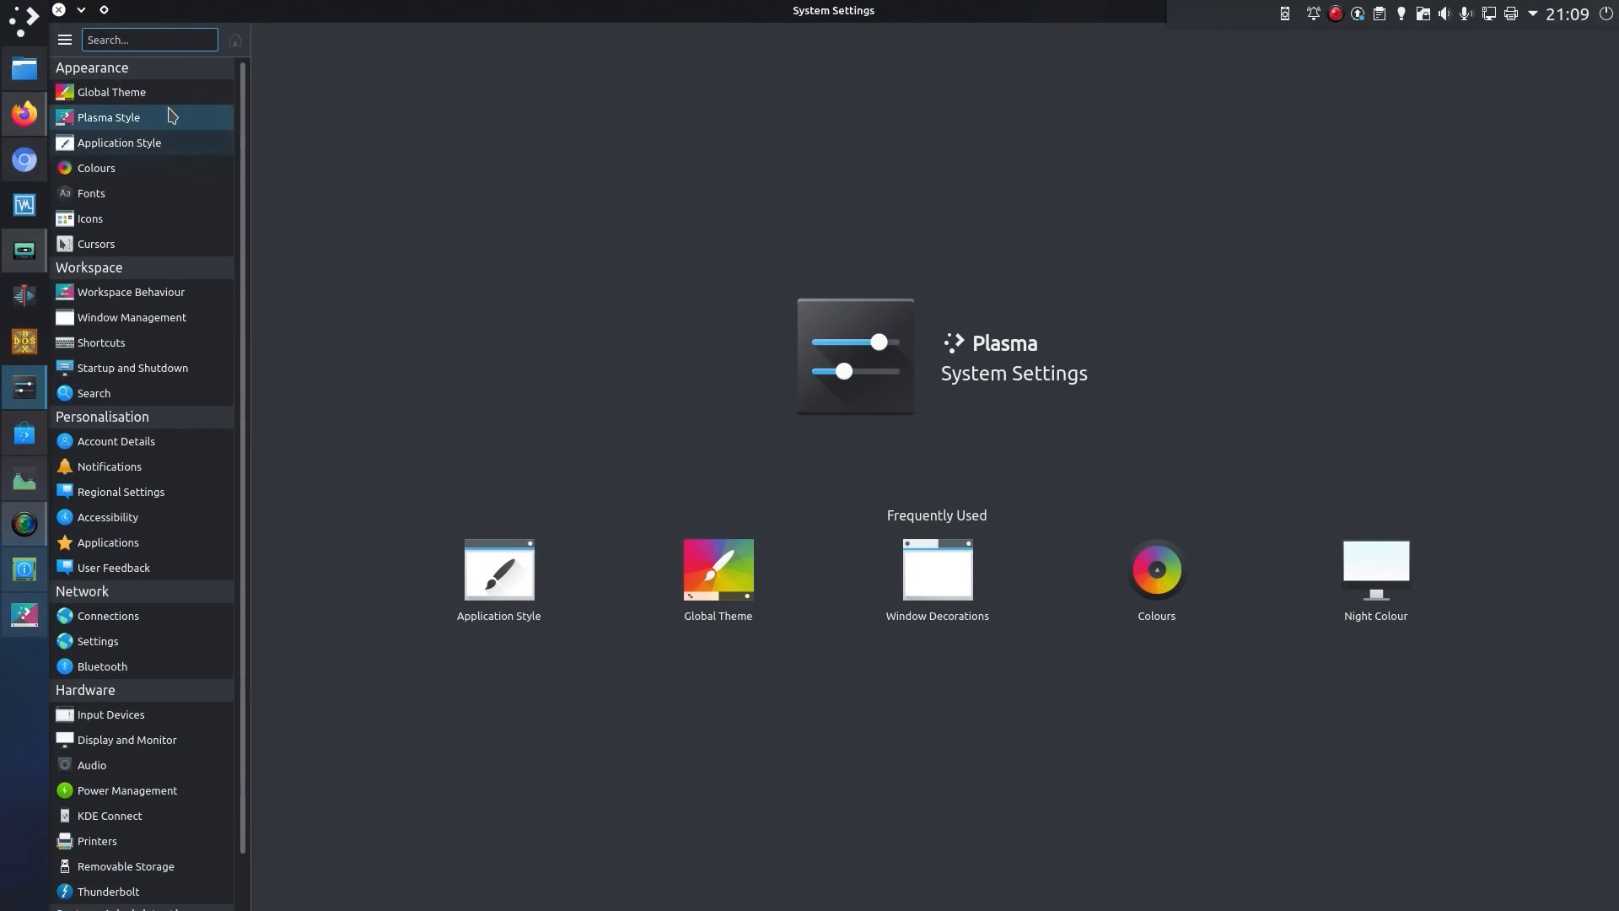
pyautogui.click(111, 91)
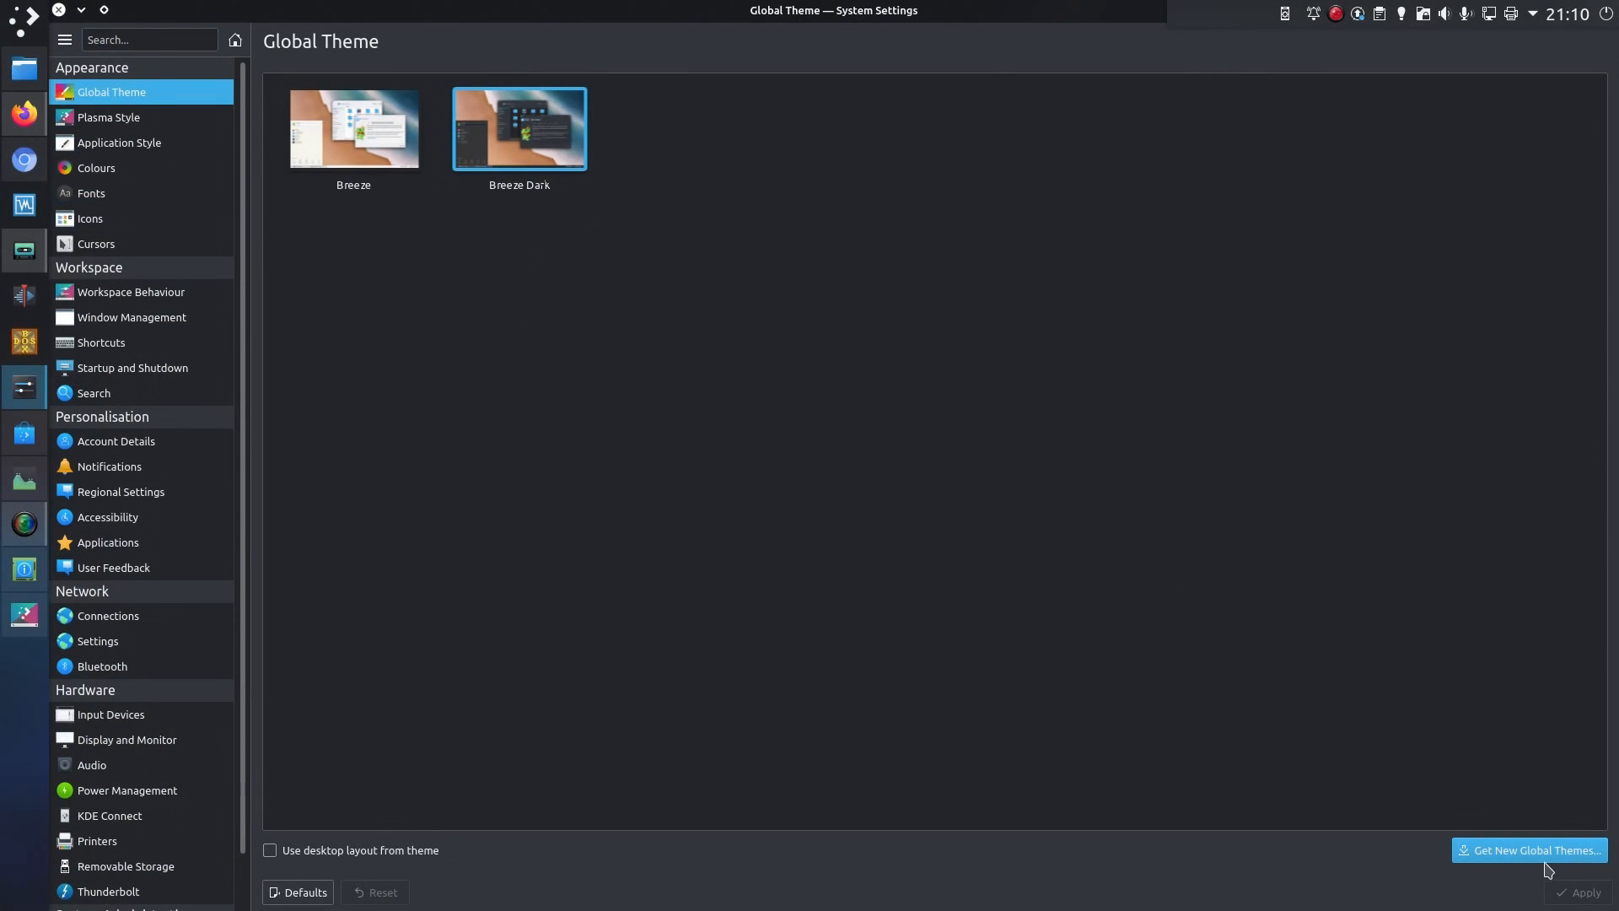
pyautogui.click(1530, 850)
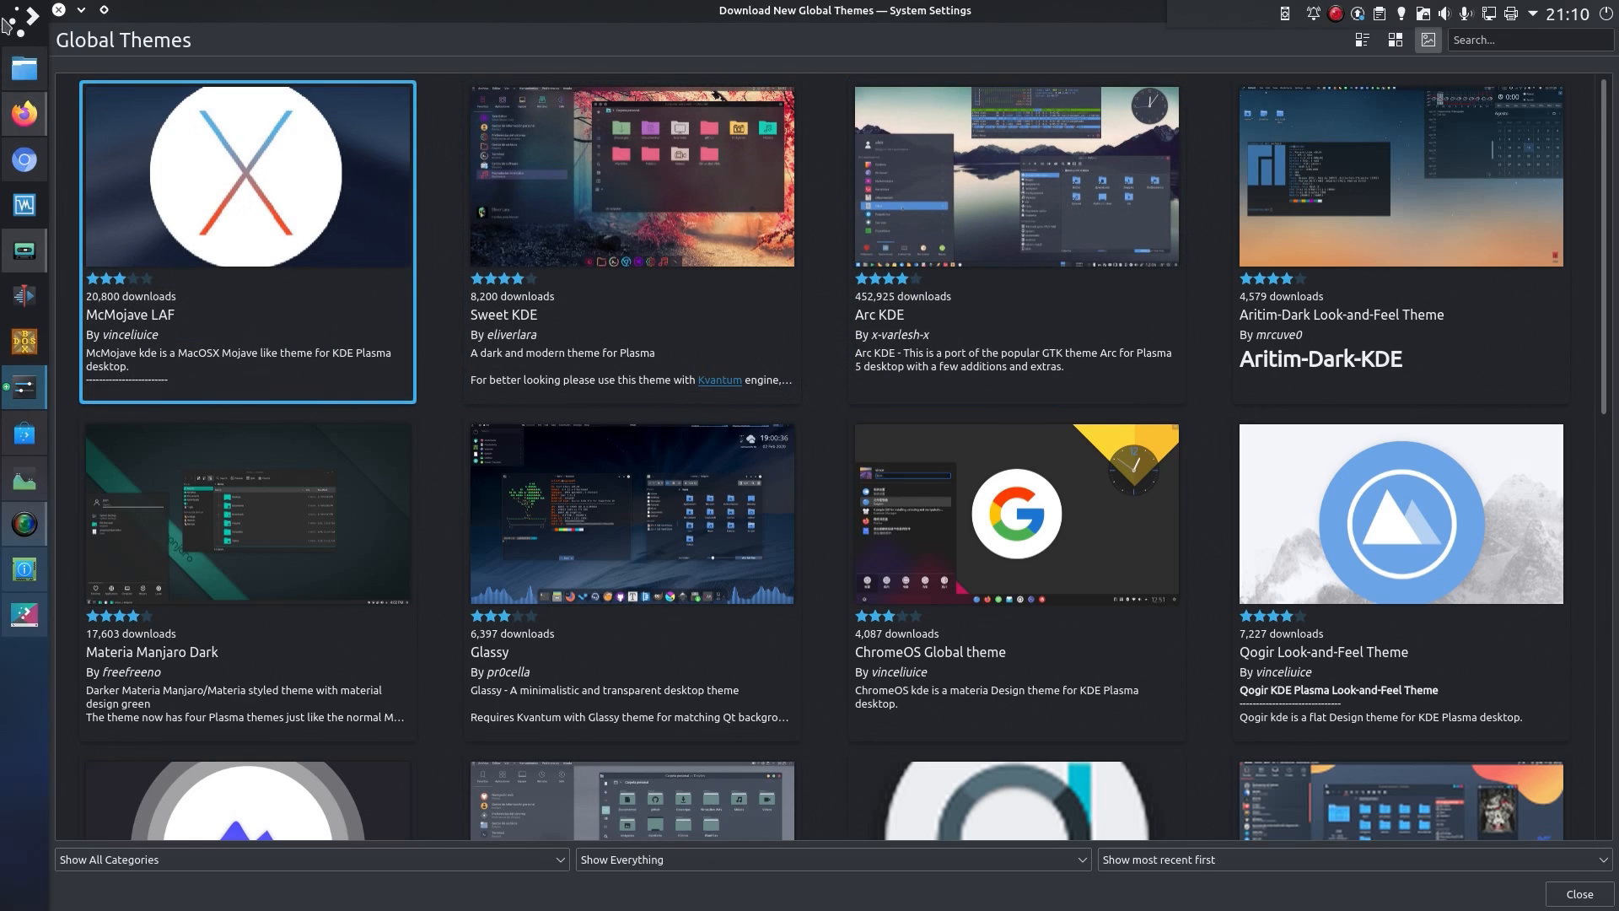
# - Leave the theme downloads and show the installed Plasma Styles (Air, Breeze, Oxygen…)
pyautogui.click(1575, 894)
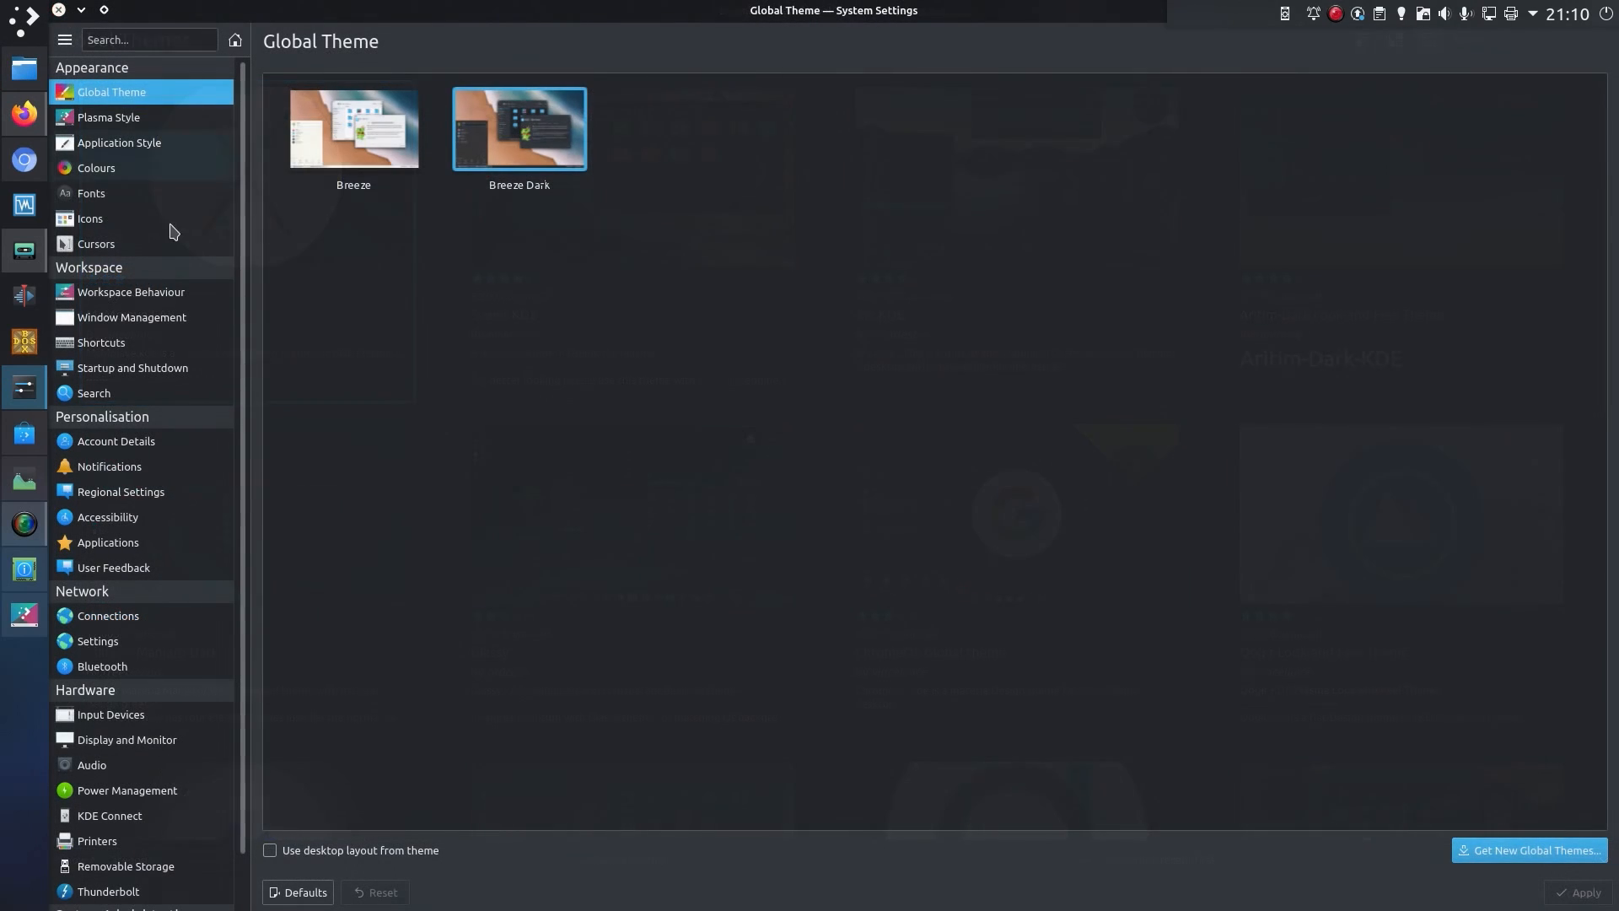
pyautogui.click(108, 116)
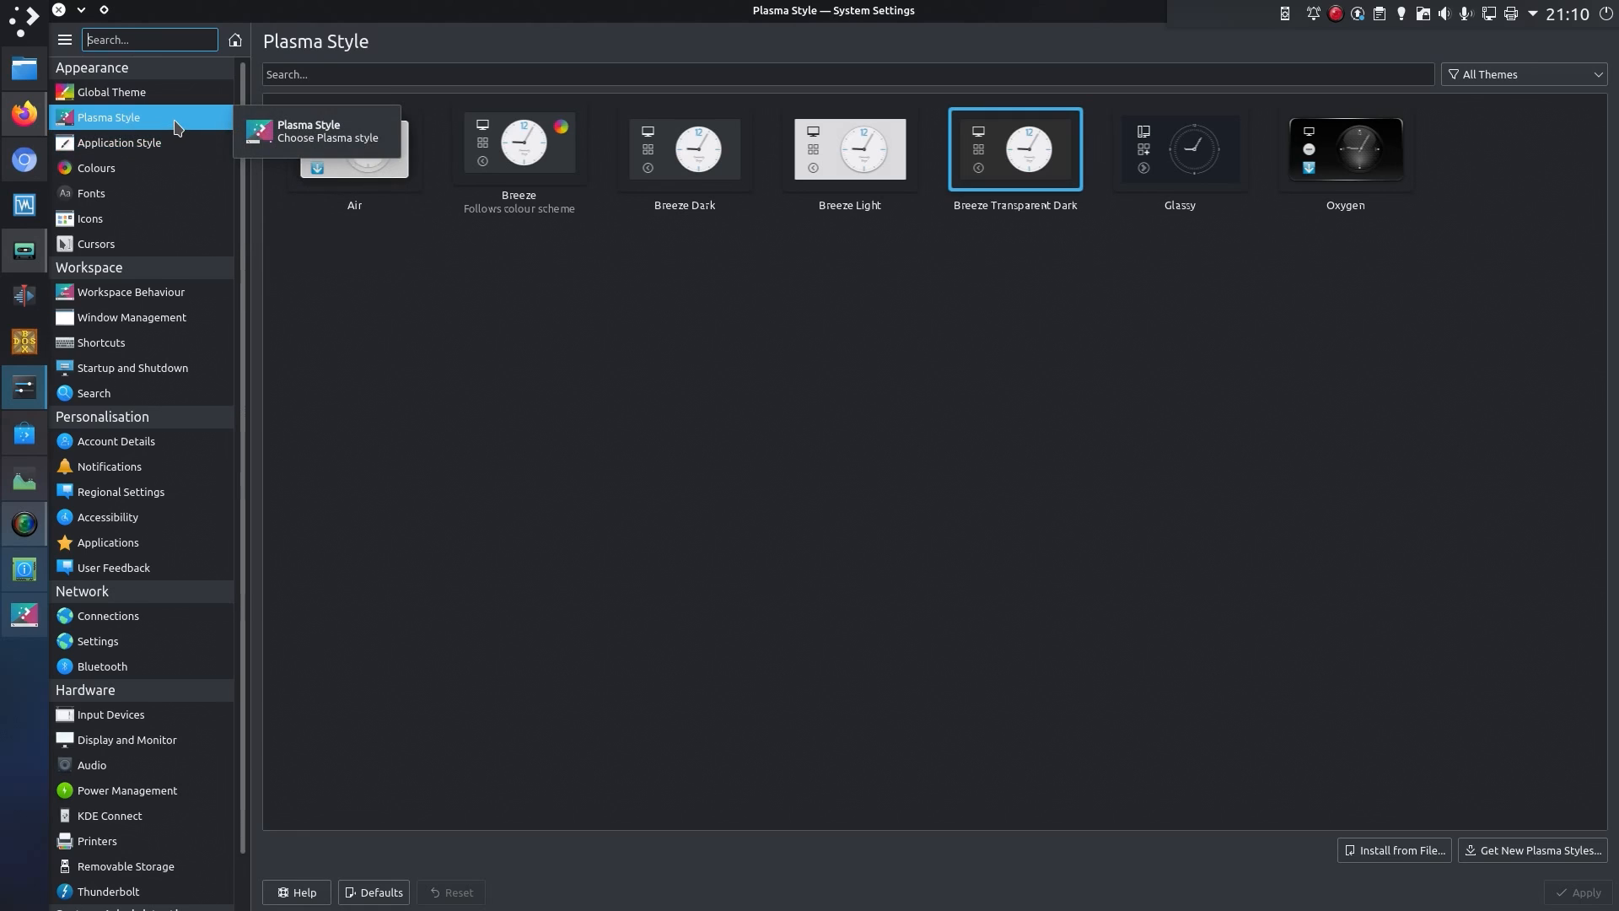
pyautogui.moveTo(251, 237)
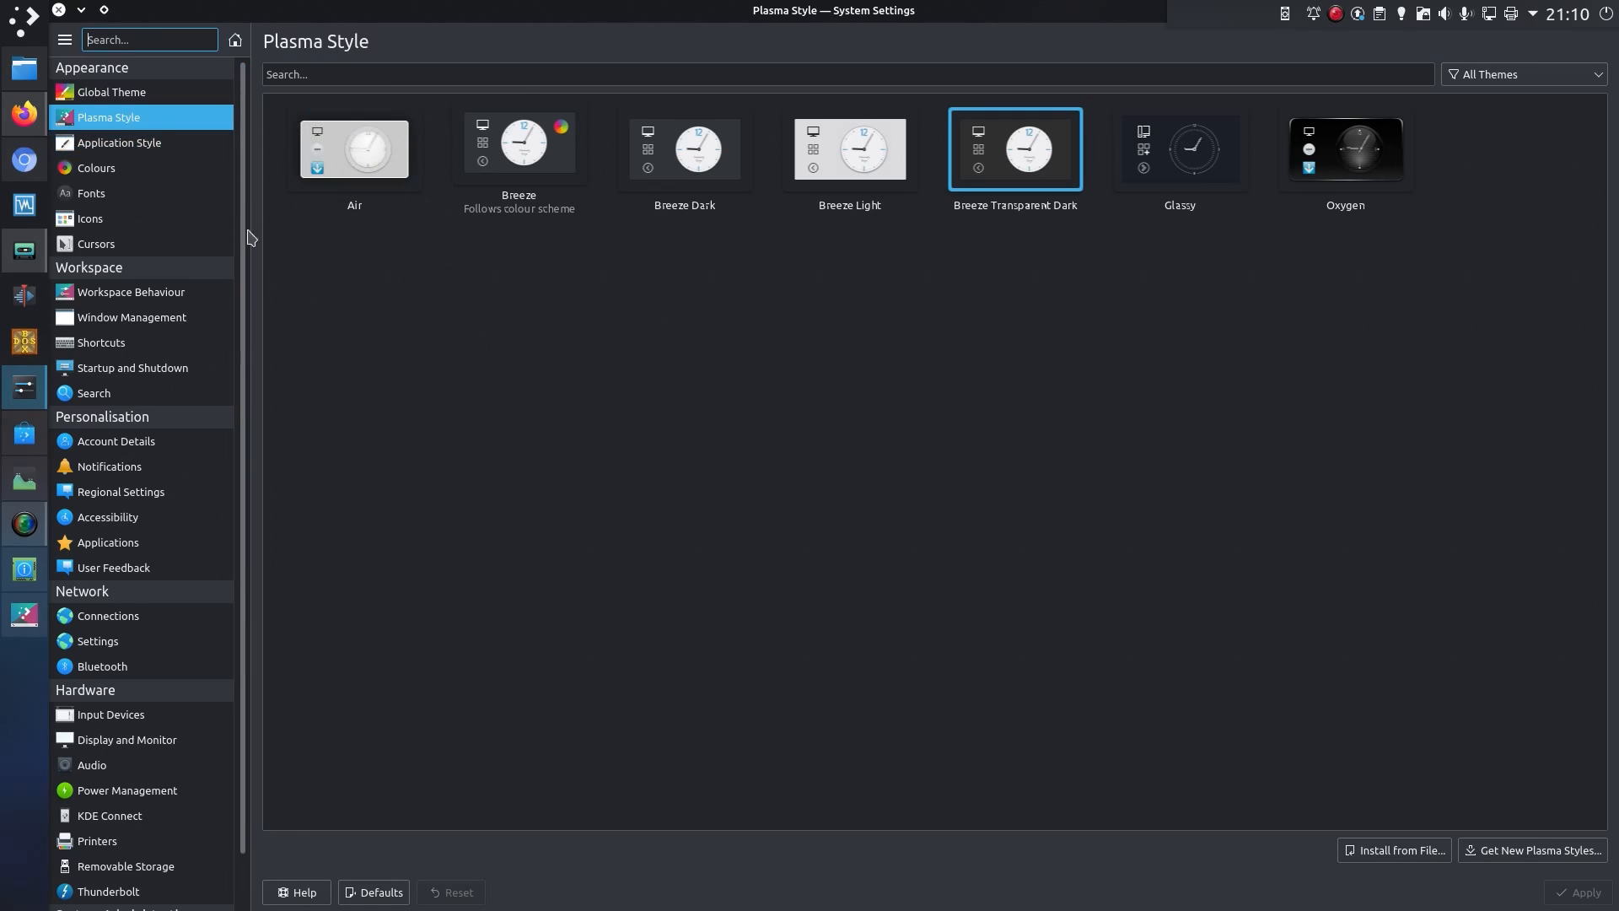
# - Review GNOME/GTK Application Style options, then show the Colours scheme list
pyautogui.click(119, 143)
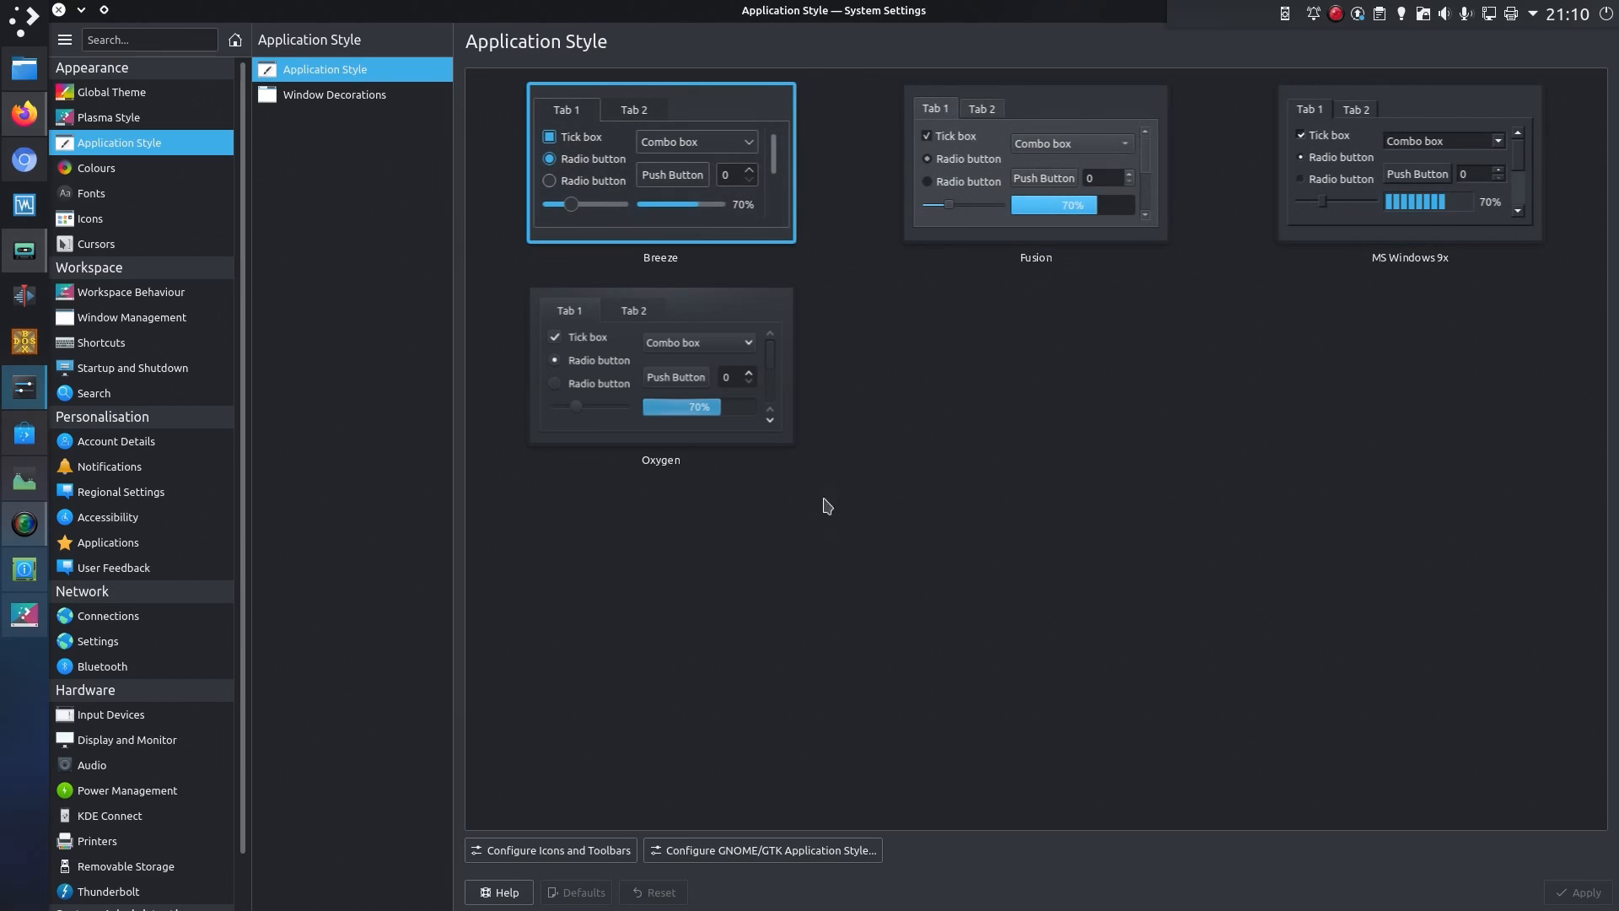
pyautogui.moveTo(669, 822)
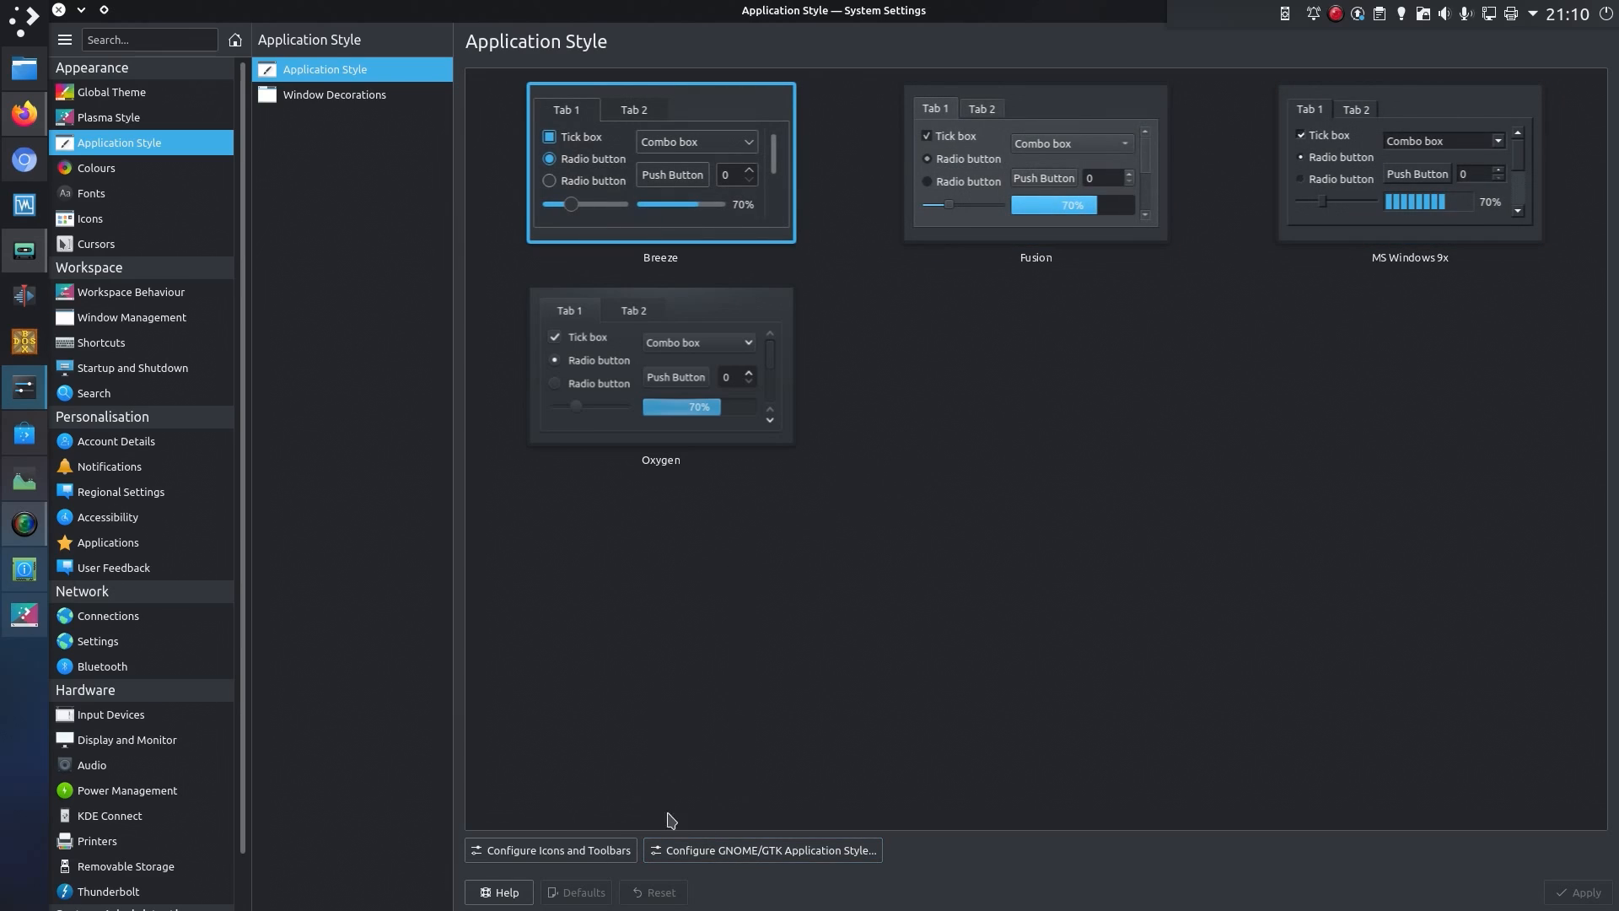
pyautogui.moveTo(707, 850)
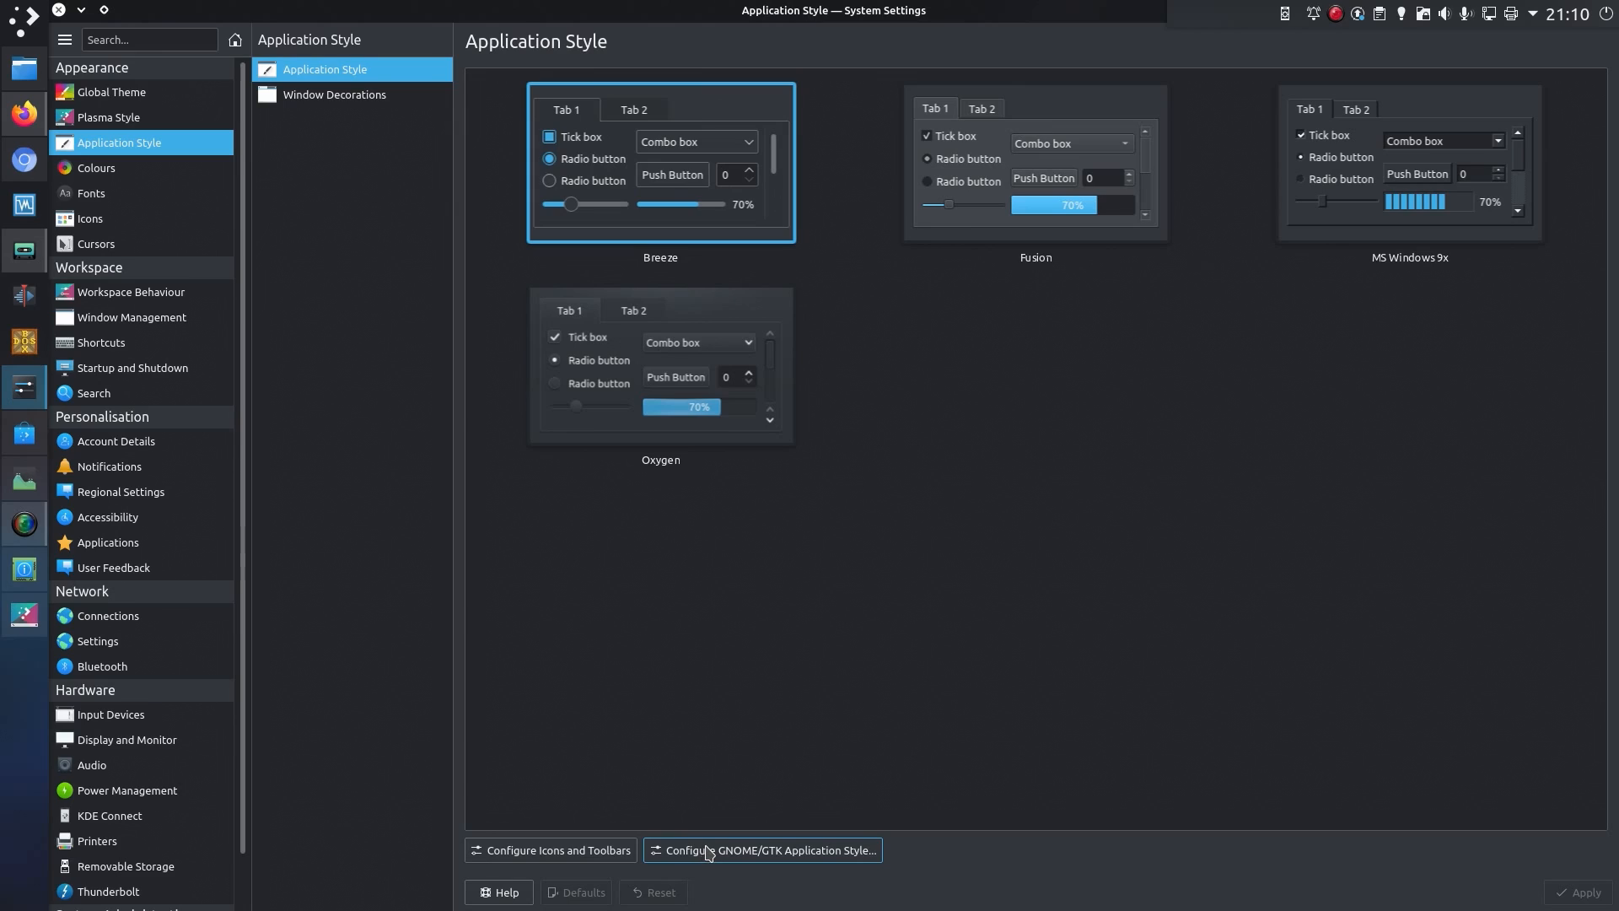
pyautogui.click(761, 850)
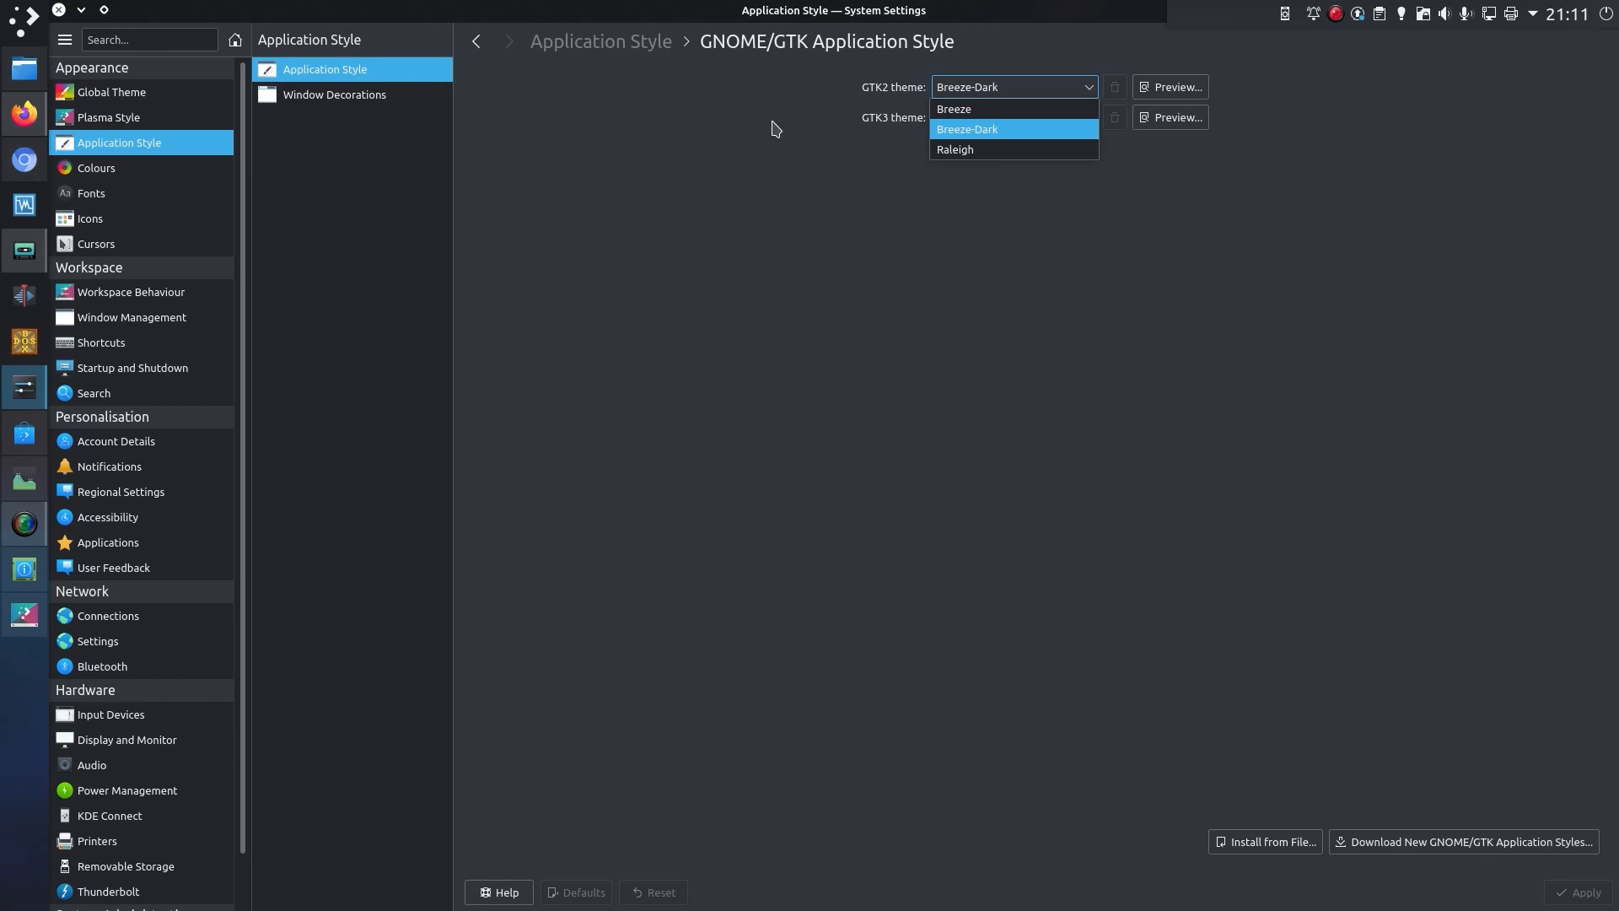
pyautogui.moveTo(154, 172)
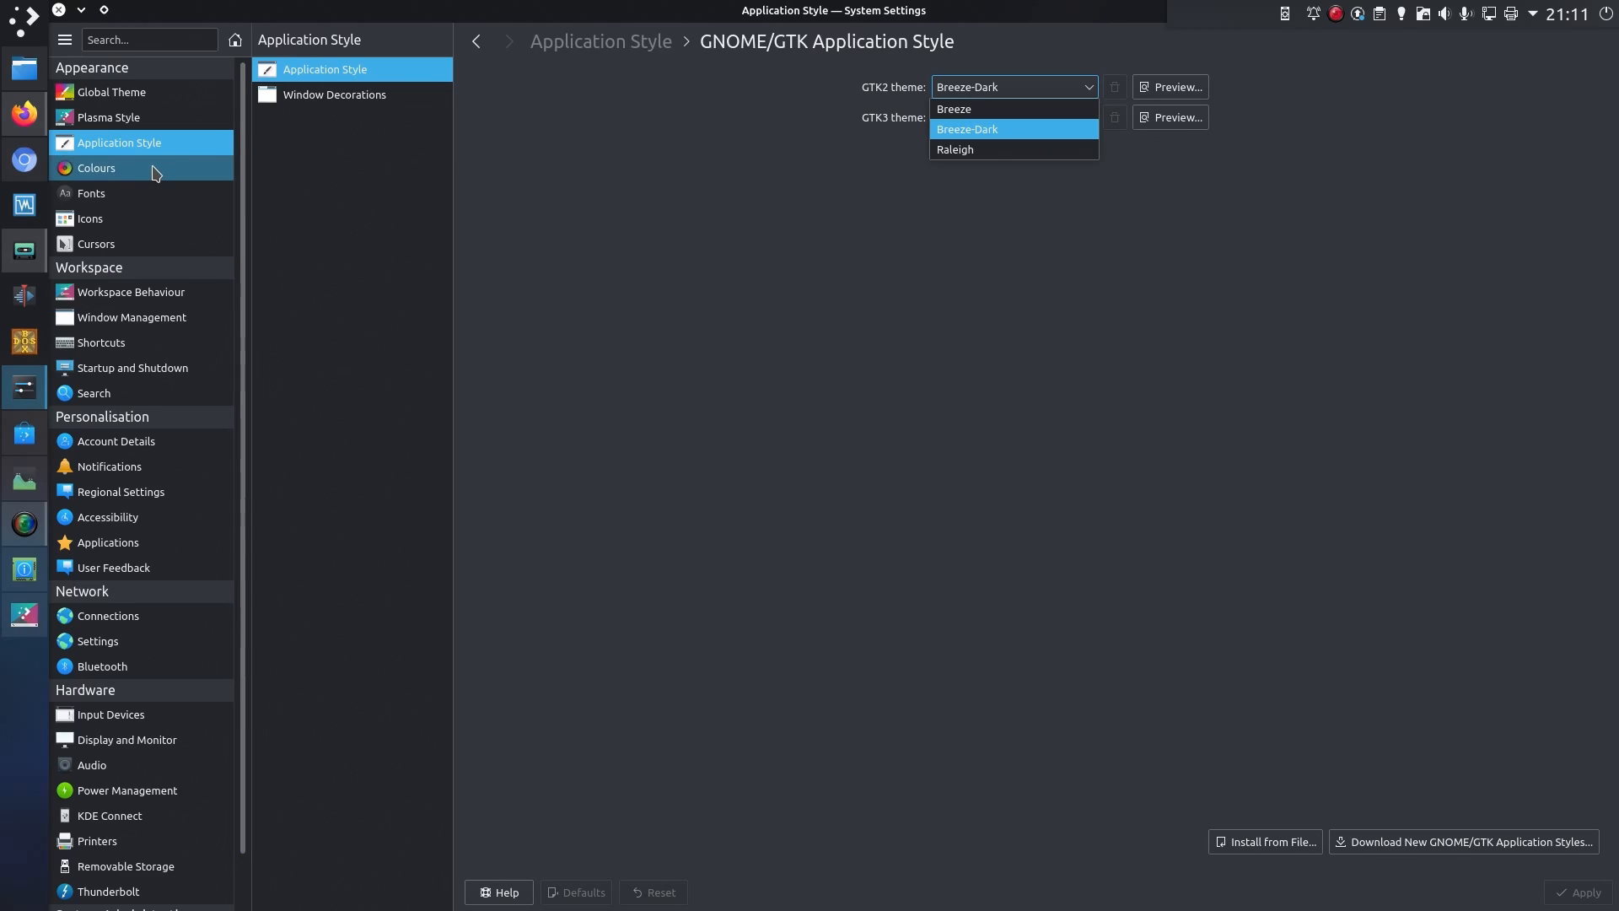
pyautogui.click(96, 167)
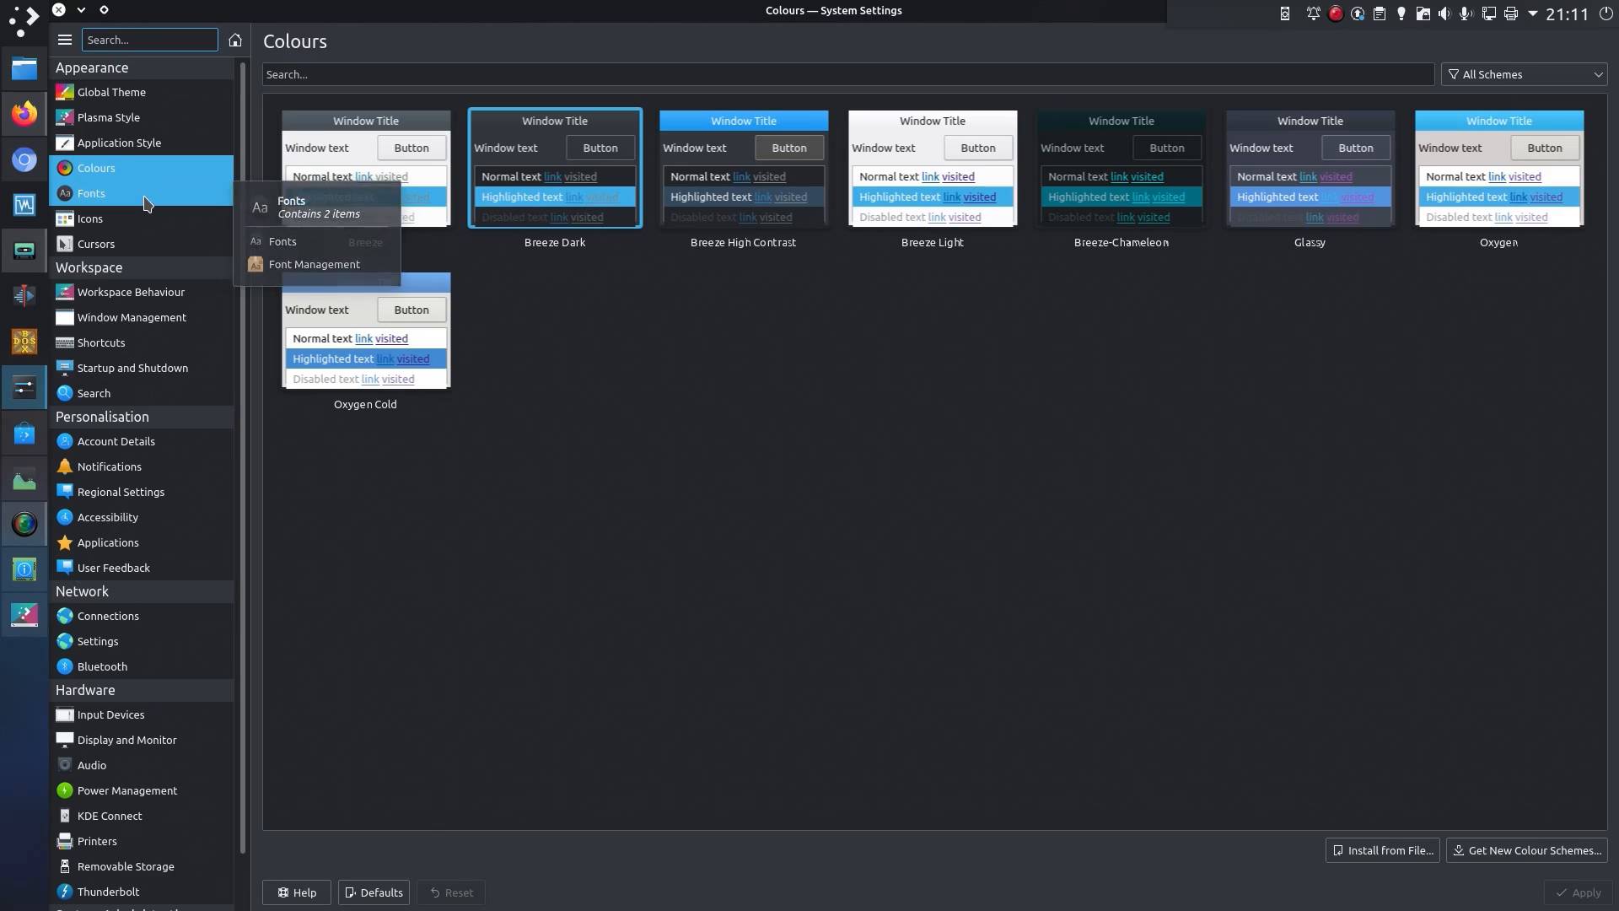
# - View the Fonts settings under Appearance, then move to the User Feedback page
pyautogui.click(91, 192)
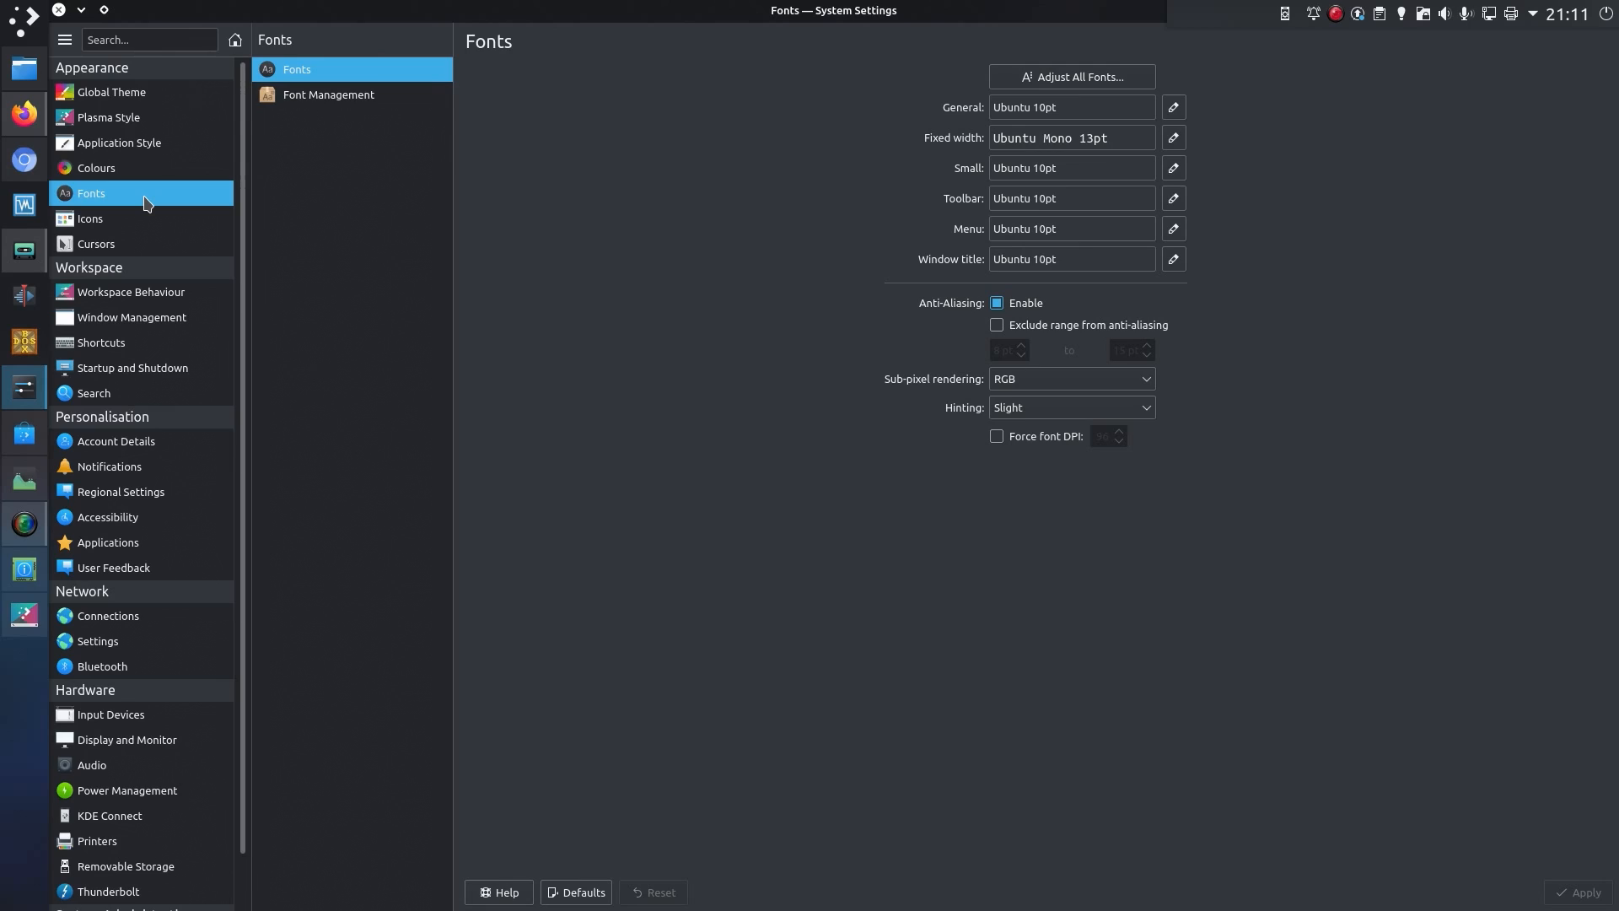
pyautogui.click(113, 567)
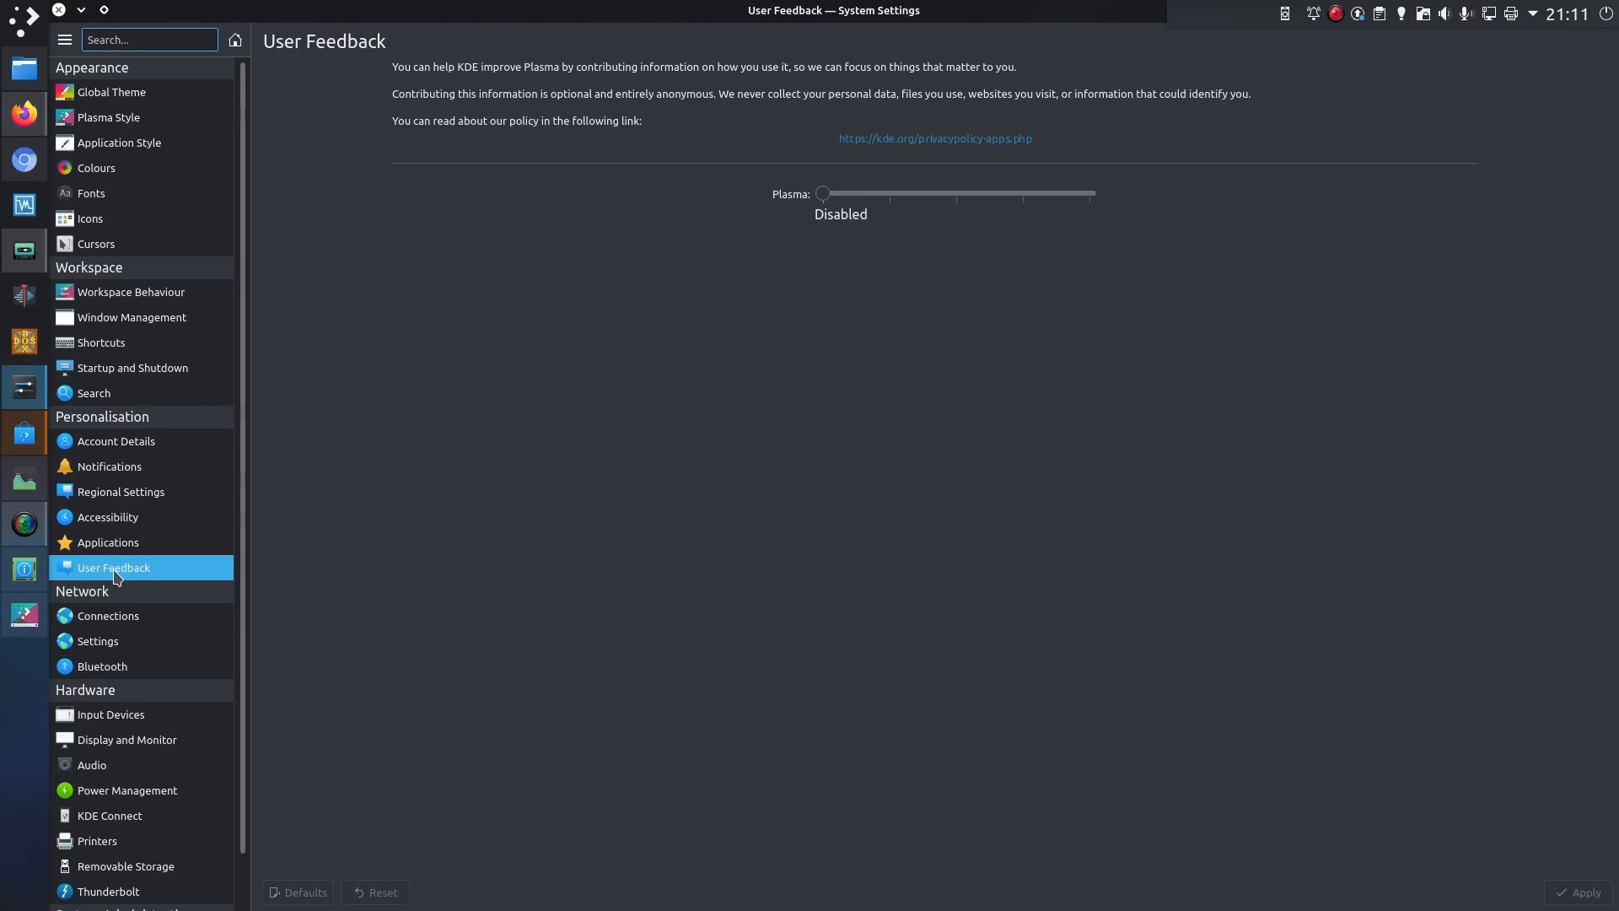
pyautogui.moveTo(642, 295)
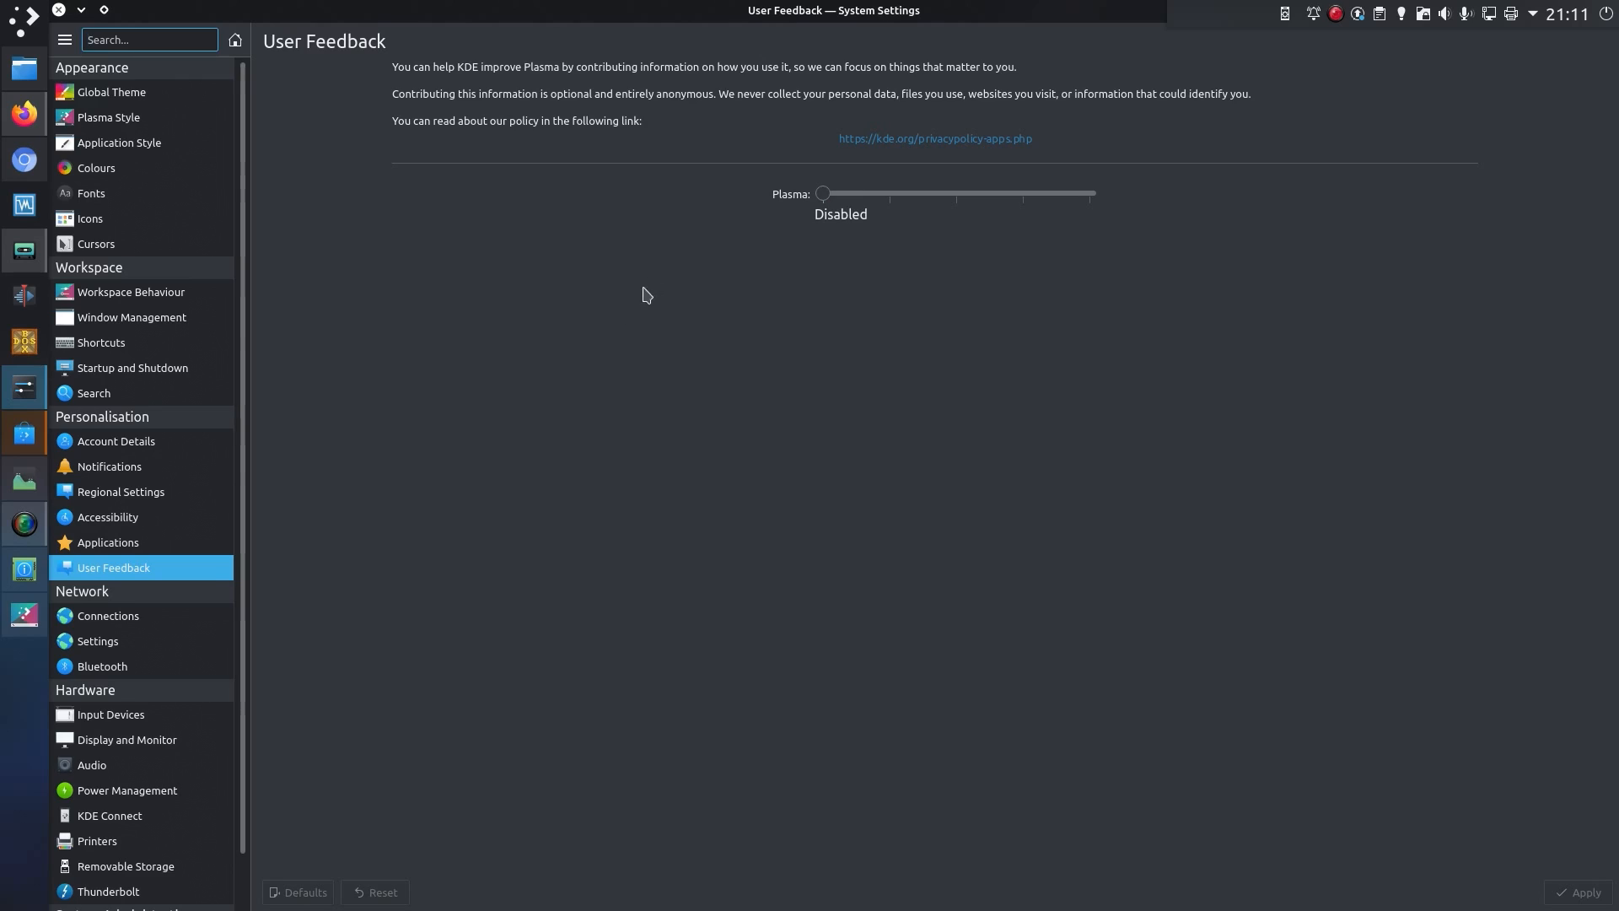
pyautogui.moveTo(769, 240)
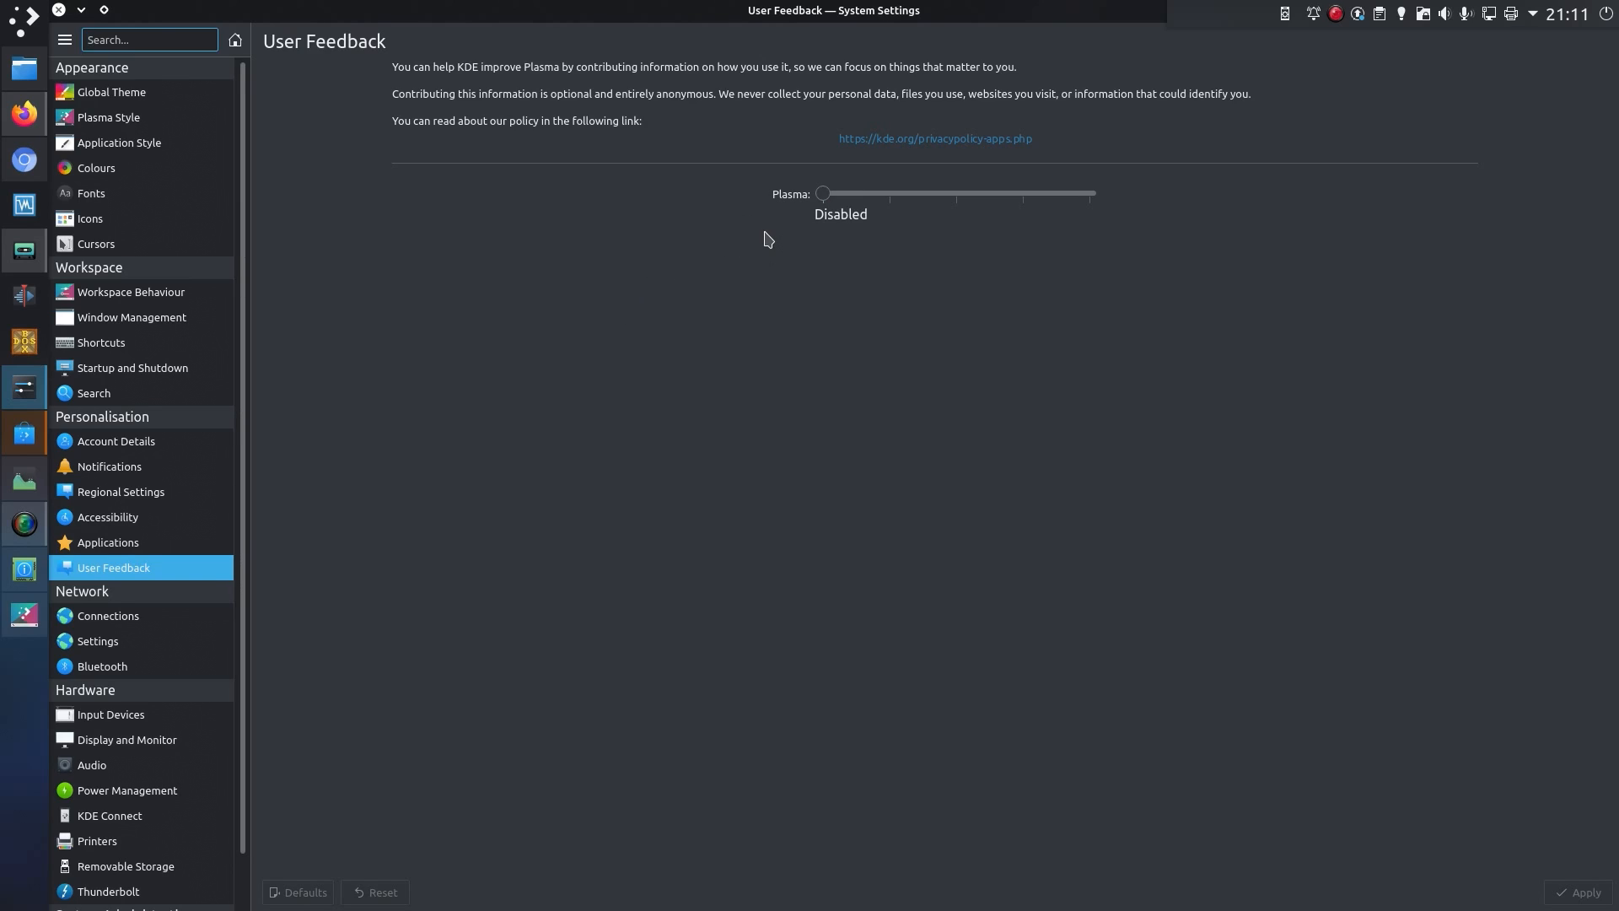
pyautogui.moveTo(825, 194)
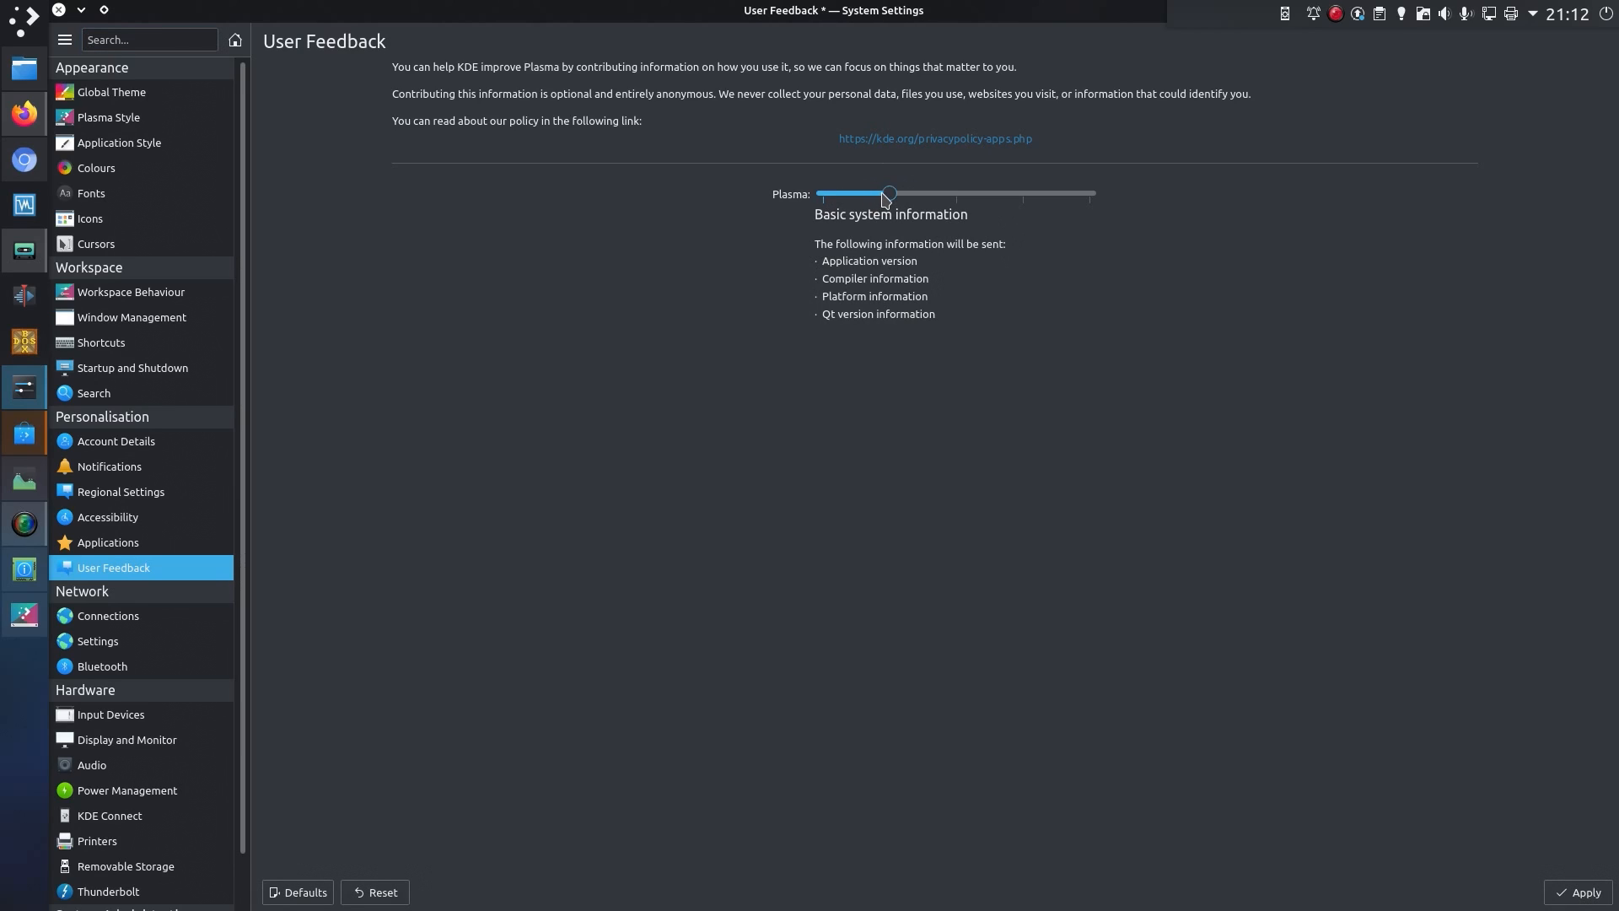
pyautogui.moveTo(918, 192)
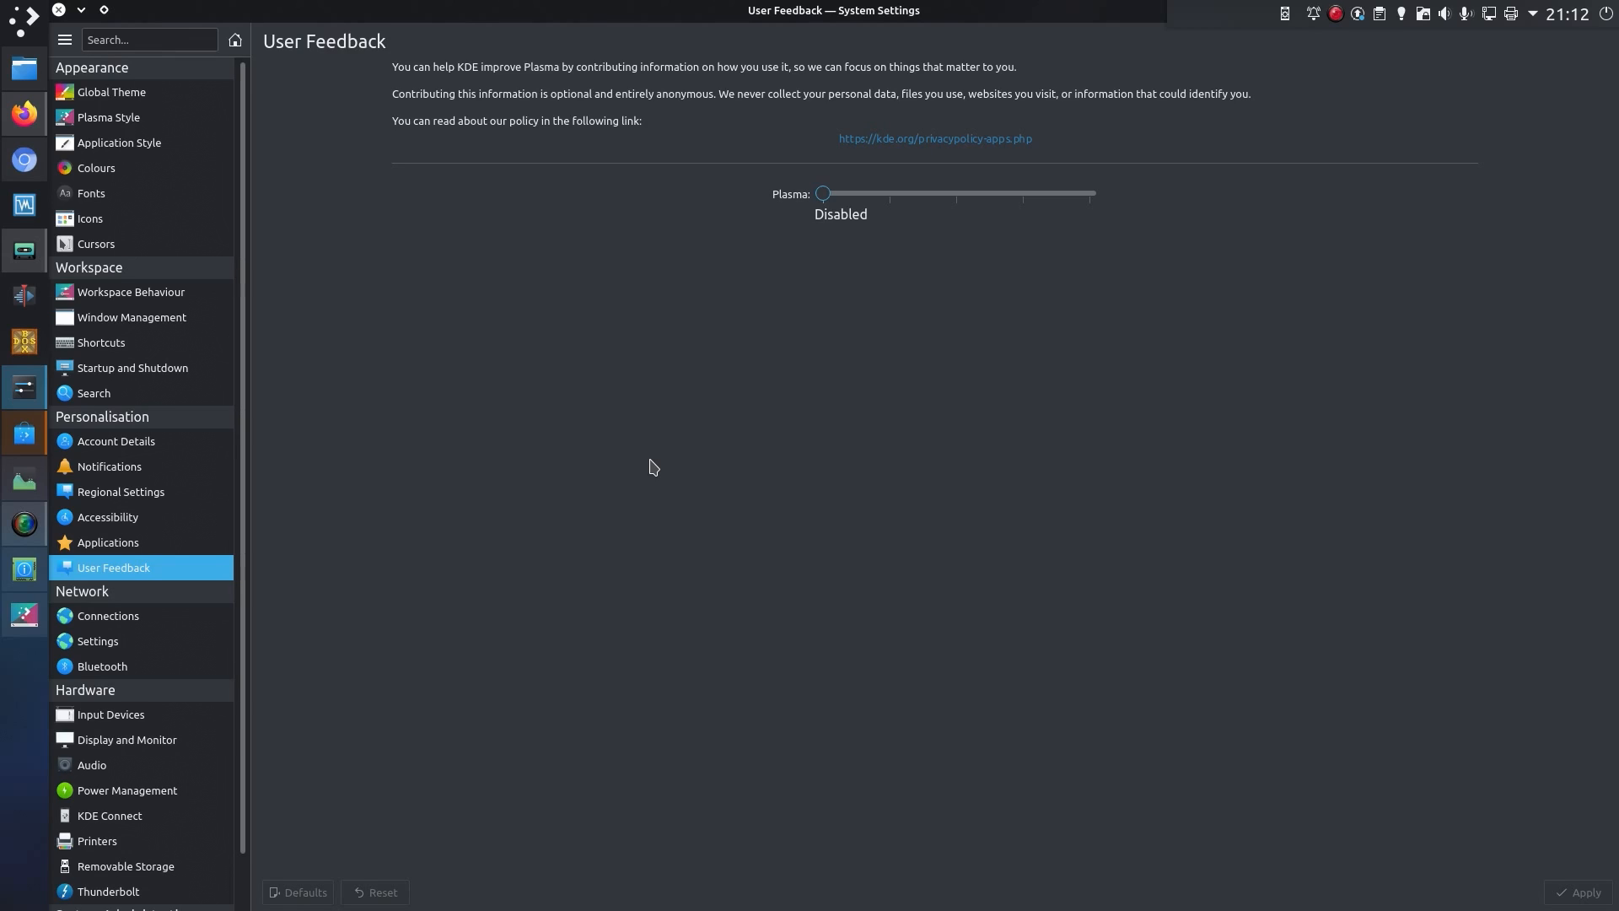
# - Go to Display and Monitor and show the Night Colour settings (5300 K, sunset-to-sunrise)
pyautogui.click(127, 739)
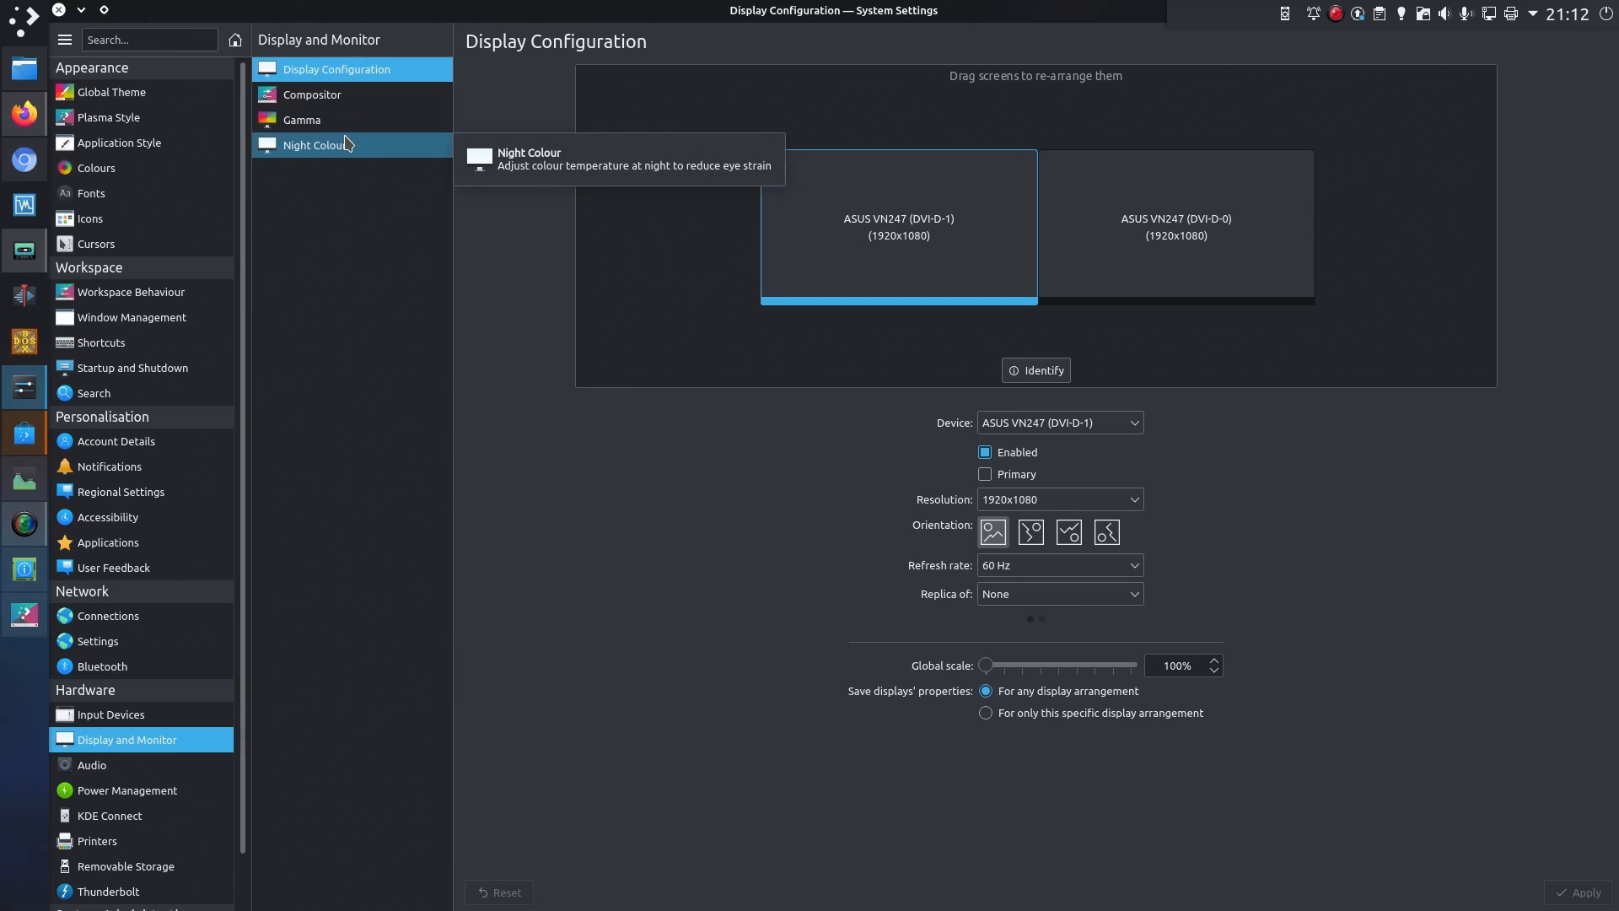
pyautogui.click(316, 145)
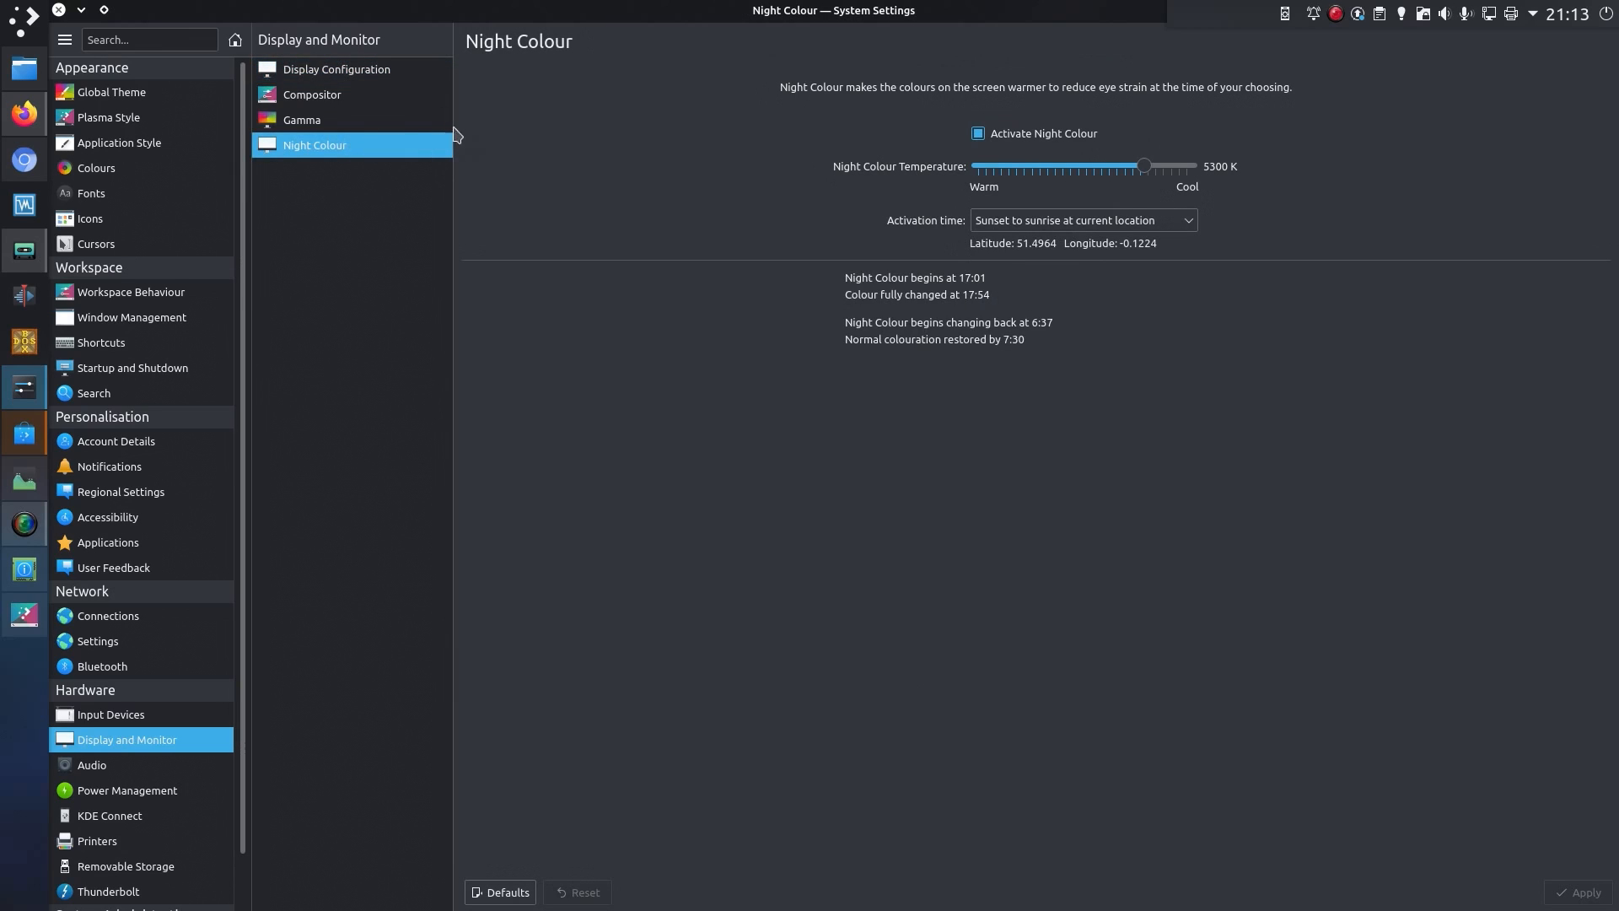
pyautogui.moveTo(157, 793)
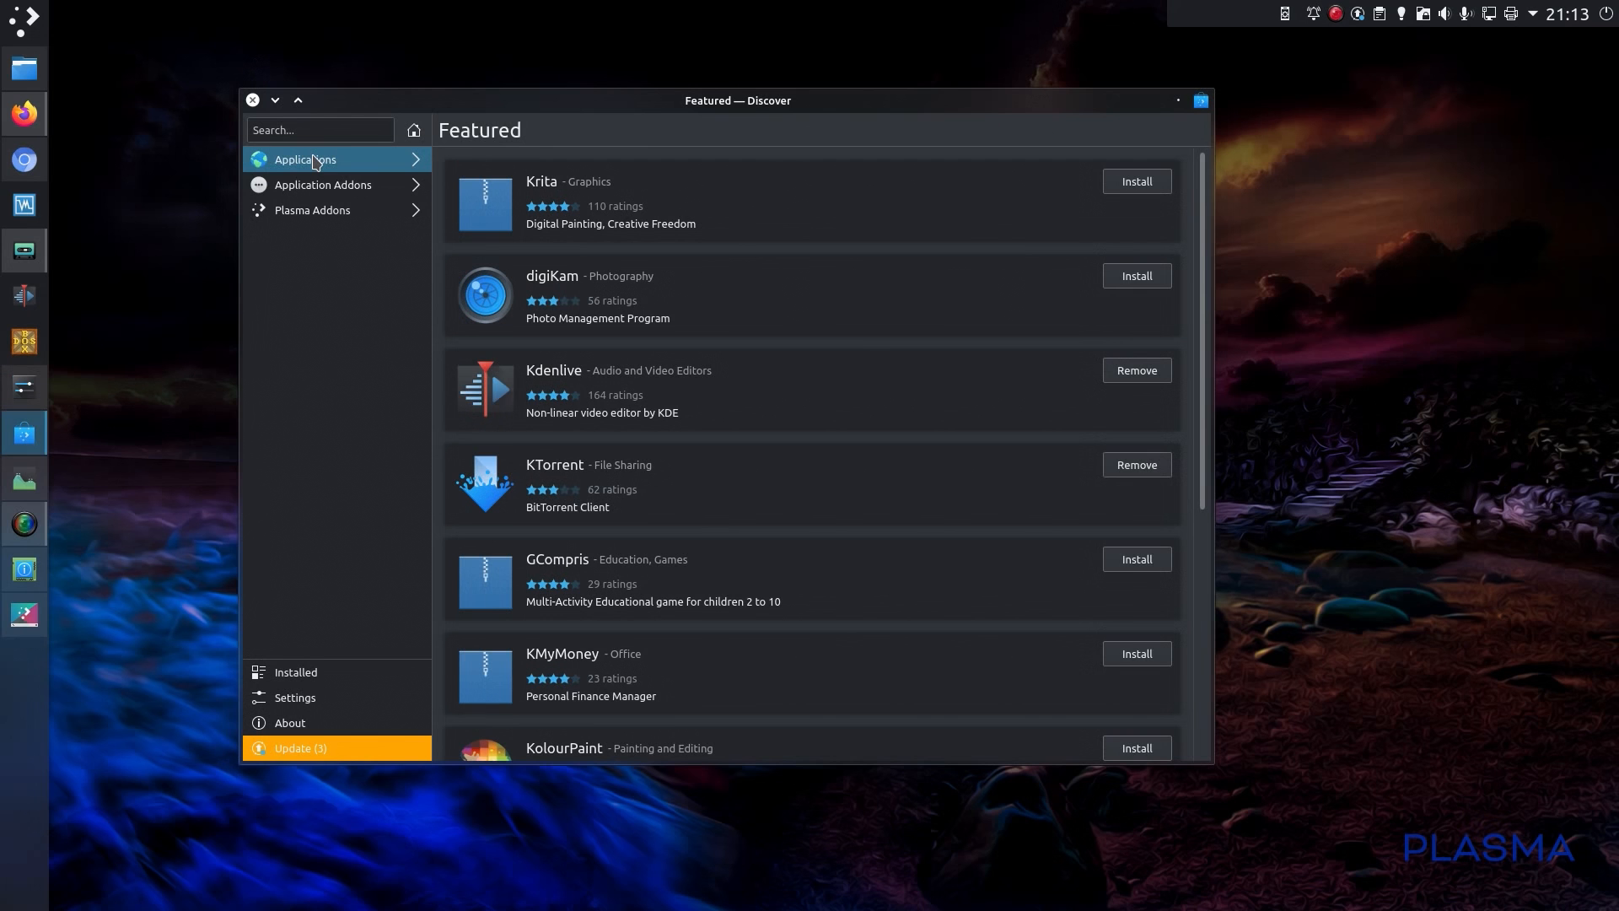
# - Browse the Applications category, return to featured software, then enter Plasma Addons
pyautogui.click(305, 158)
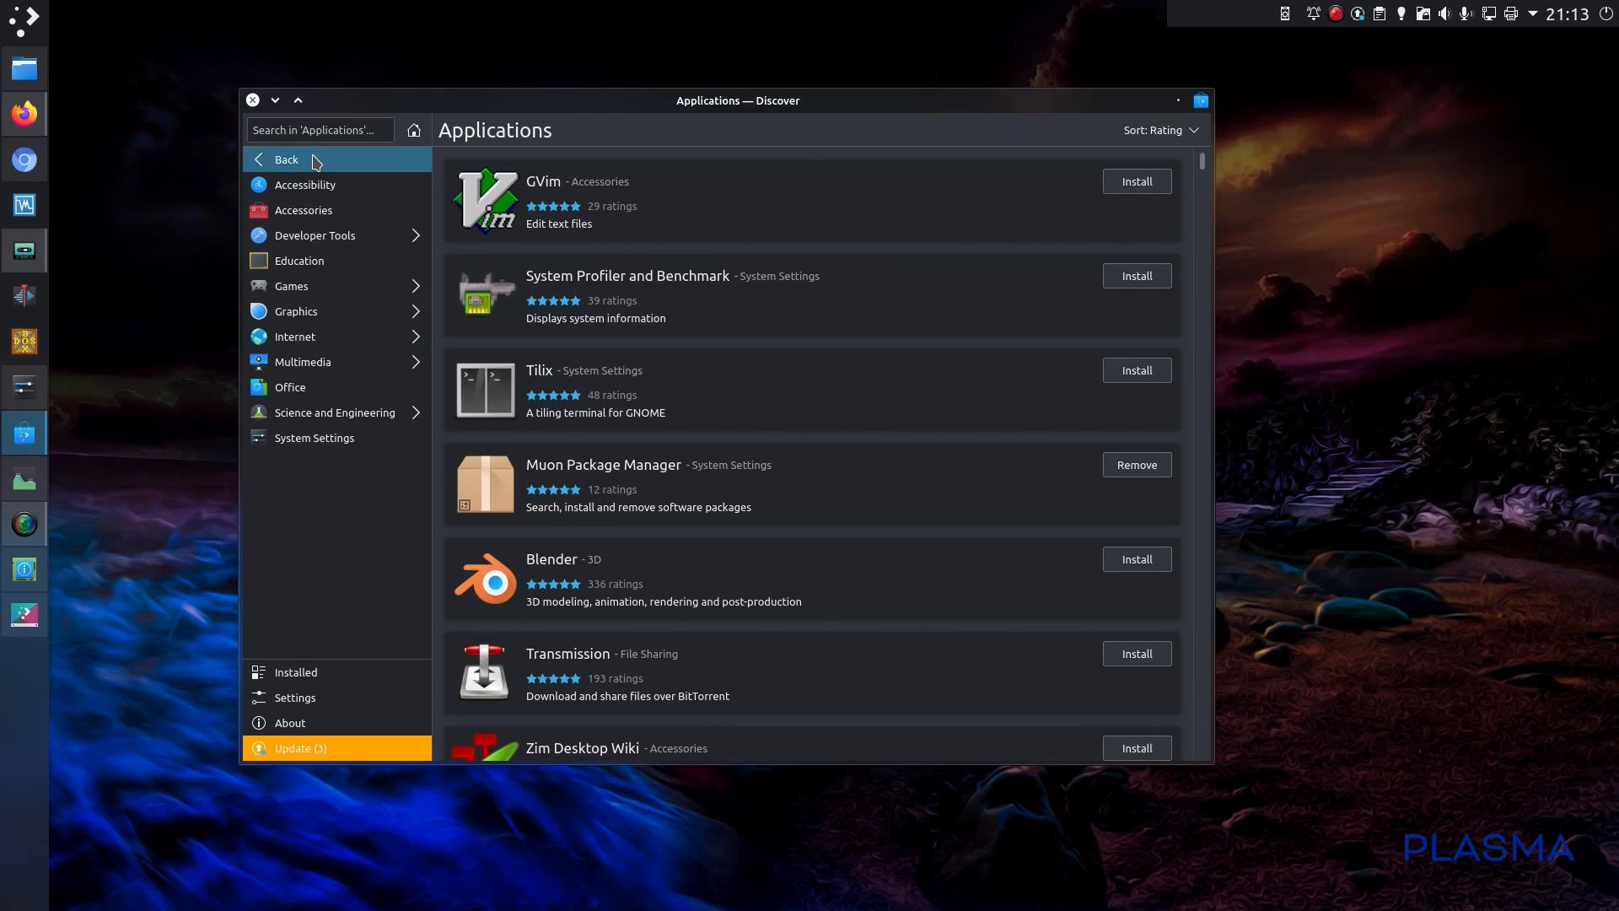
pyautogui.moveTo(294, 167)
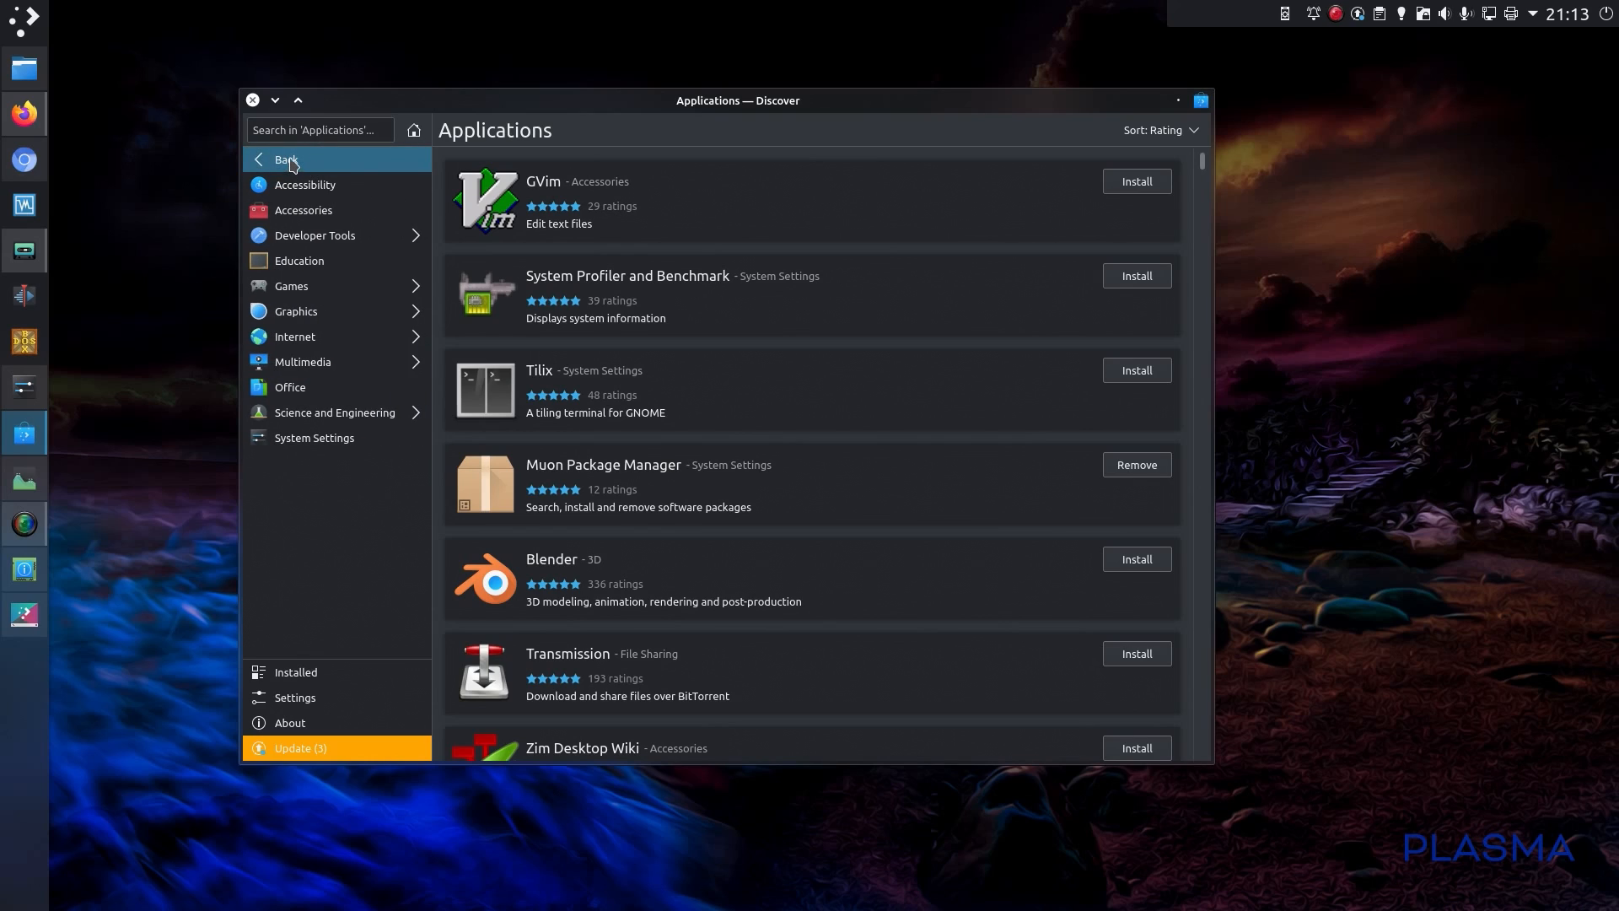
pyautogui.click(287, 158)
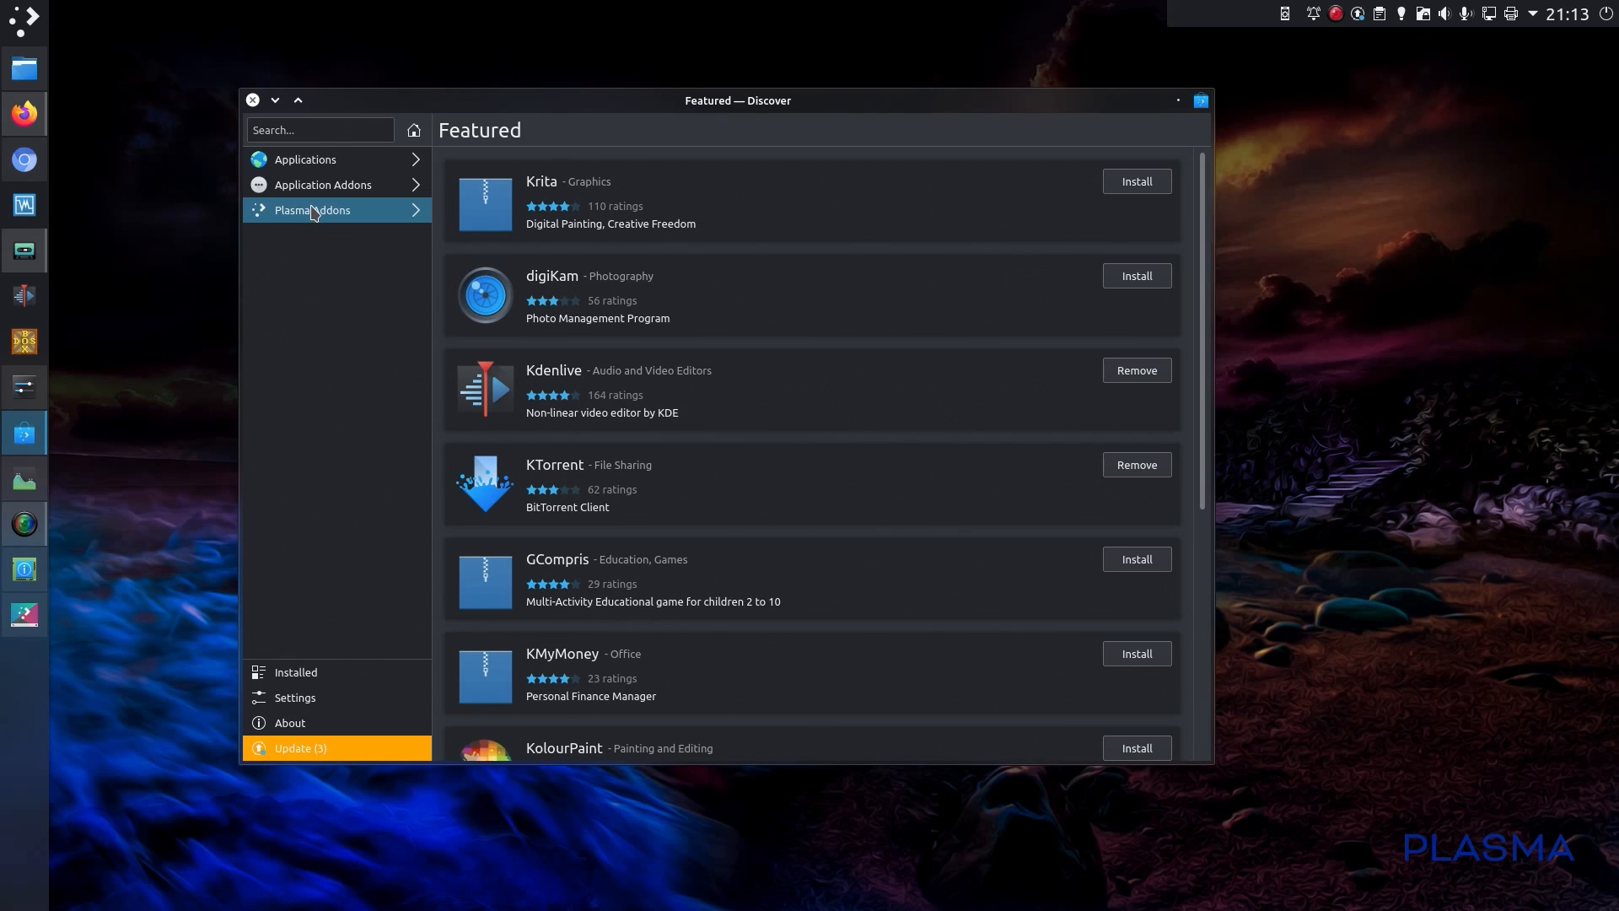
pyautogui.click(310, 209)
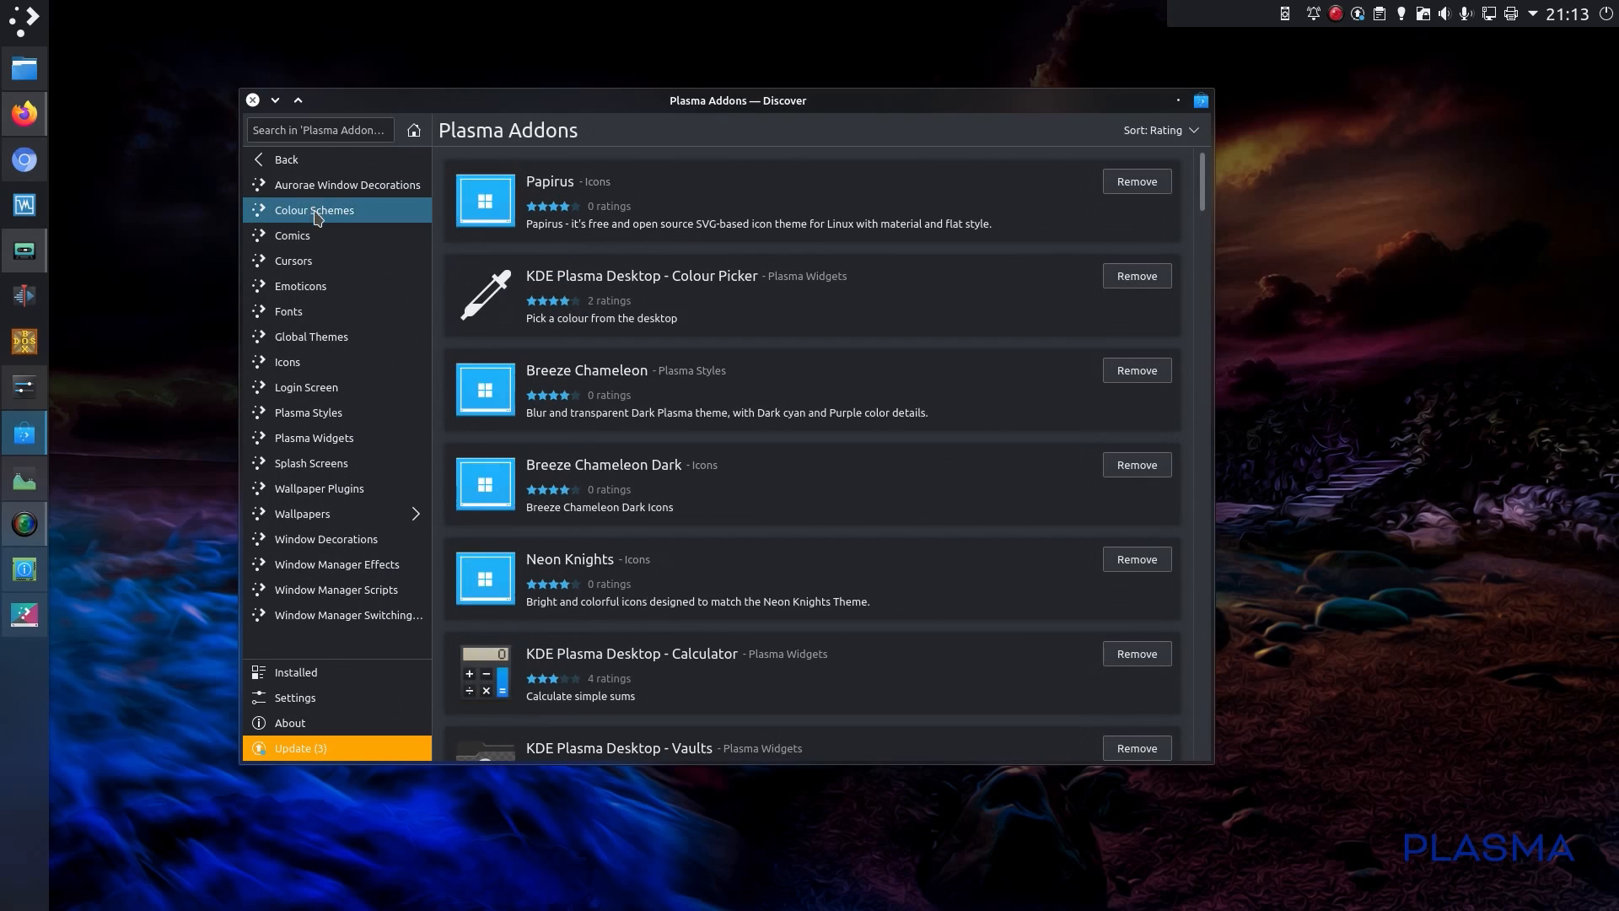
pyautogui.click(302, 513)
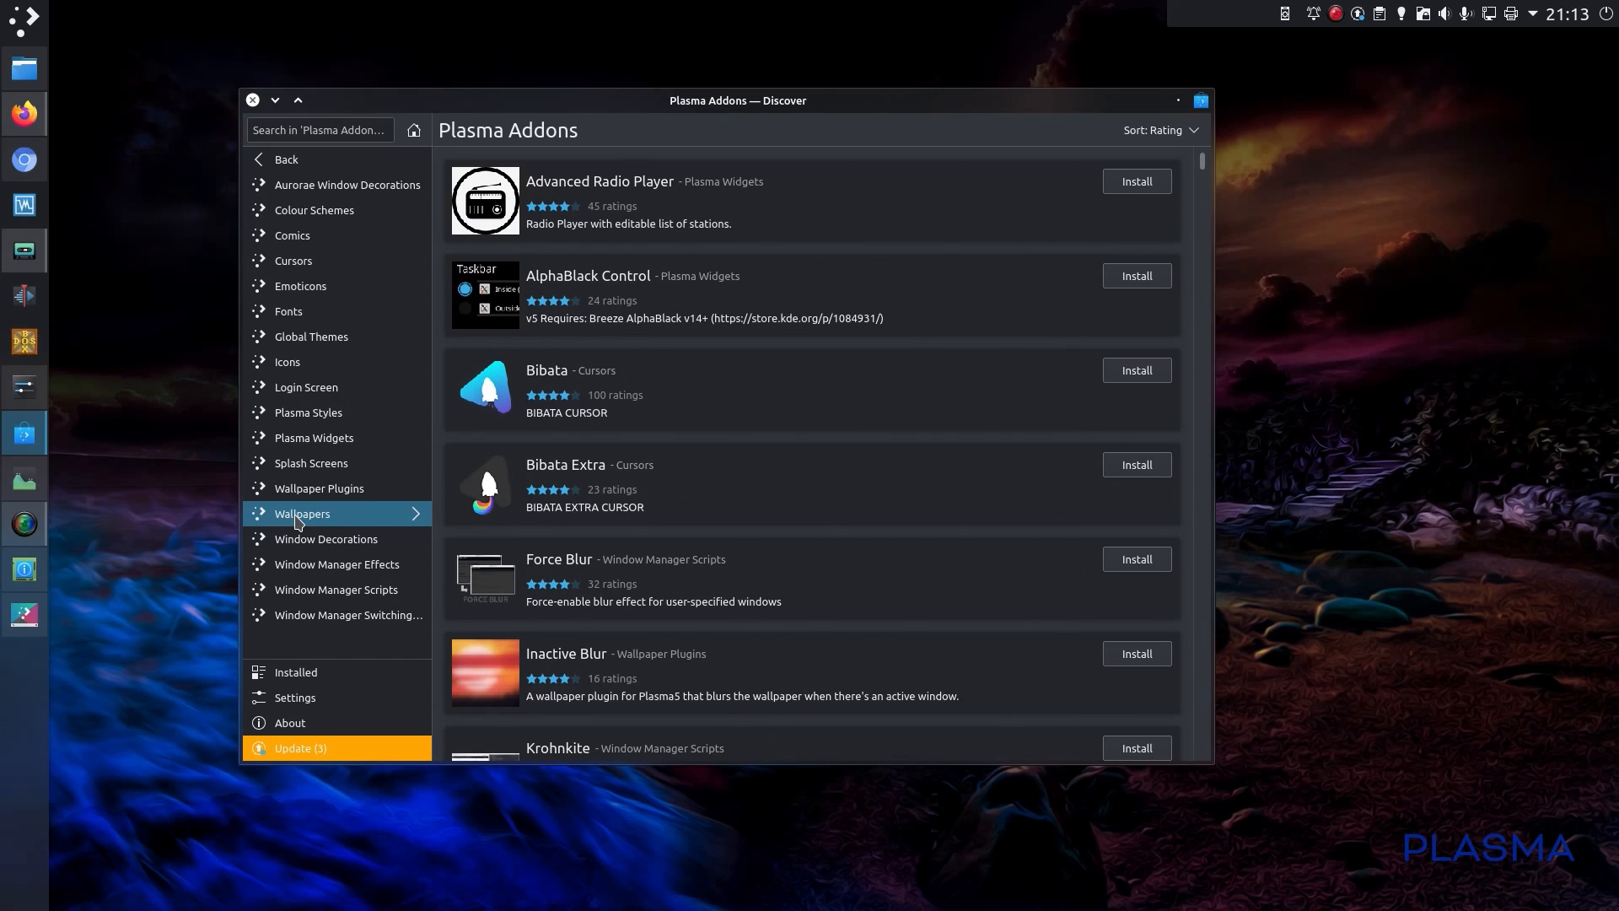
# - Browse the wallpaper add-ons, go back, then list the font add-ons
pyautogui.click(301, 513)
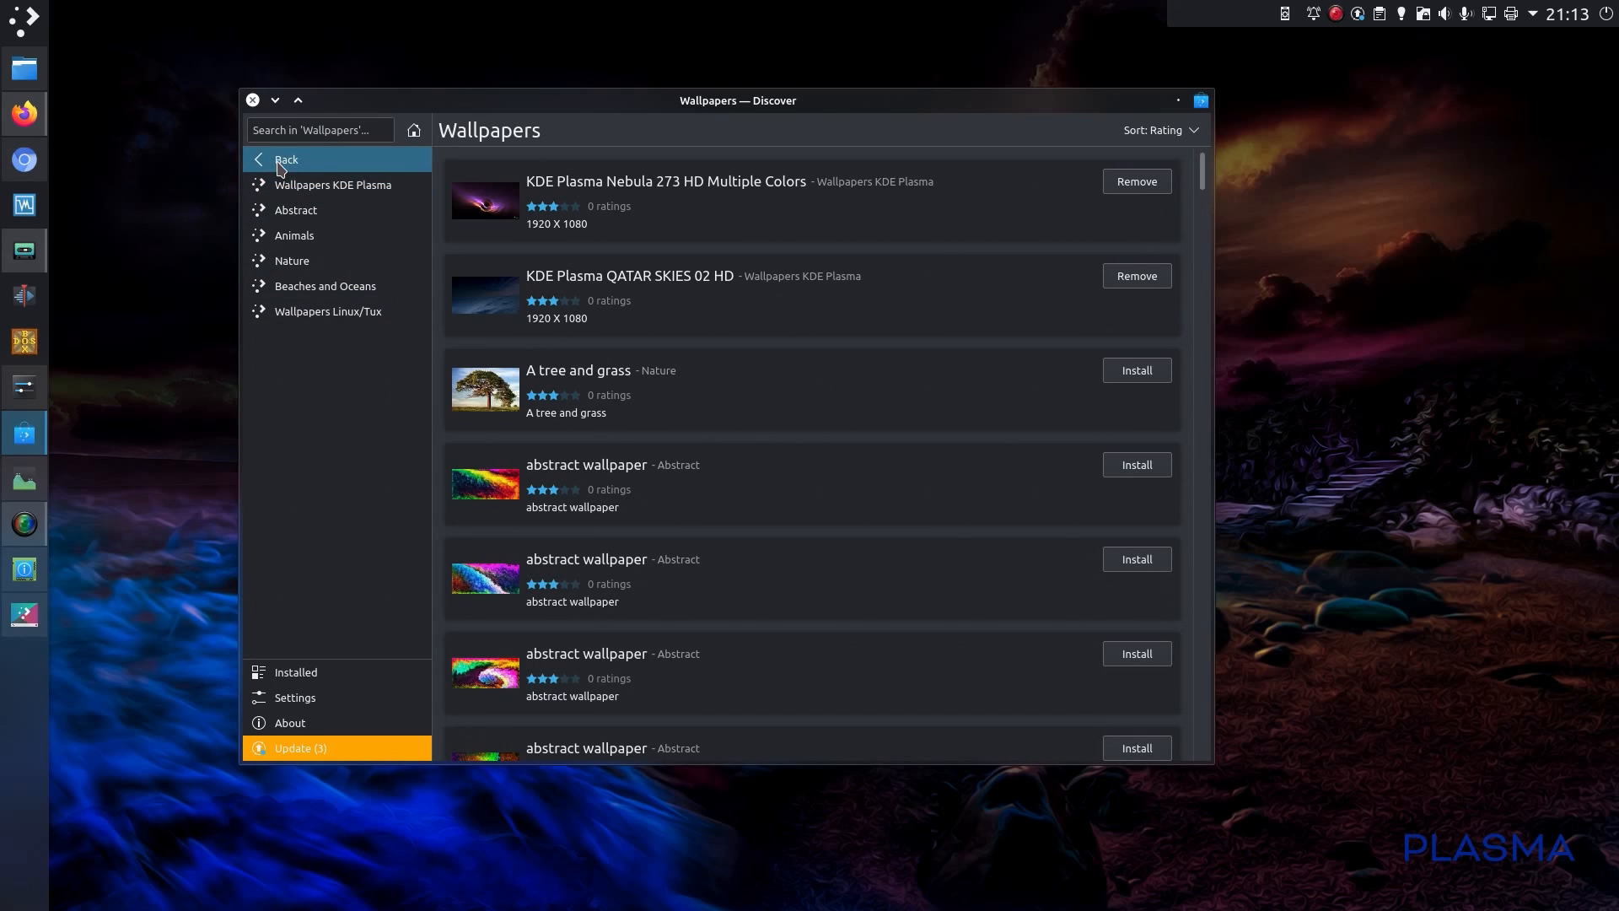
pyautogui.click(287, 158)
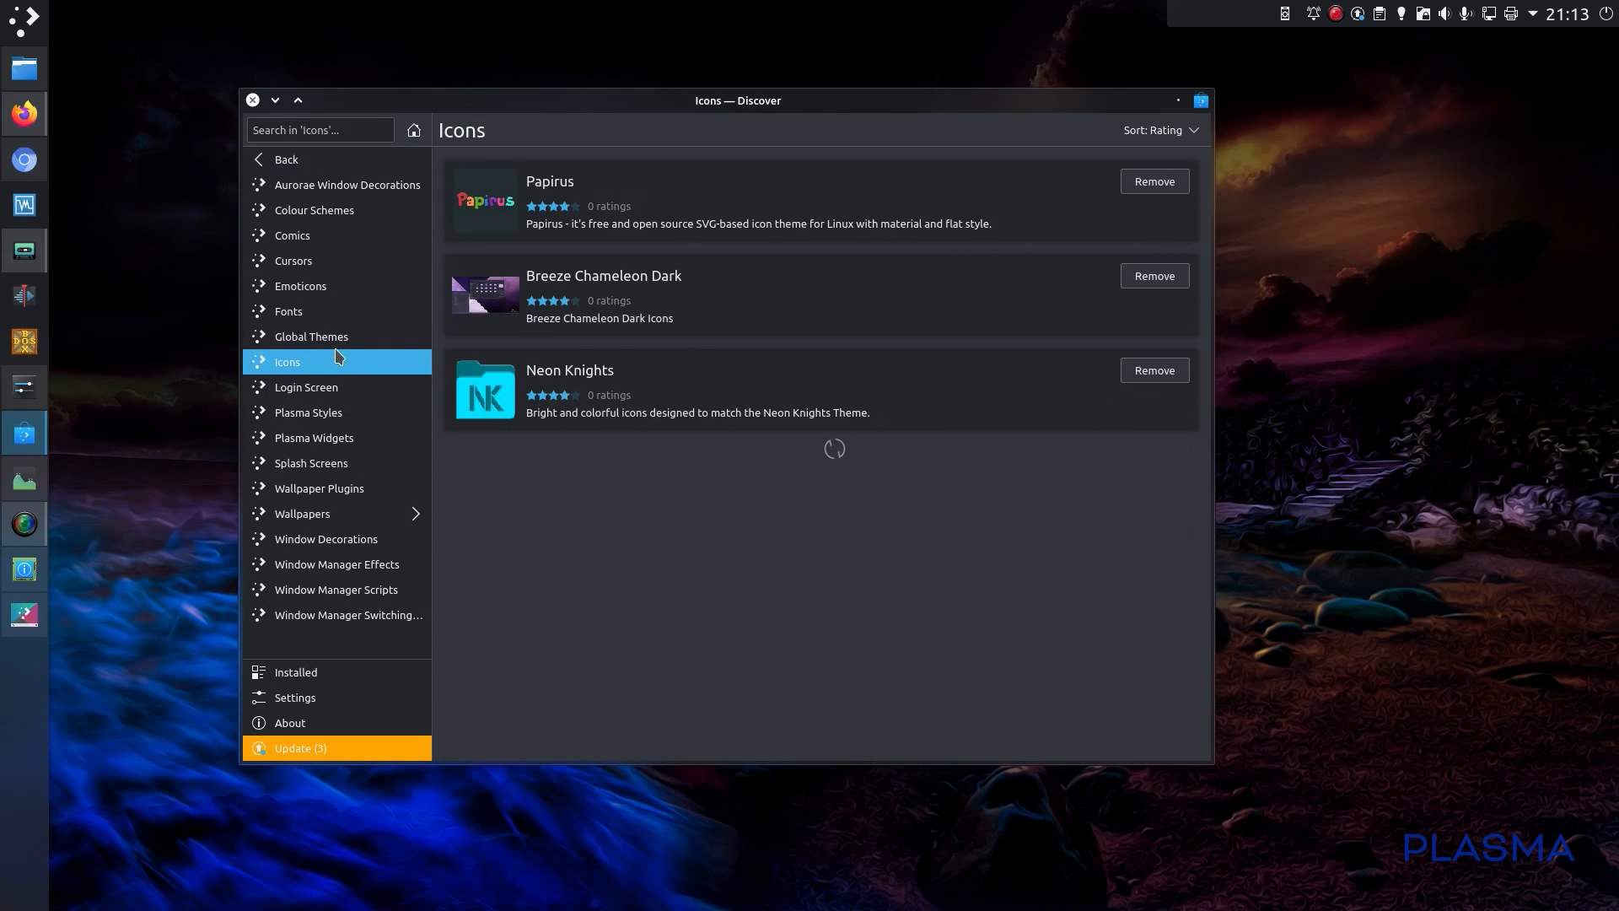
pyautogui.click(289, 311)
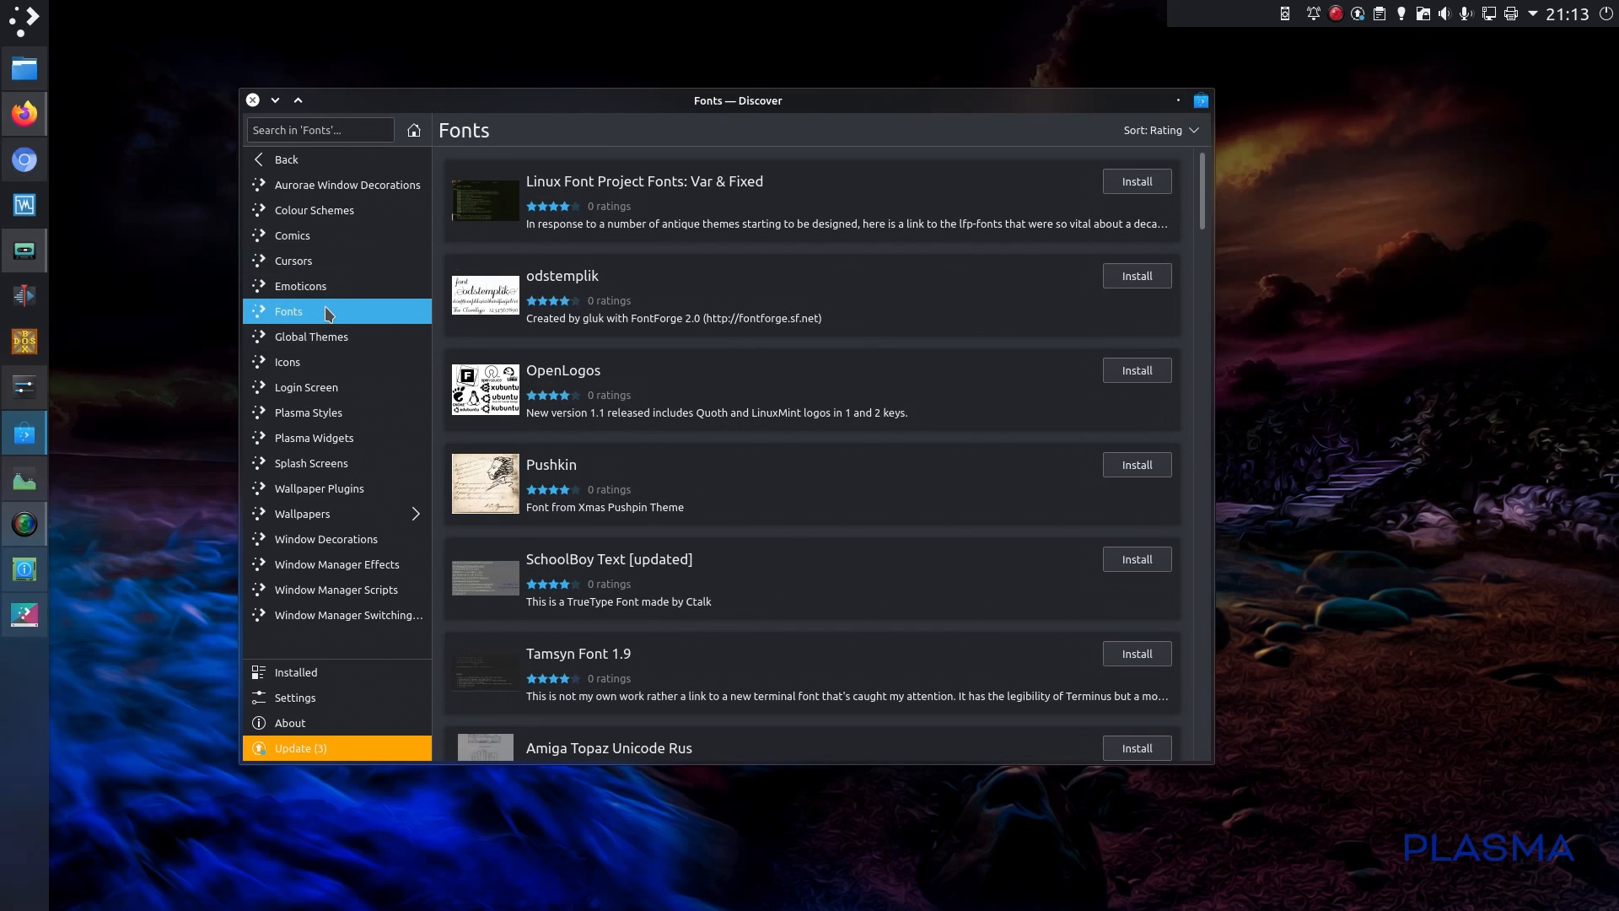
pyautogui.click(300, 747)
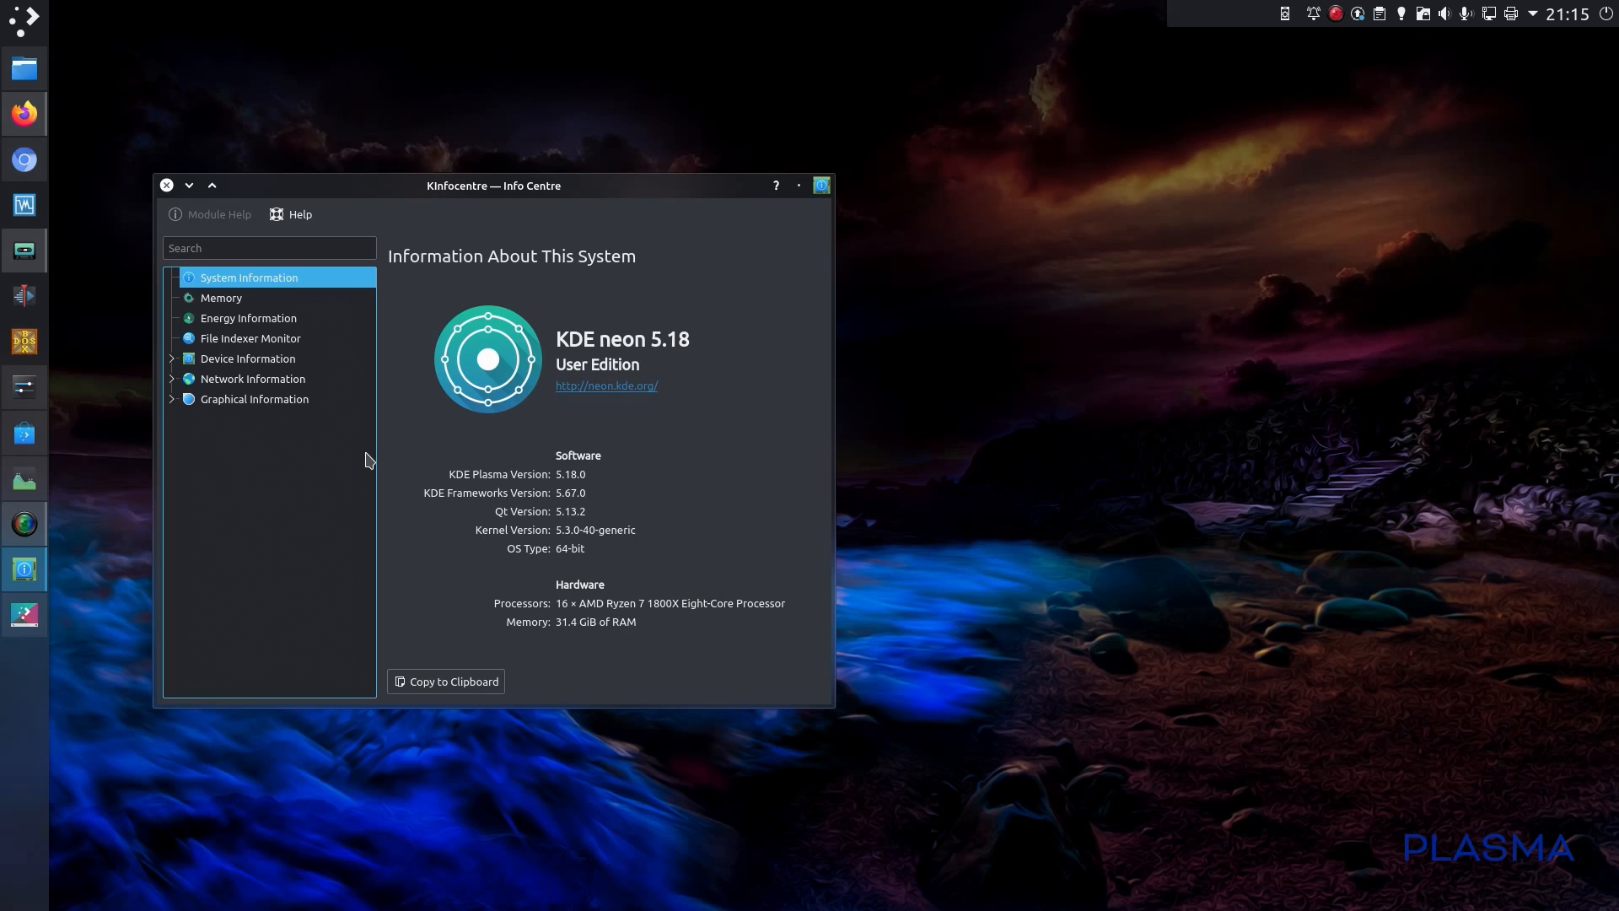
pyautogui.moveTo(306, 511)
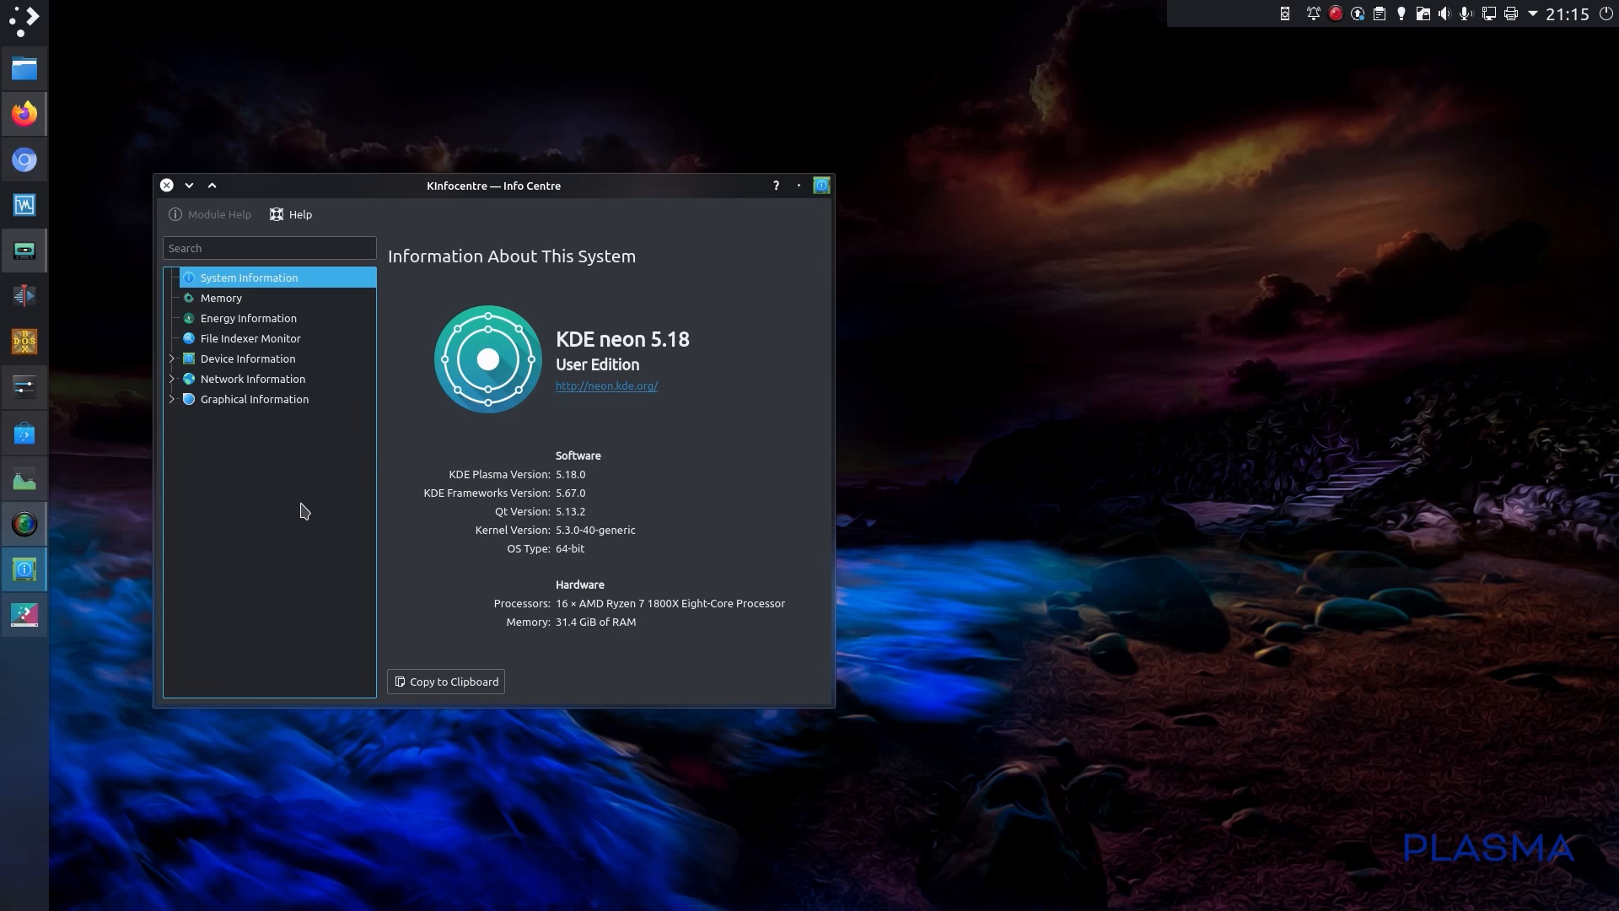